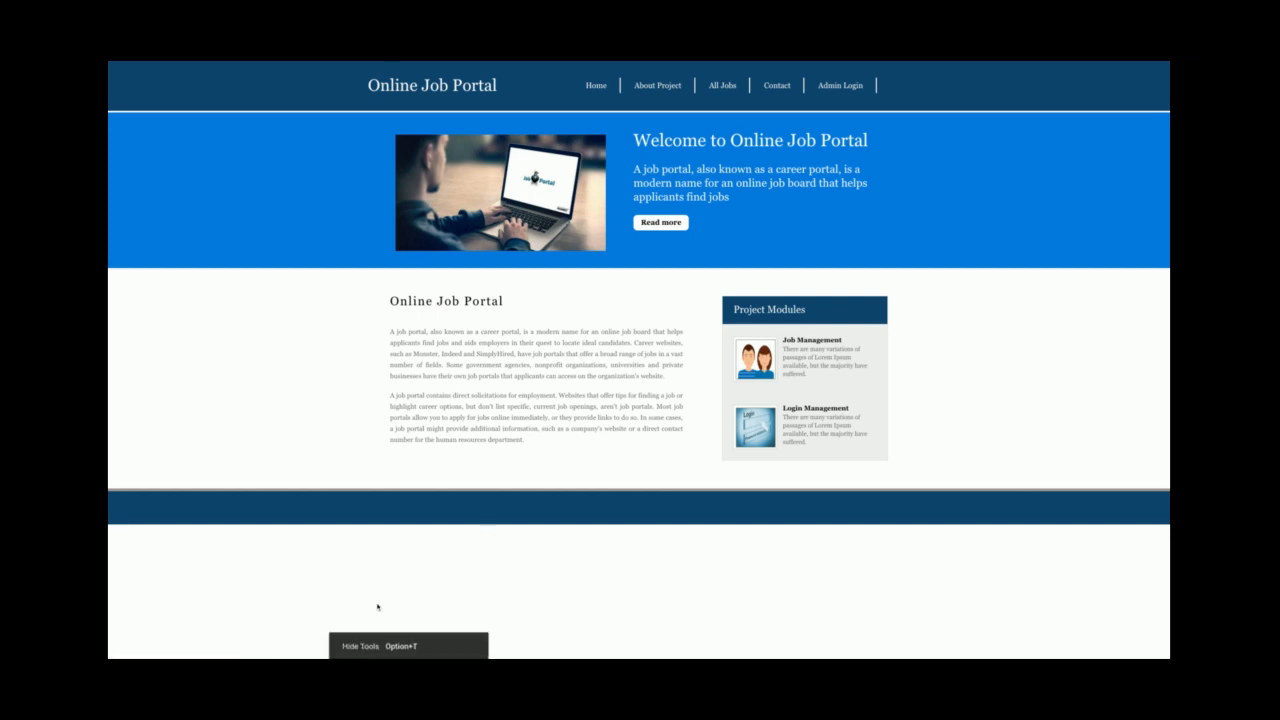
pyautogui.moveTo(450, 584)
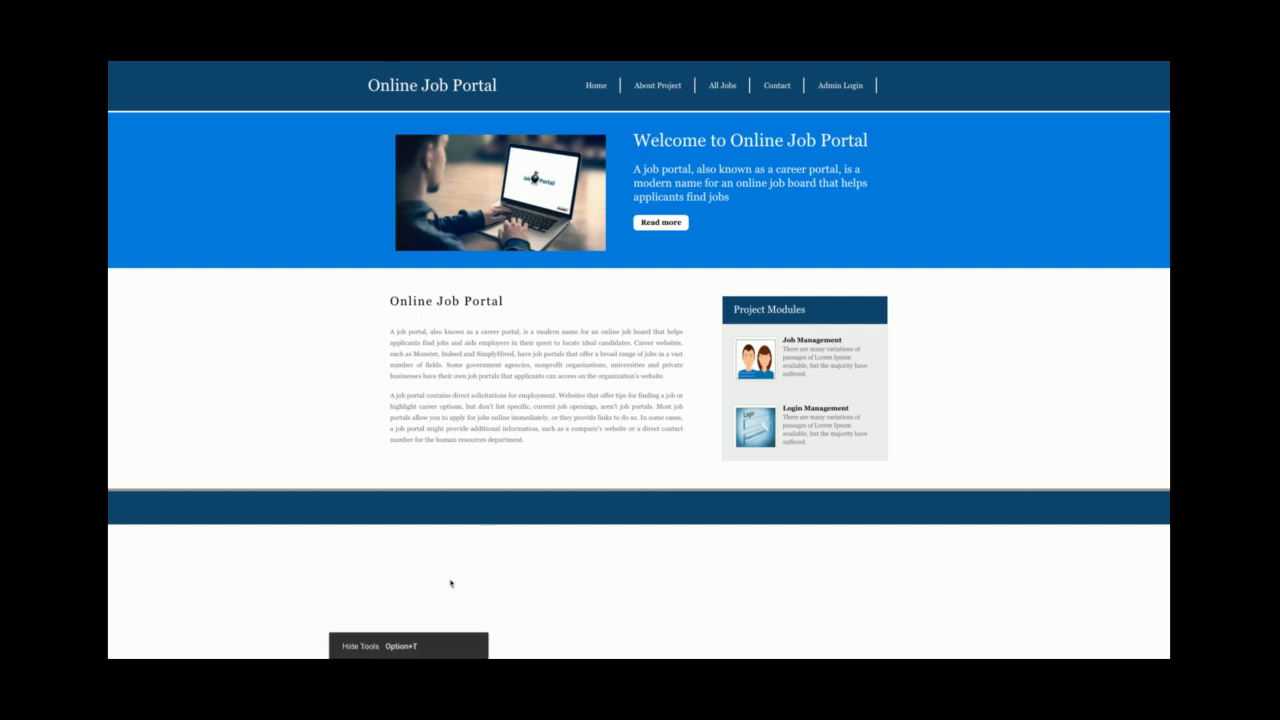
# Step: Visit About Project, then browse the All Jobs list down and back up to the Sybase Support Administrator job
pyautogui.click(360, 644)
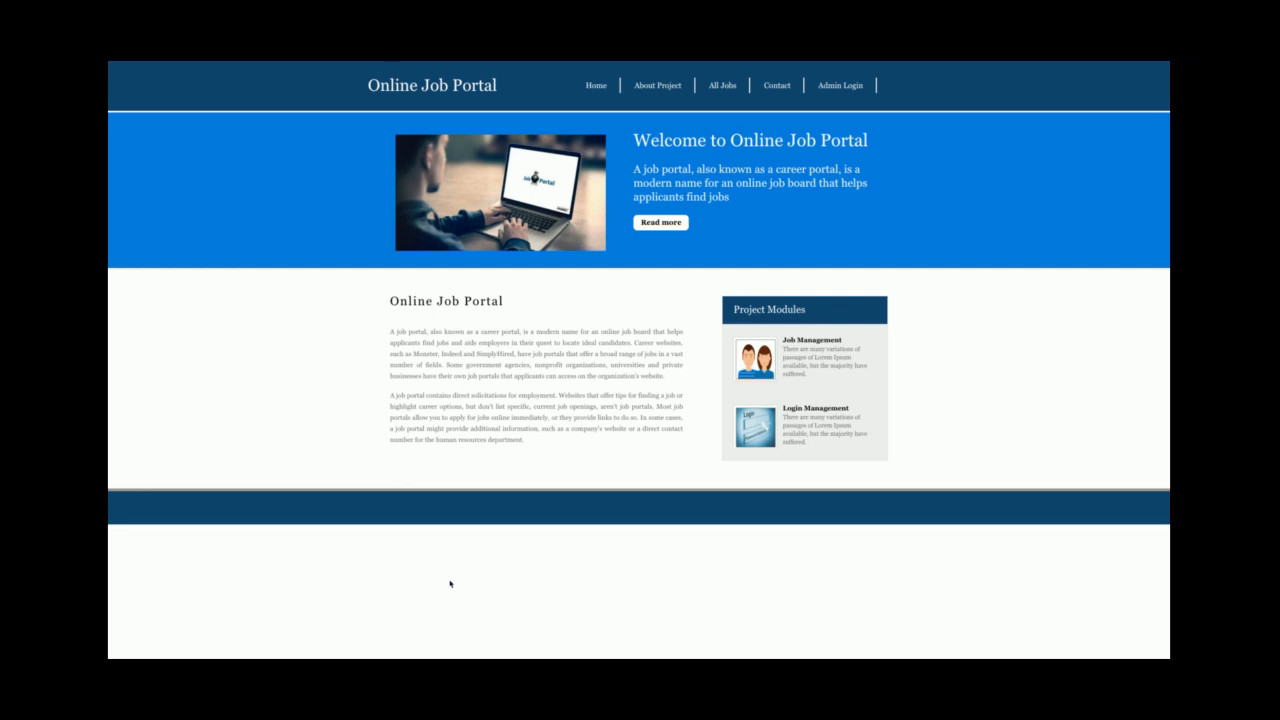
pyautogui.moveTo(638, 126)
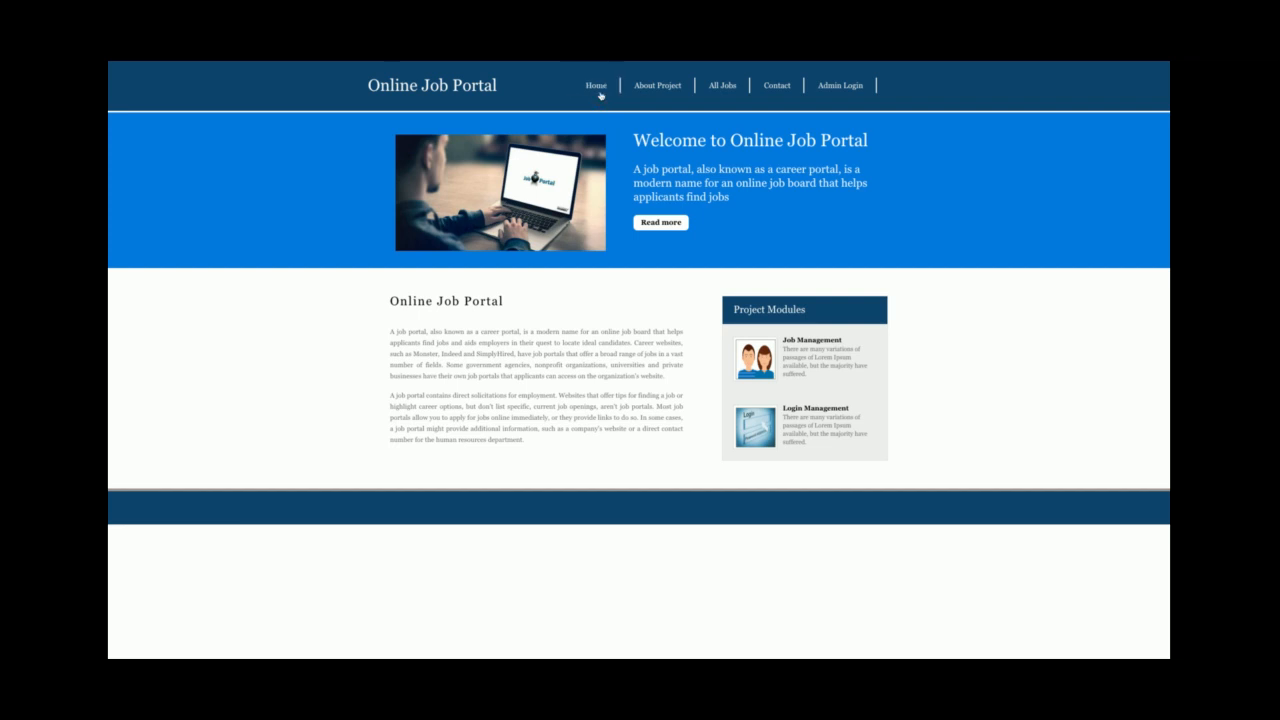
pyautogui.moveTo(320, 424)
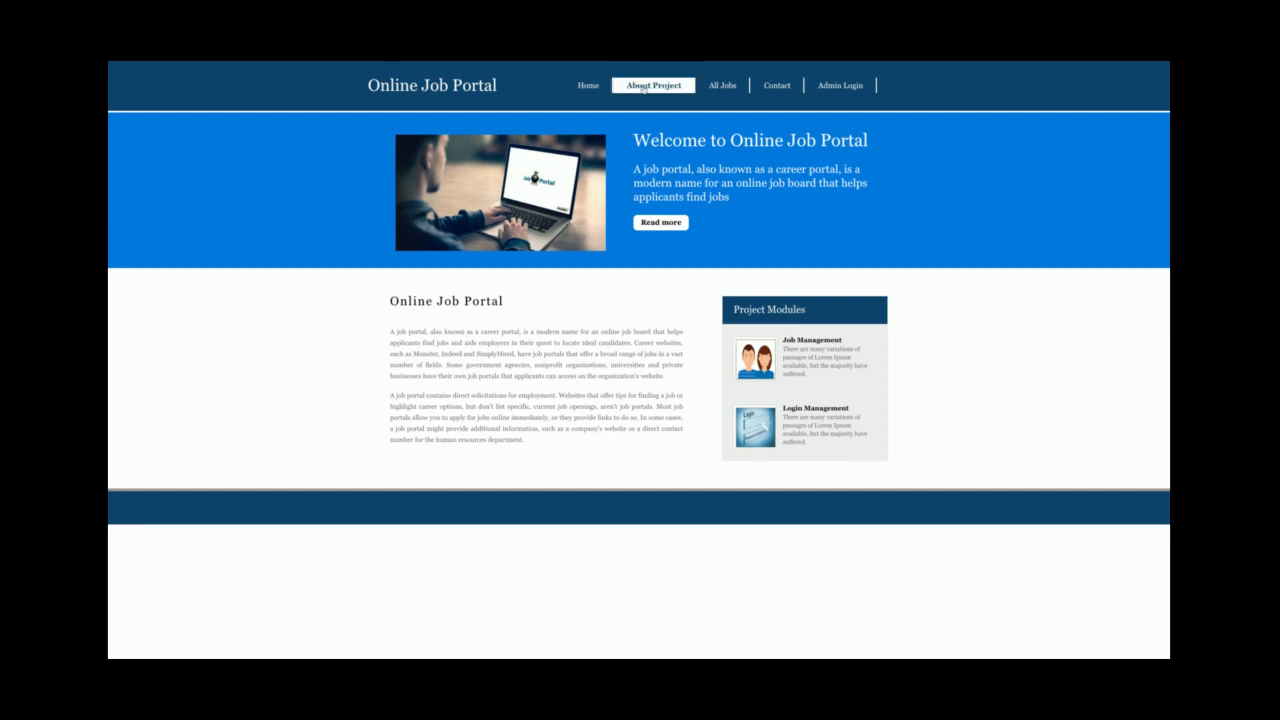
pyautogui.click(656, 84)
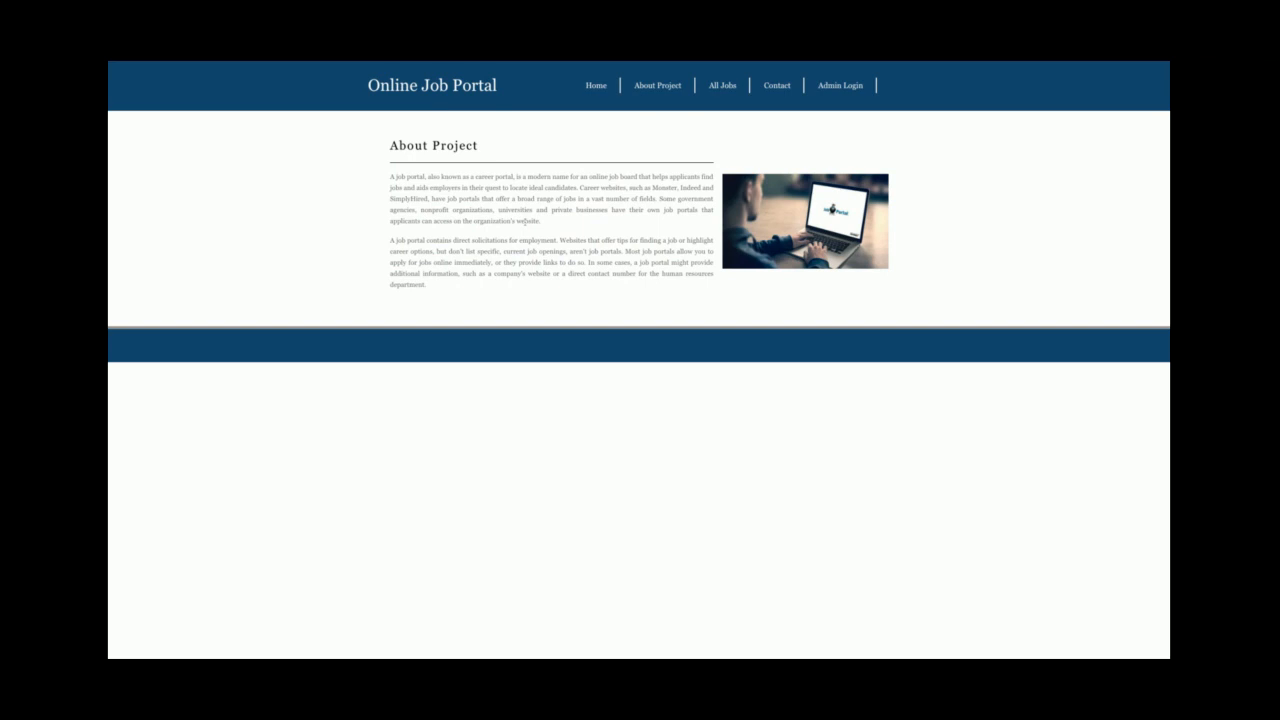
pyautogui.click(720, 84)
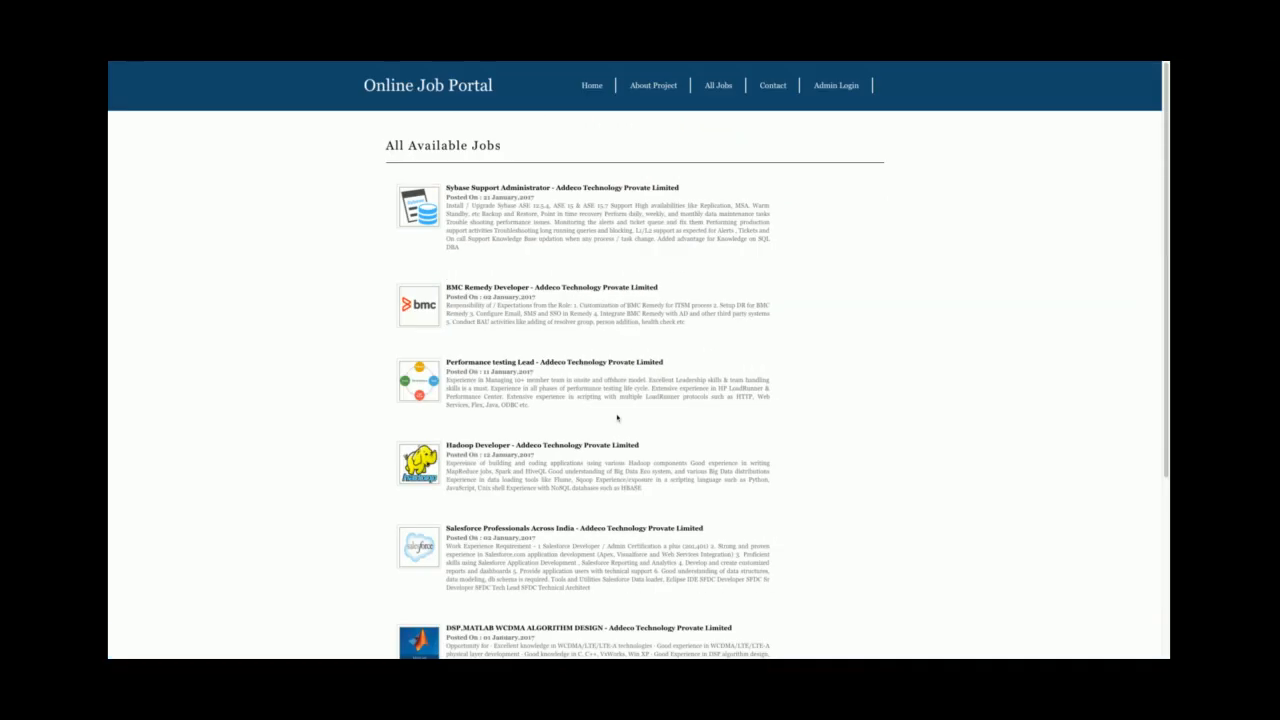
pyautogui.scroll(-3)
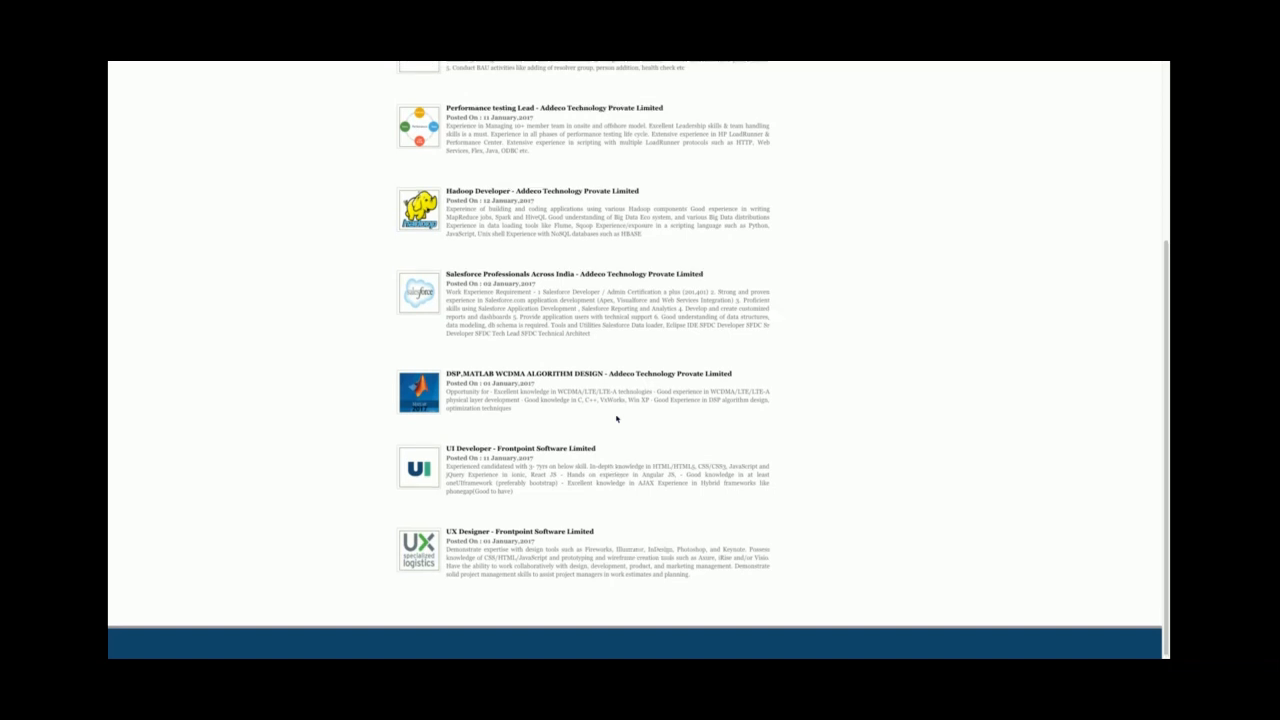
pyautogui.scroll(3)
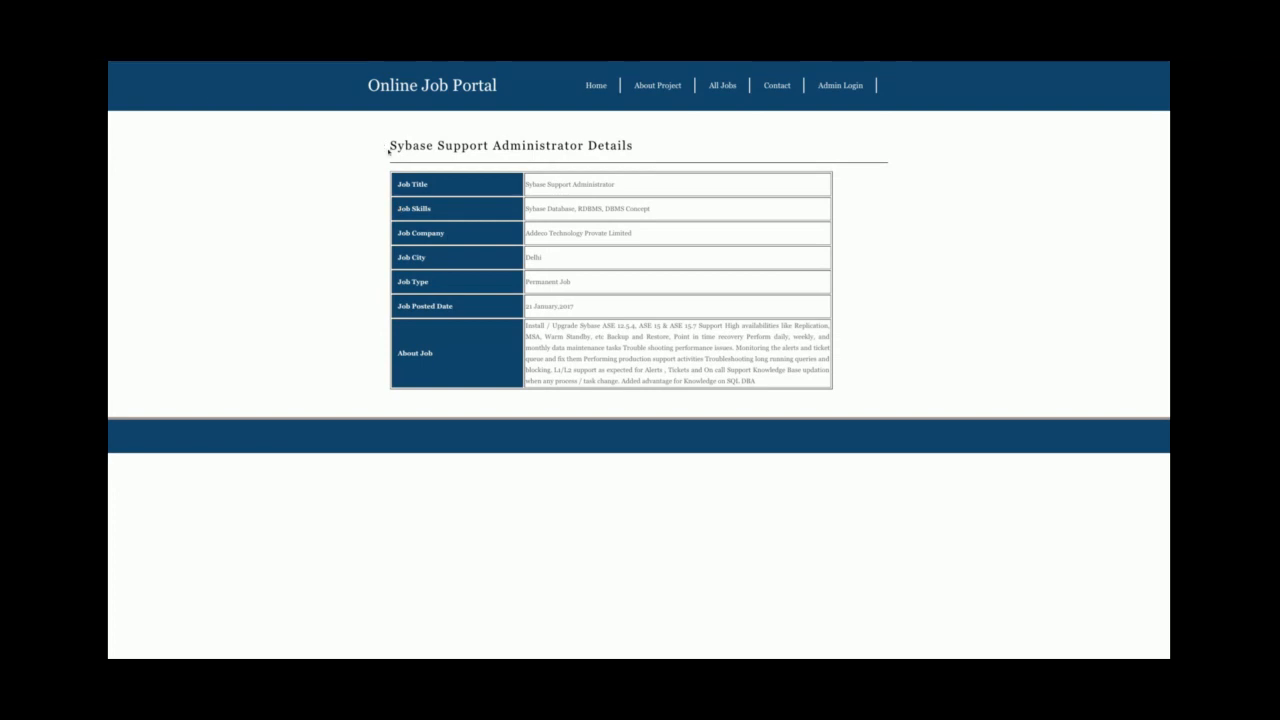
pyautogui.moveTo(112, 68)
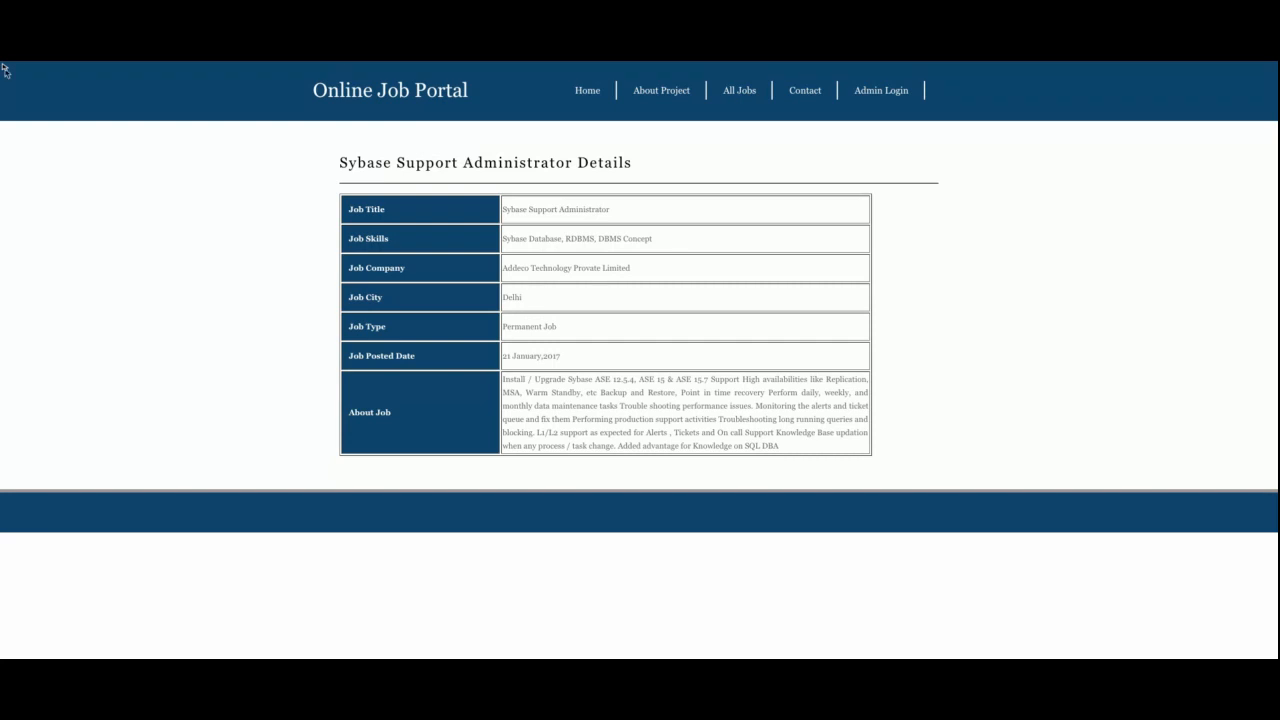
# Step: Revisit the All Jobs list, view the Contact form, then reach the Admin Login page with credentials entered
pyautogui.click(738, 90)
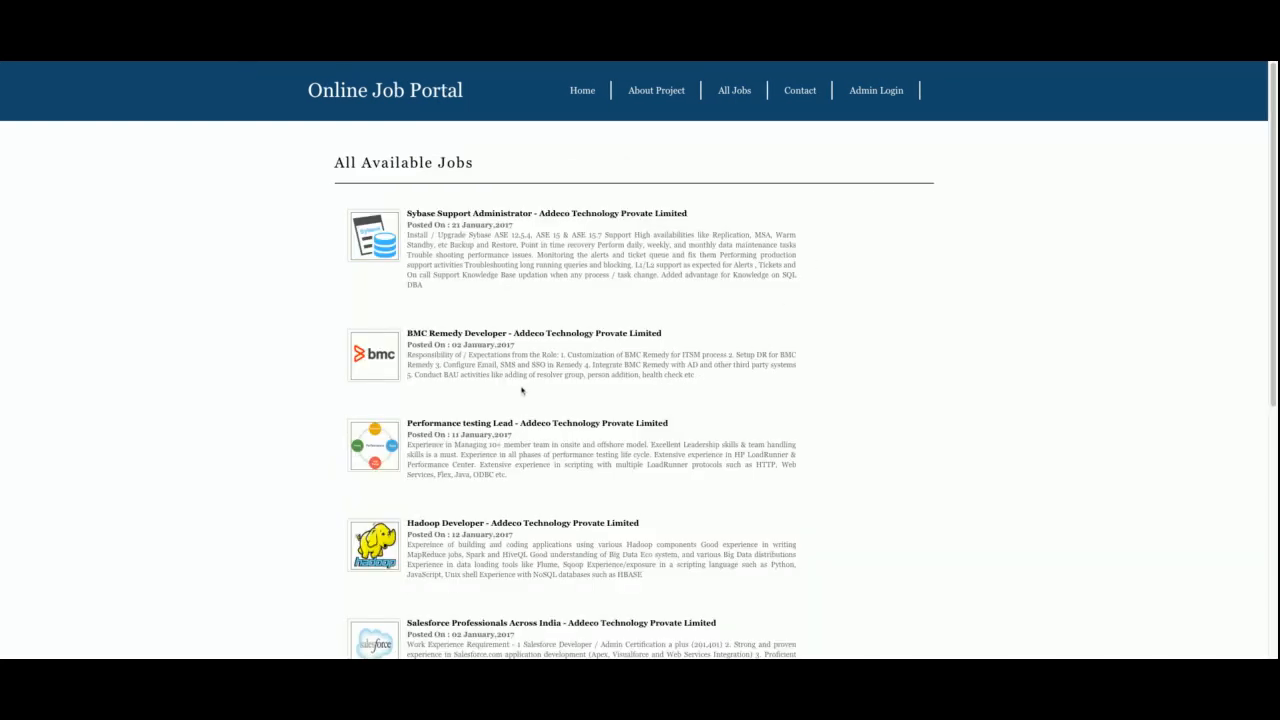
pyautogui.moveTo(12, 62)
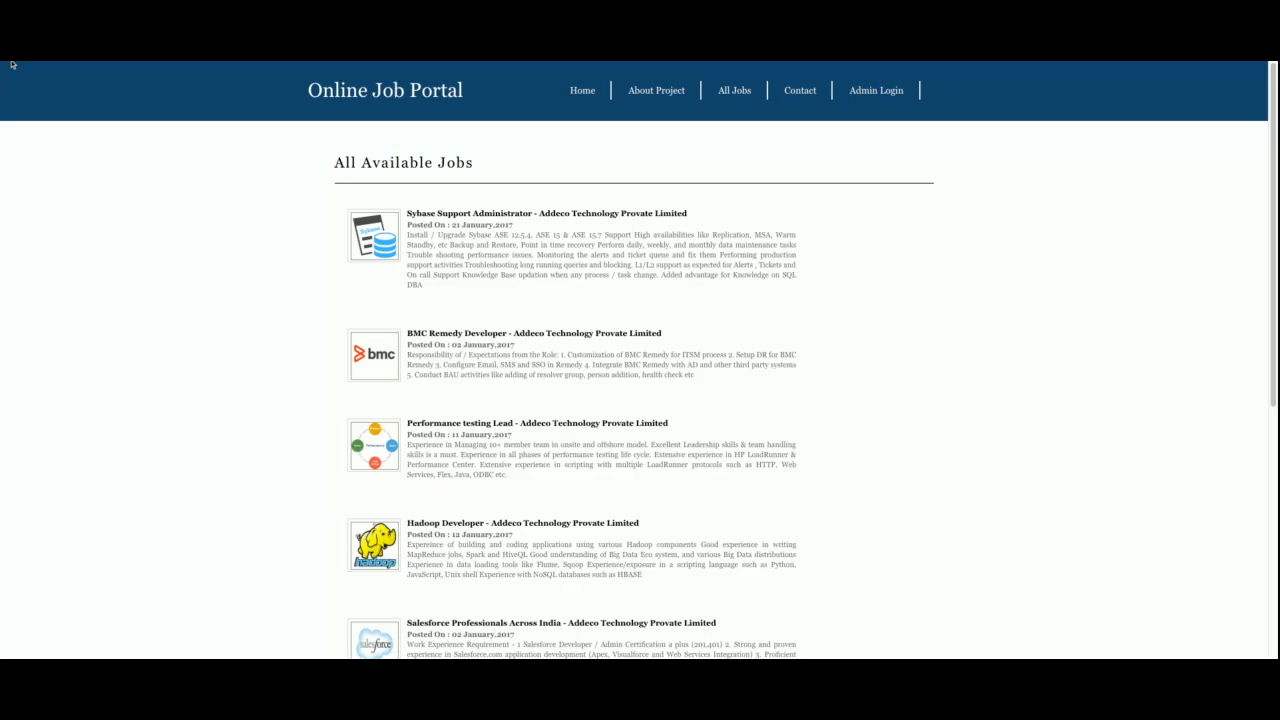
pyautogui.moveTo(692, 156)
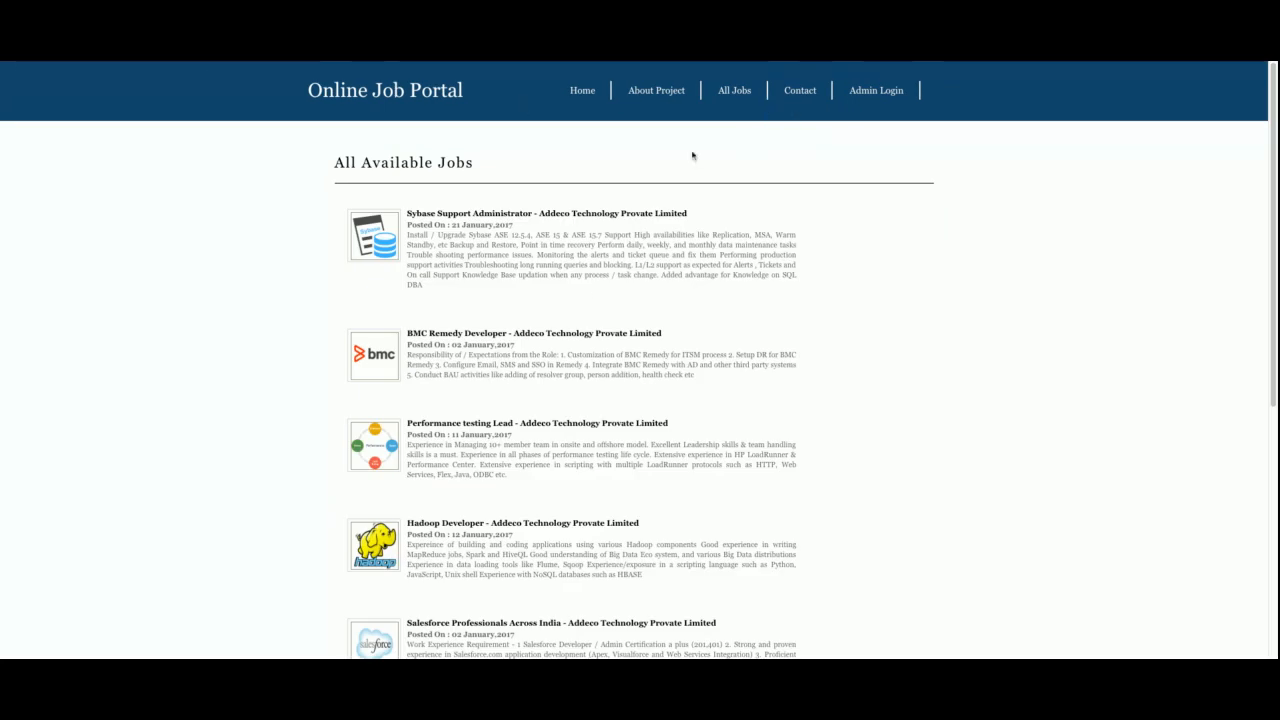
pyautogui.scroll(-3)
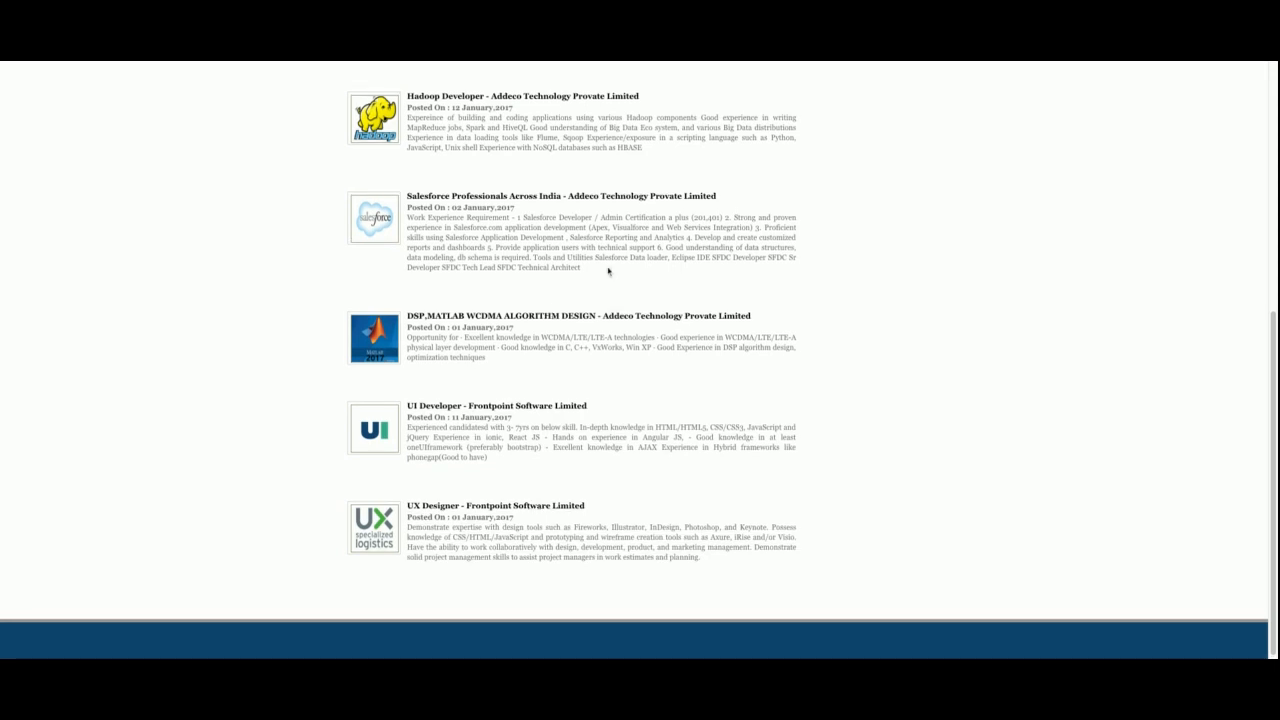
pyautogui.scroll(3)
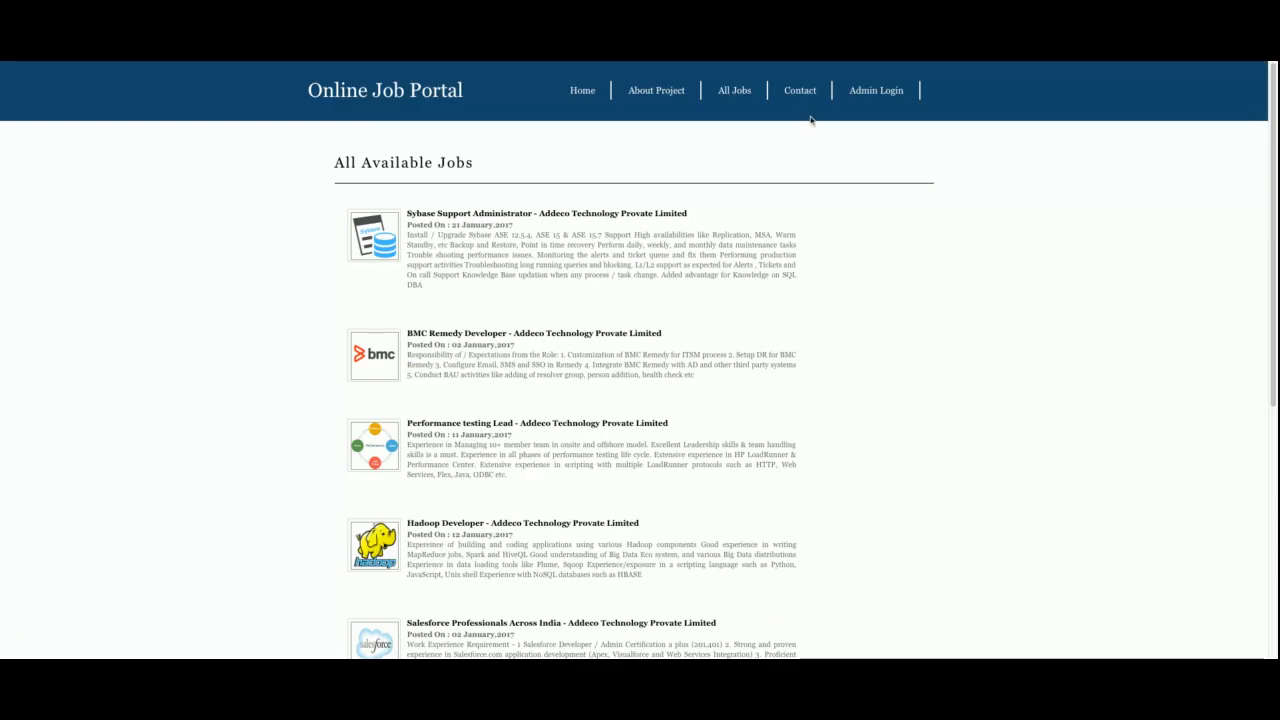
pyautogui.click(800, 90)
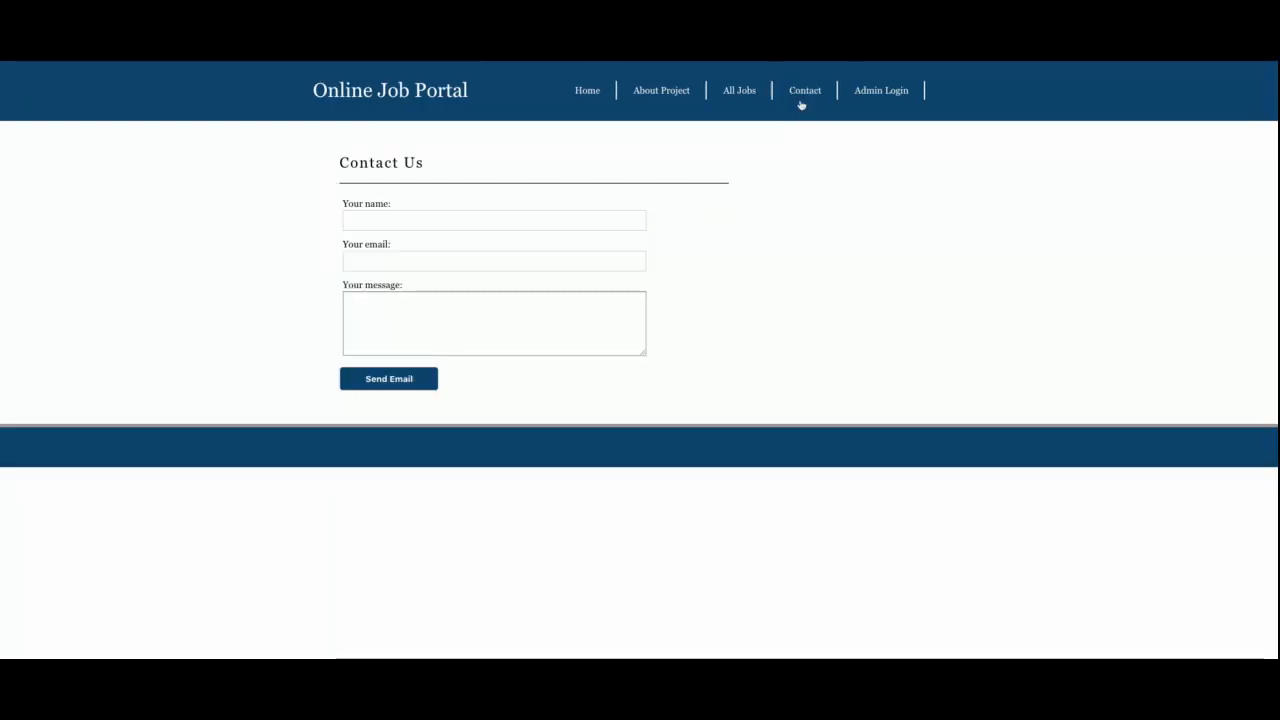
pyautogui.moveTo(656, 308)
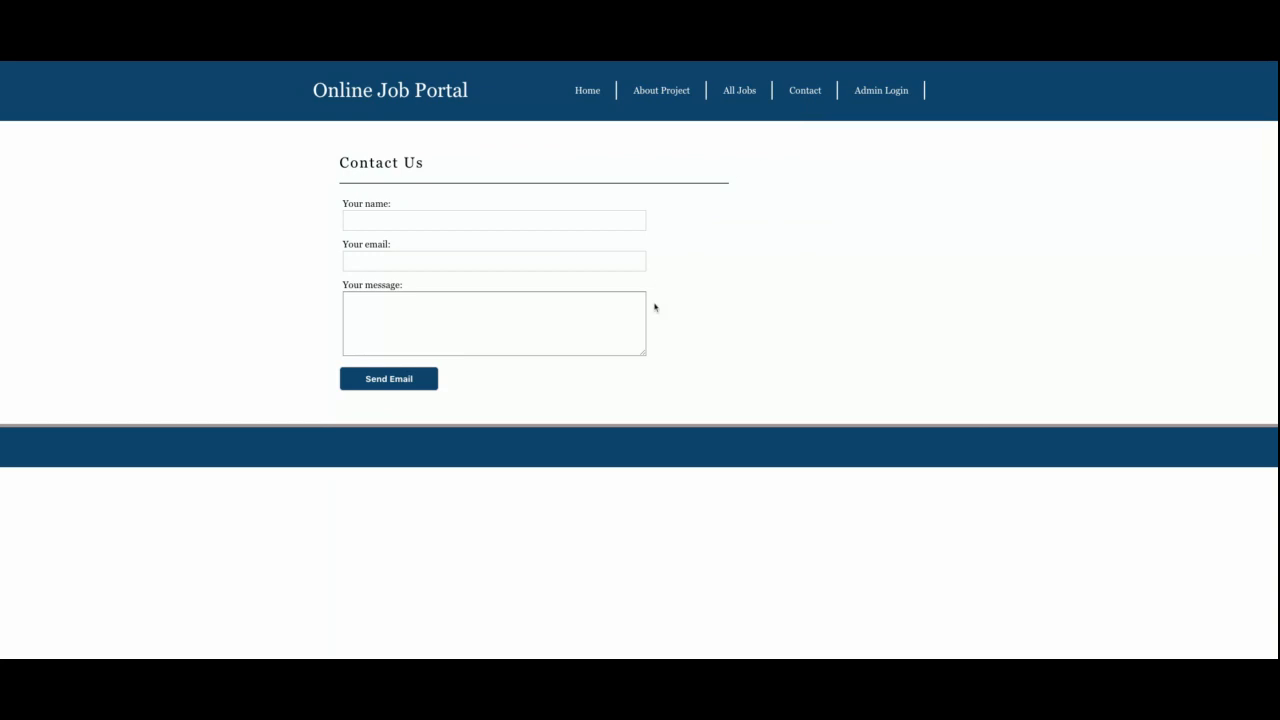
pyautogui.click(880, 90)
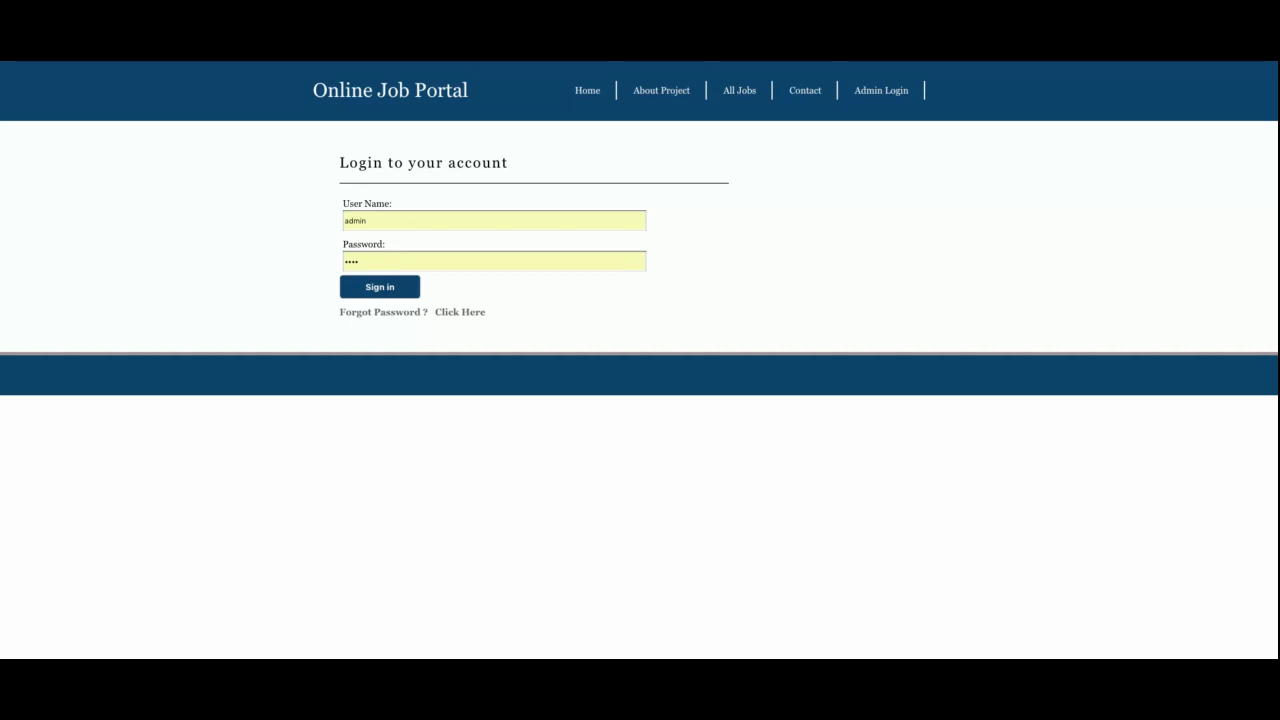
# Step: Sign in as administrator to reach the Job Record Management dashboard
pyautogui.click(380, 288)
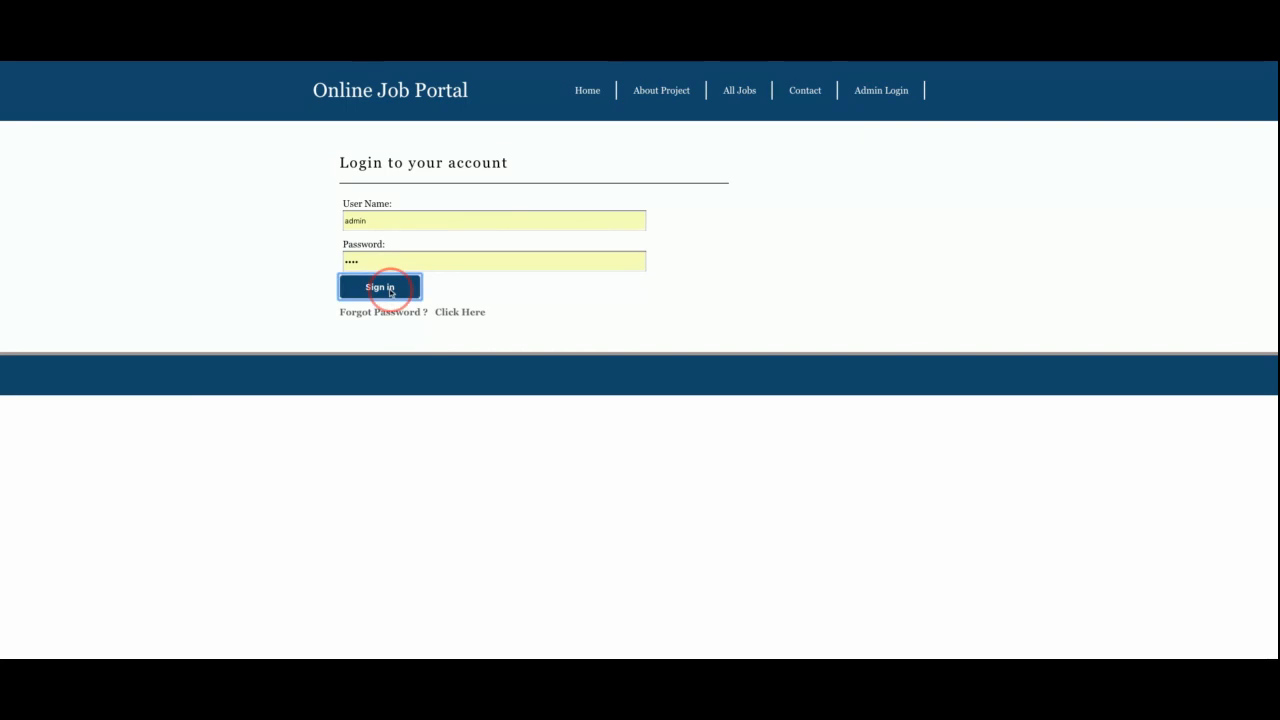
pyautogui.click(380, 288)
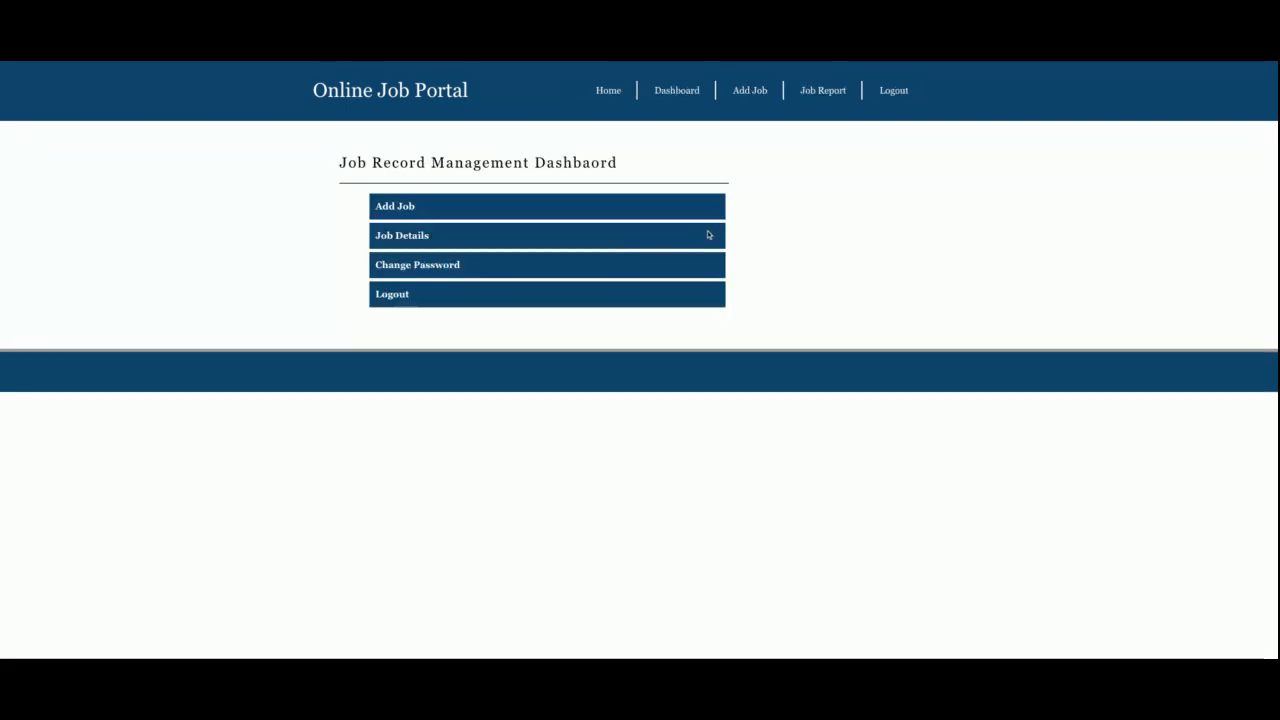
pyautogui.moveTo(420, 206)
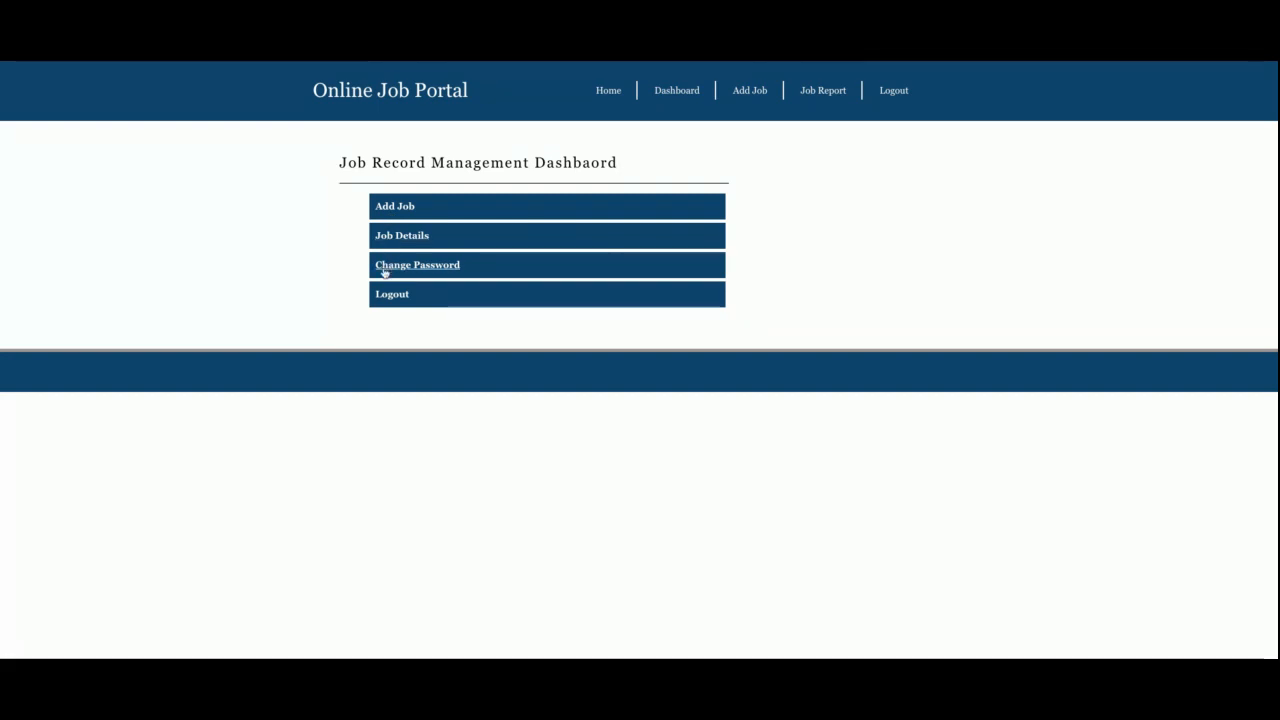
pyautogui.moveTo(616, 128)
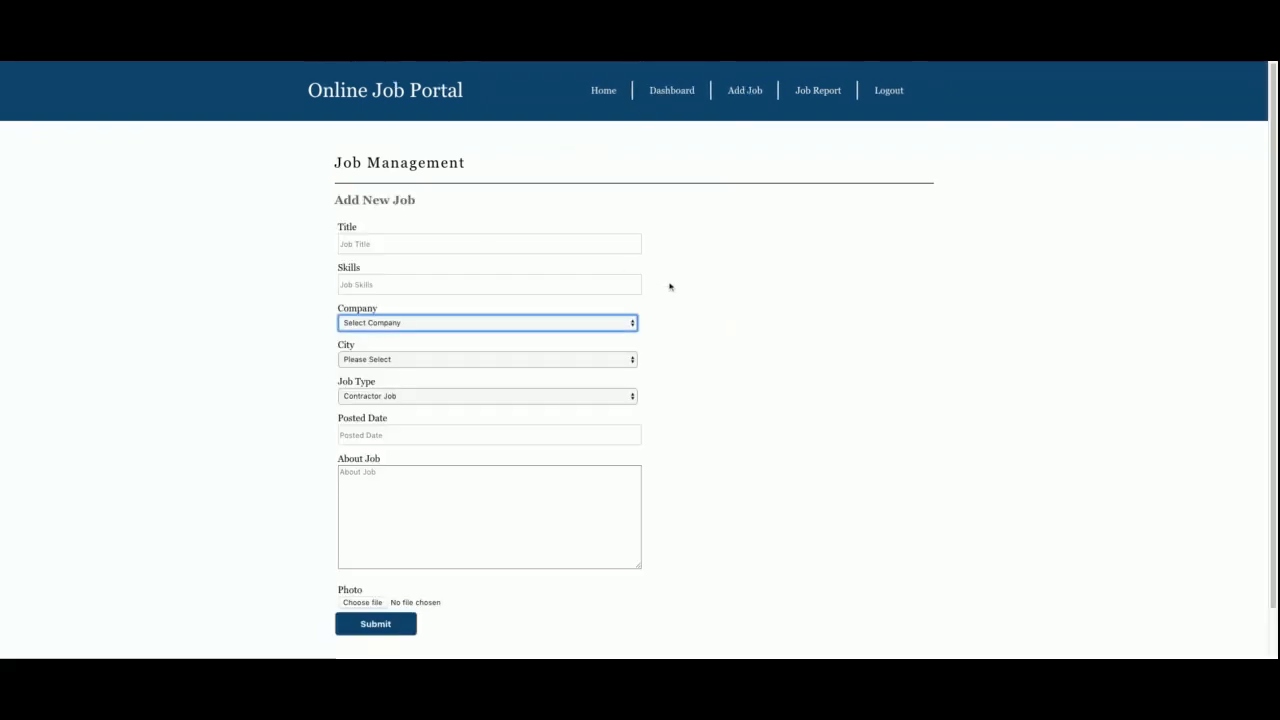
pyautogui.moveTo(516, 308)
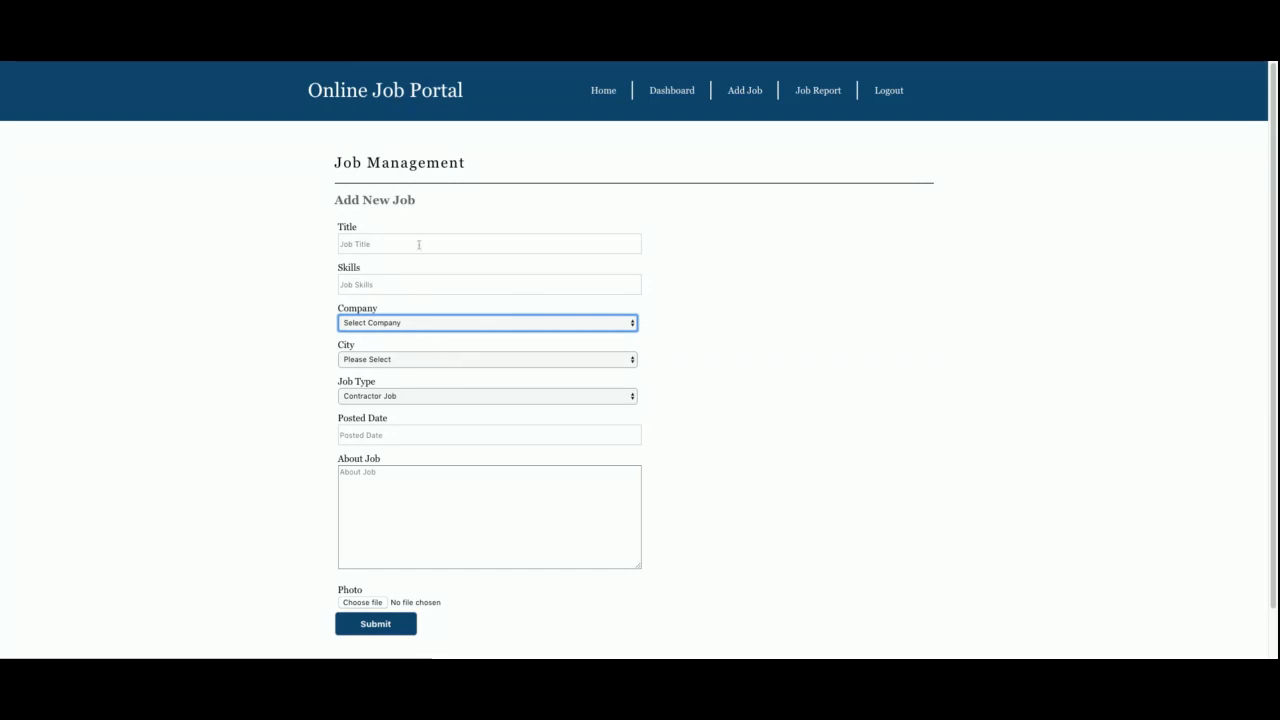
# Step: Enter the new job's title 'Test', its company, city and job type Permanent Job
pyautogui.click(488, 244)
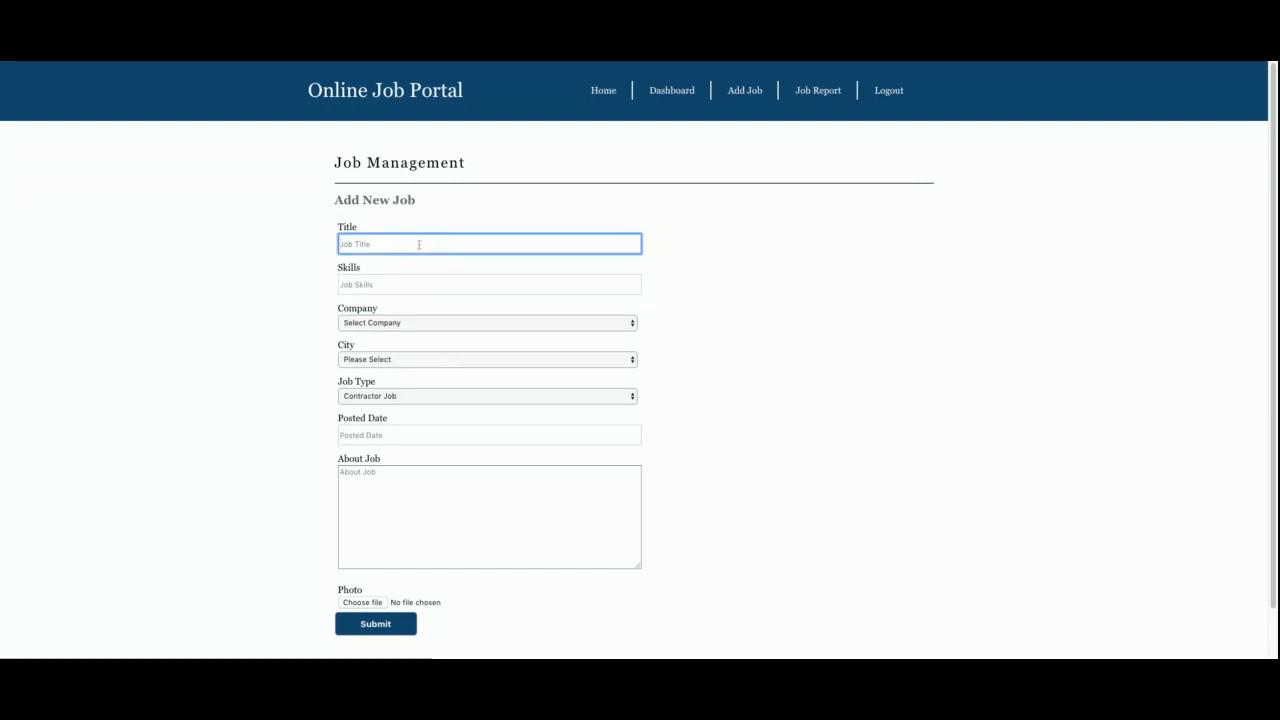
pyautogui.write('Test')
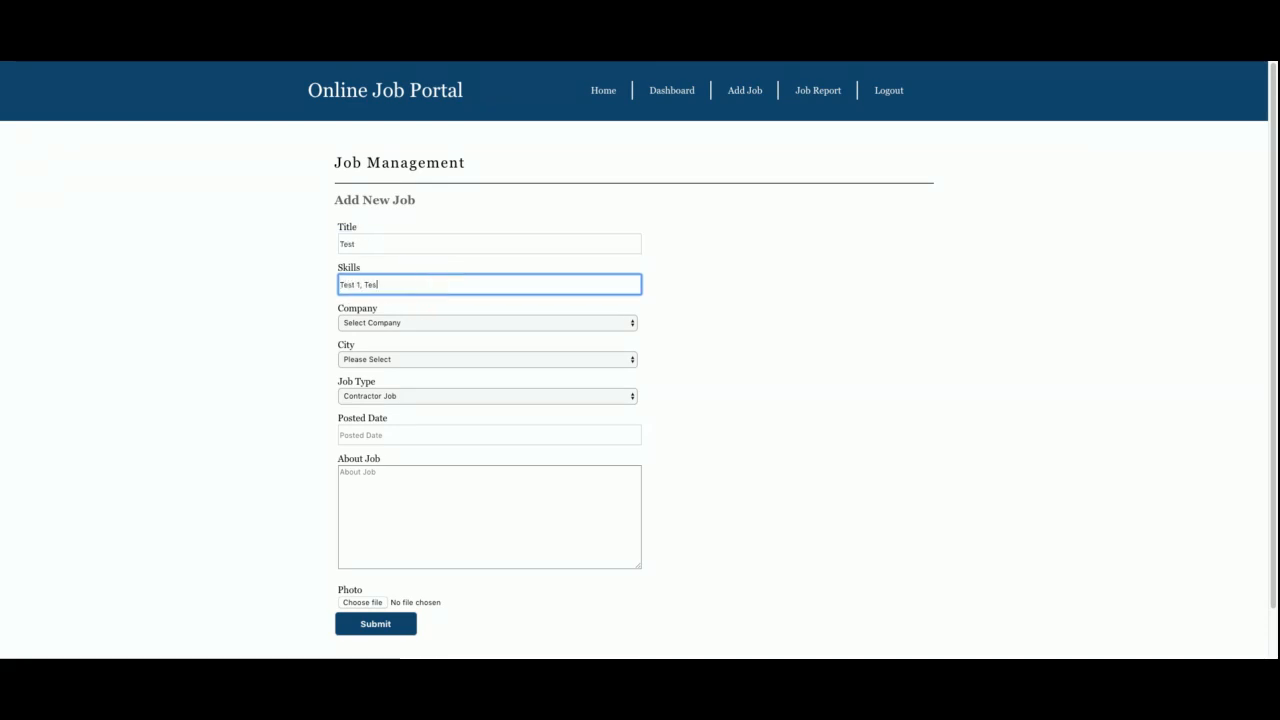
pyautogui.click(488, 322)
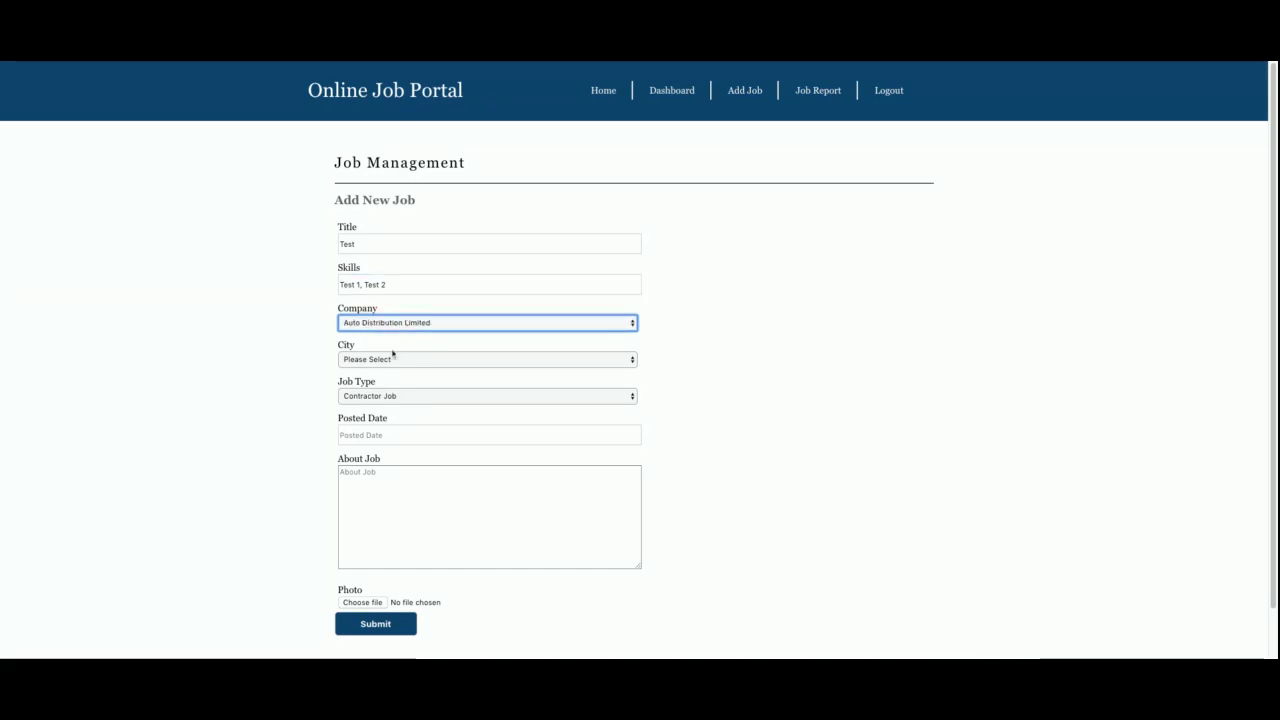
pyautogui.moveTo(548, 320)
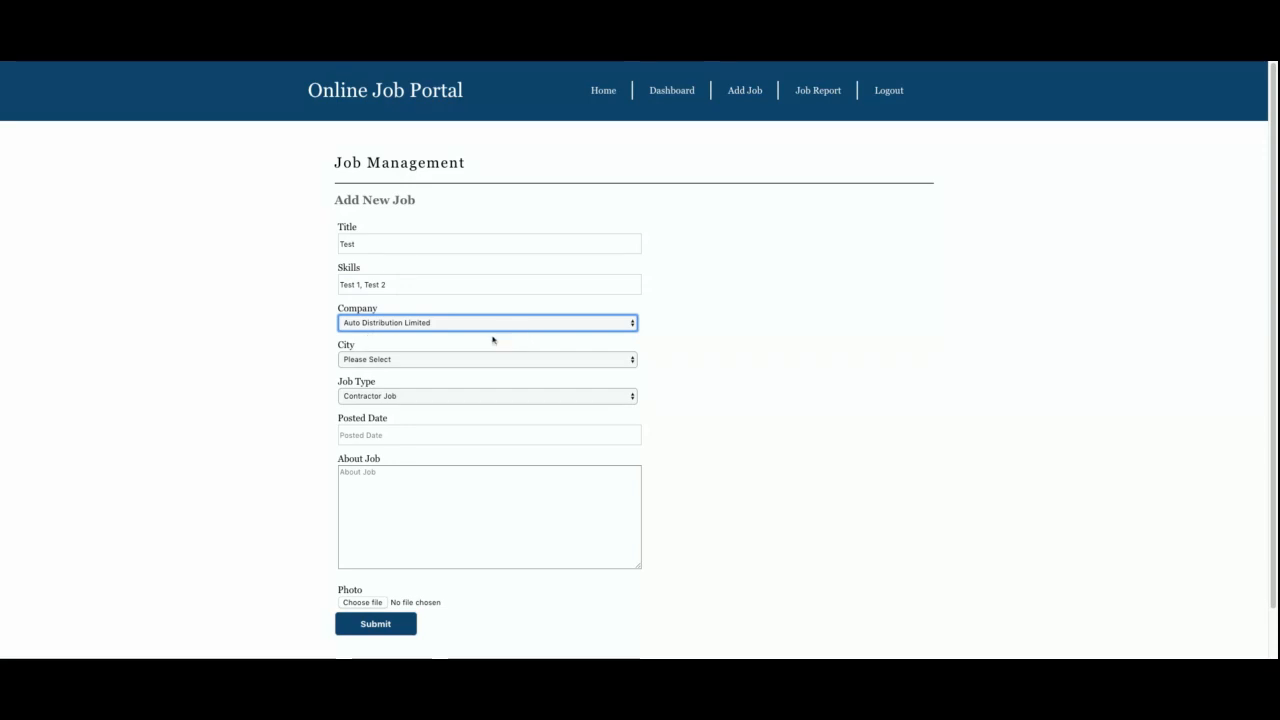
pyautogui.click(488, 360)
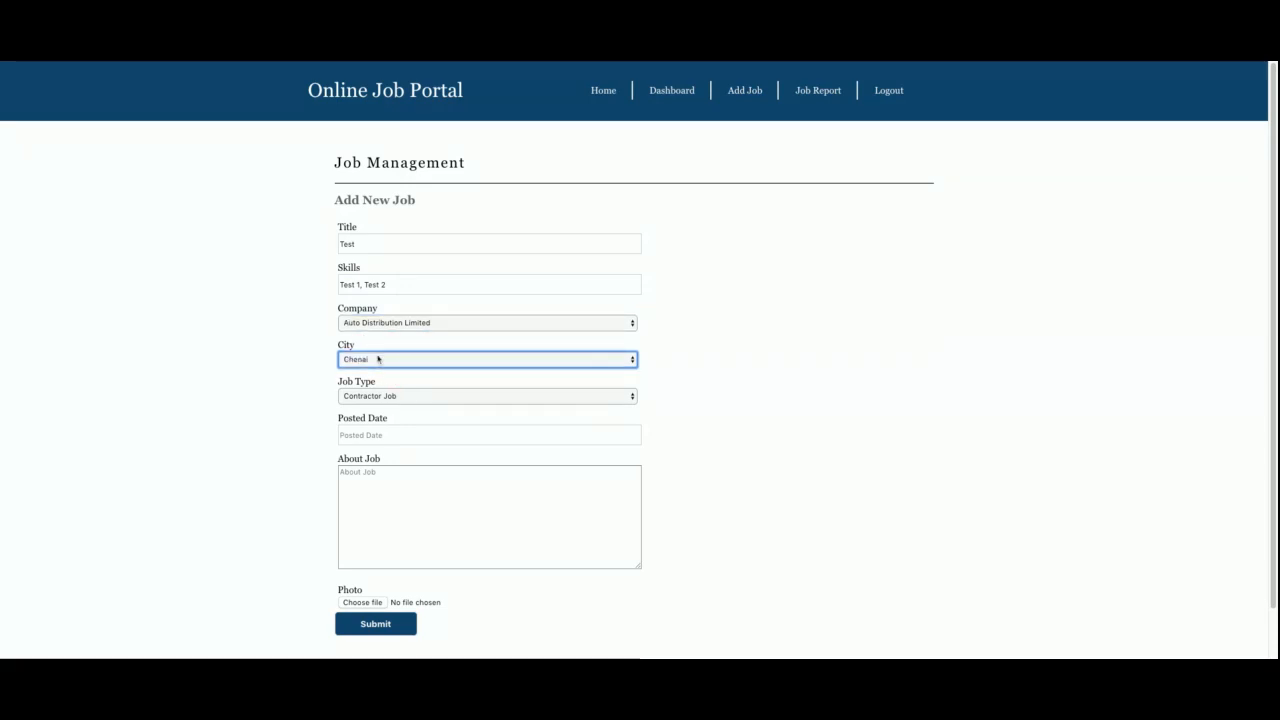
pyautogui.click(488, 396)
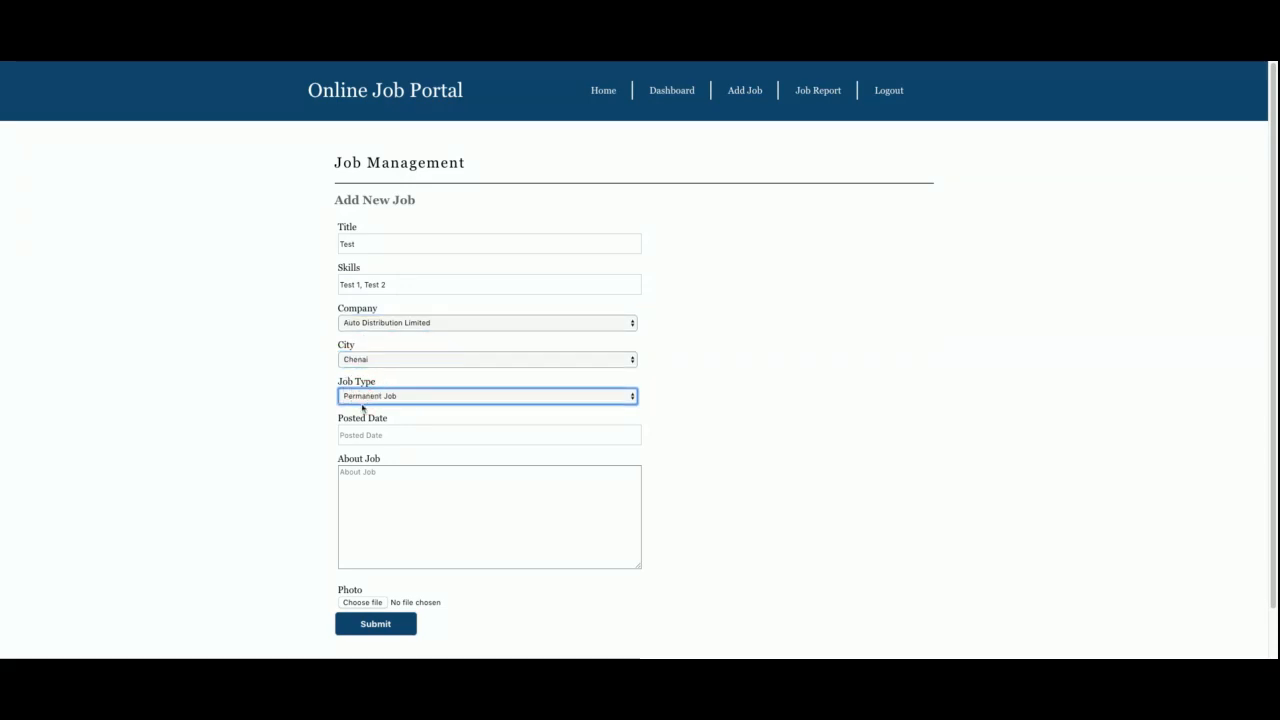
pyautogui.click(488, 434)
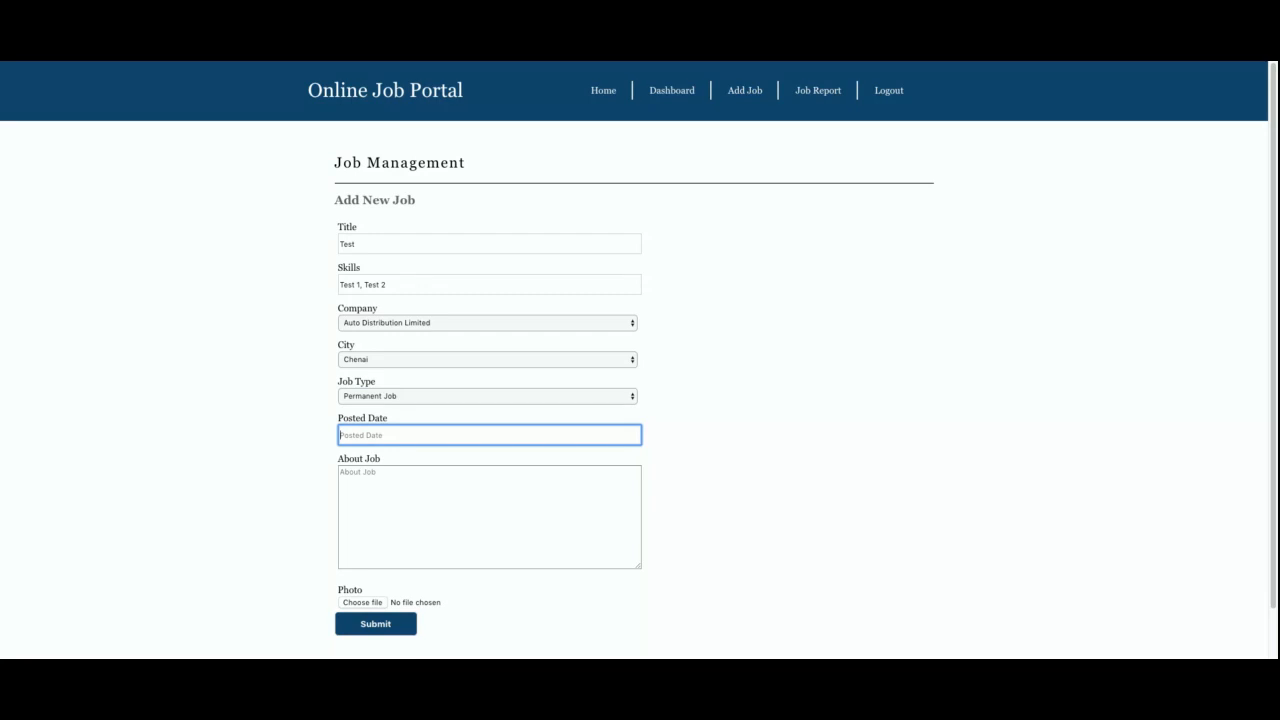
# Step: Set the posted date to 18 November, attach a job photo and submit the Test job
pyautogui.write('1')
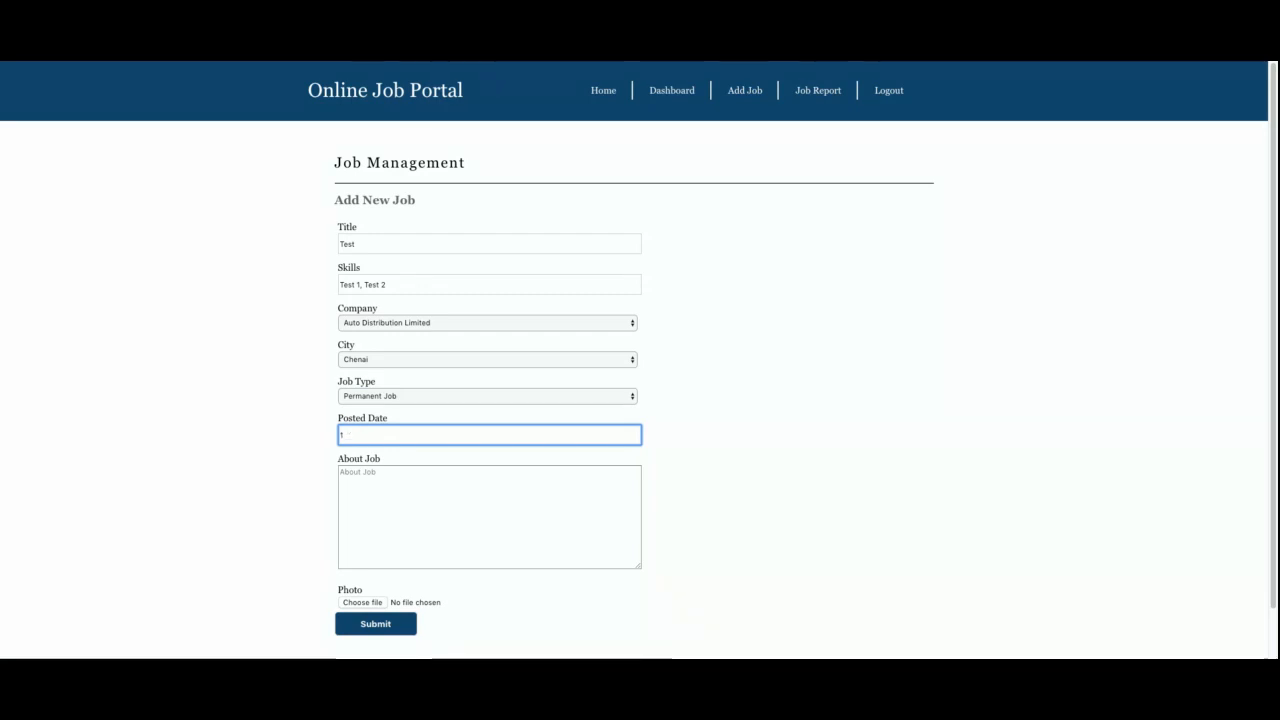
pyautogui.write('18')
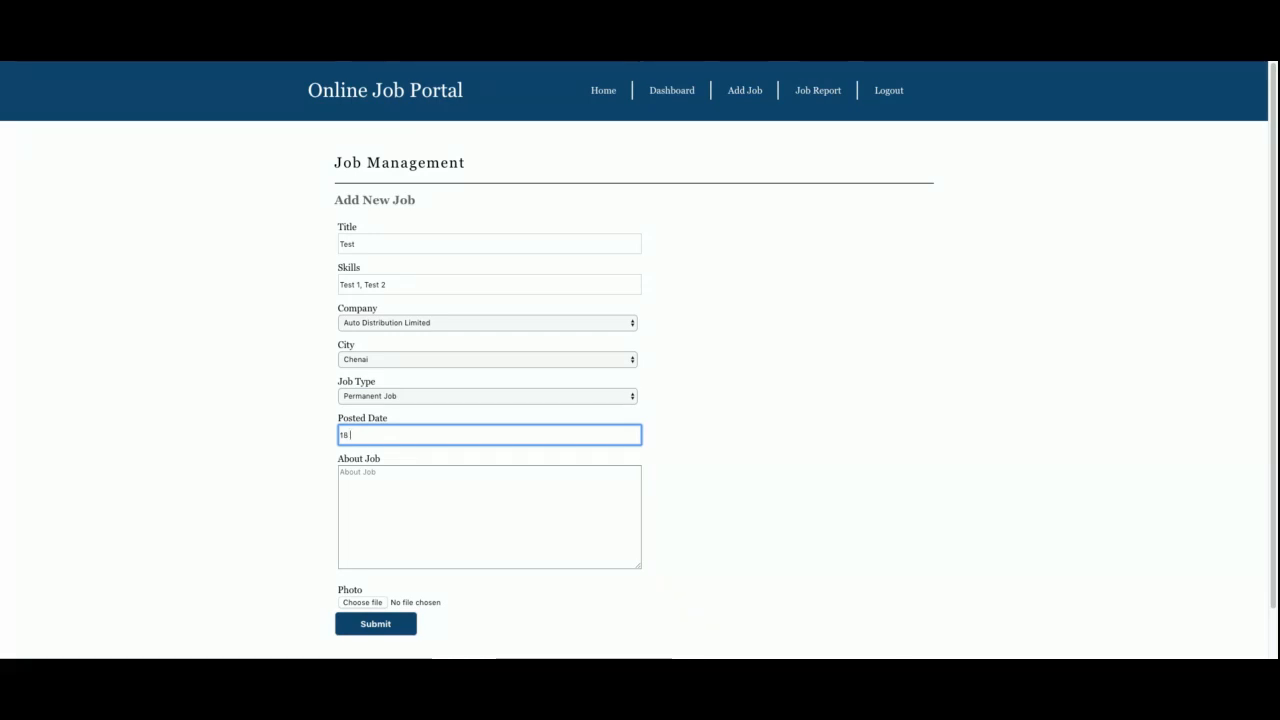
pyautogui.write('November,2018')
pyautogui.click(488, 516)
pyautogui.write('Test 1, Test 2')
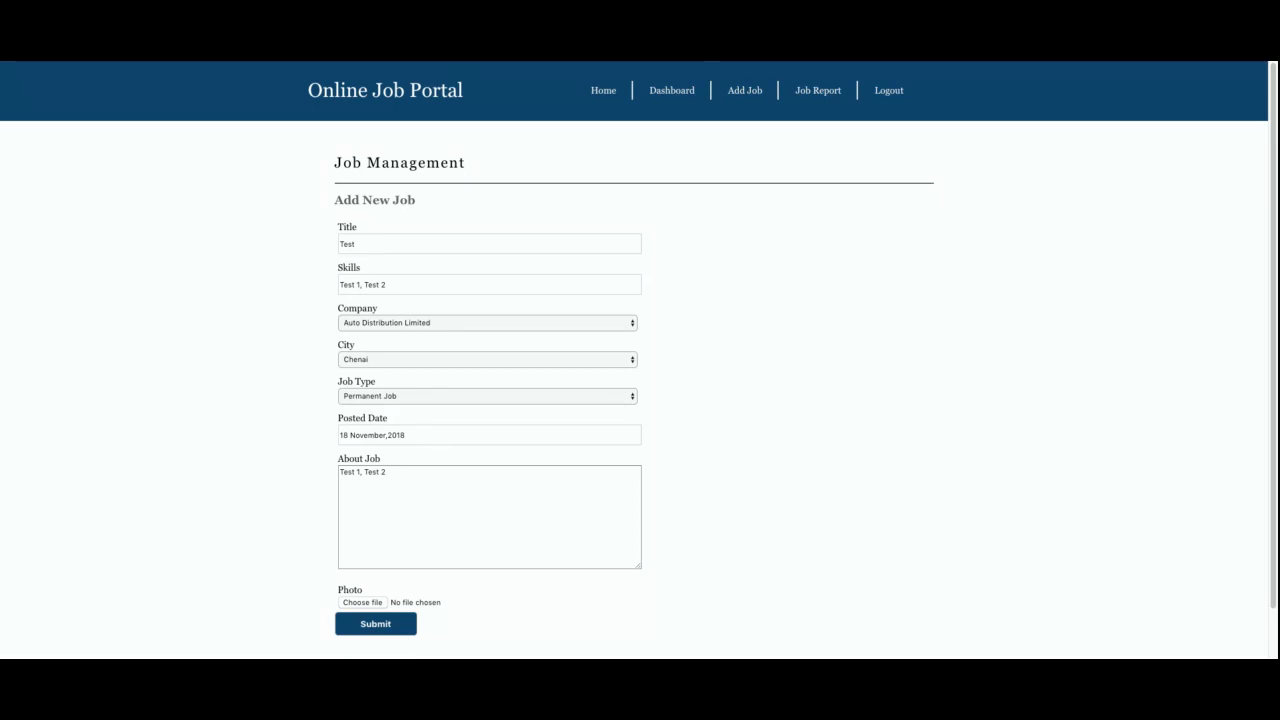
pyautogui.click(362, 602)
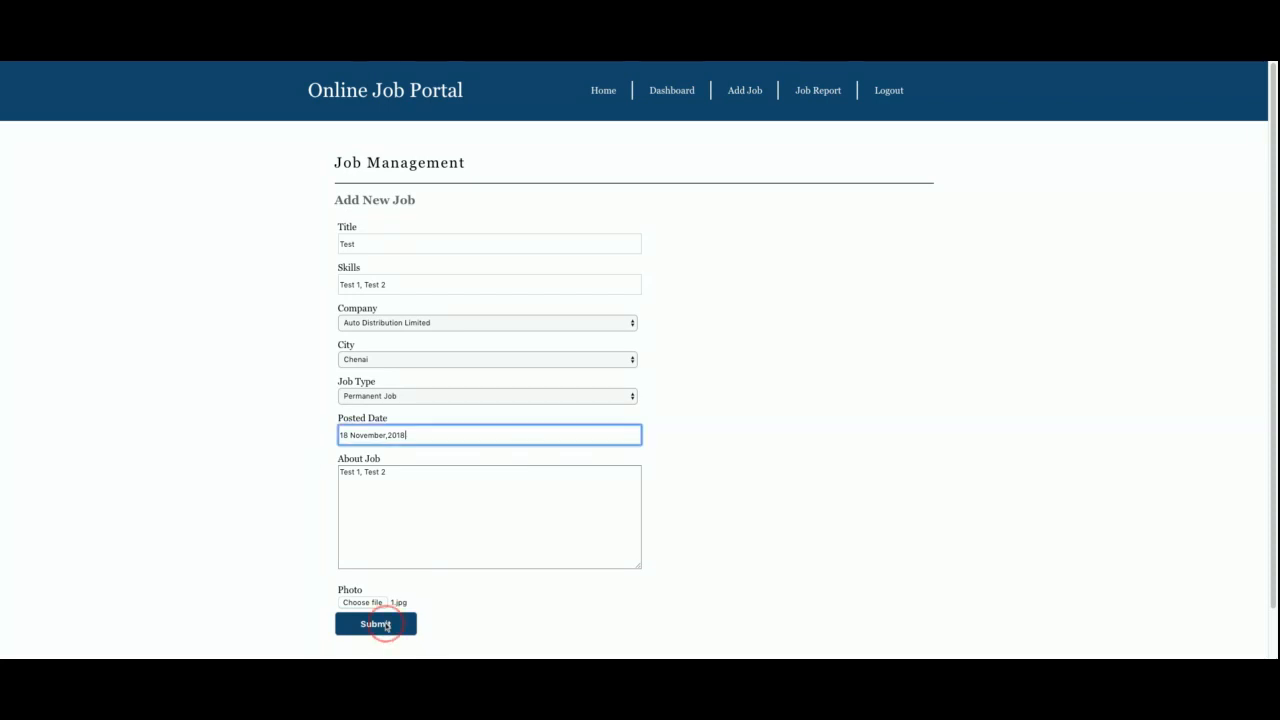
pyautogui.click(376, 624)
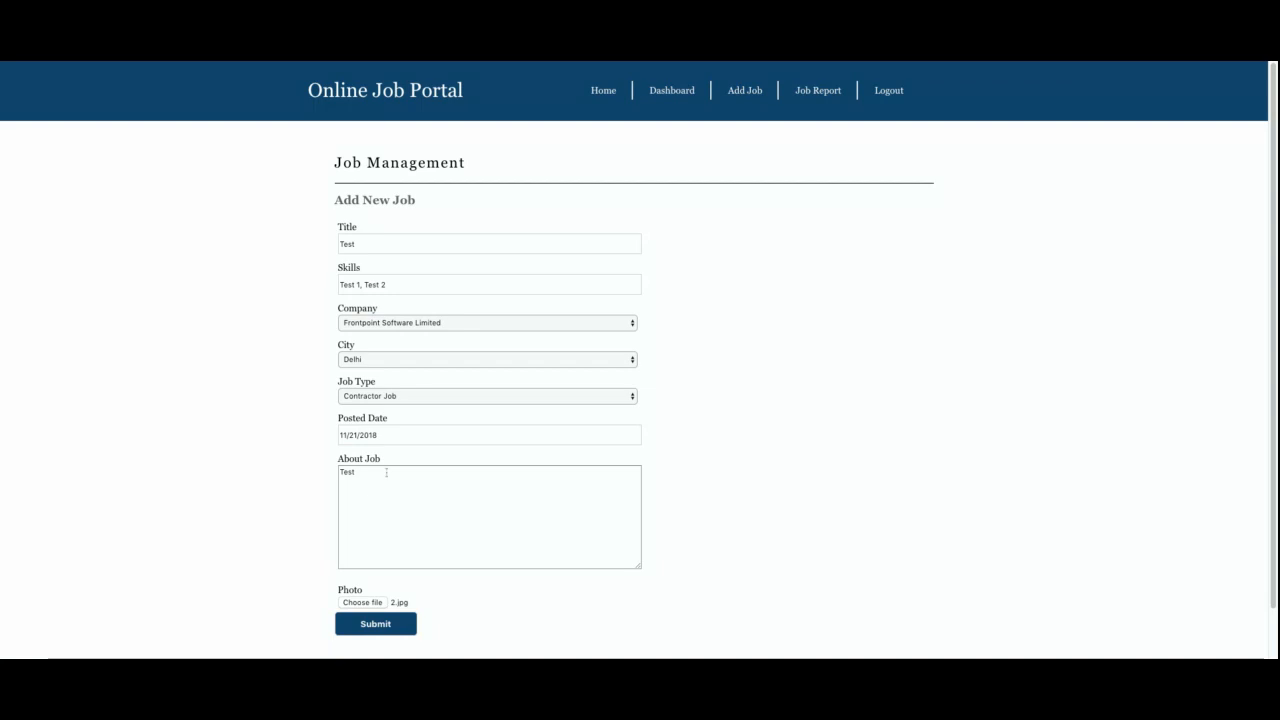
# Step: Correct the posted date, choose a different photo and resubmit so Test appears in the job report
pyautogui.scroll(-3)
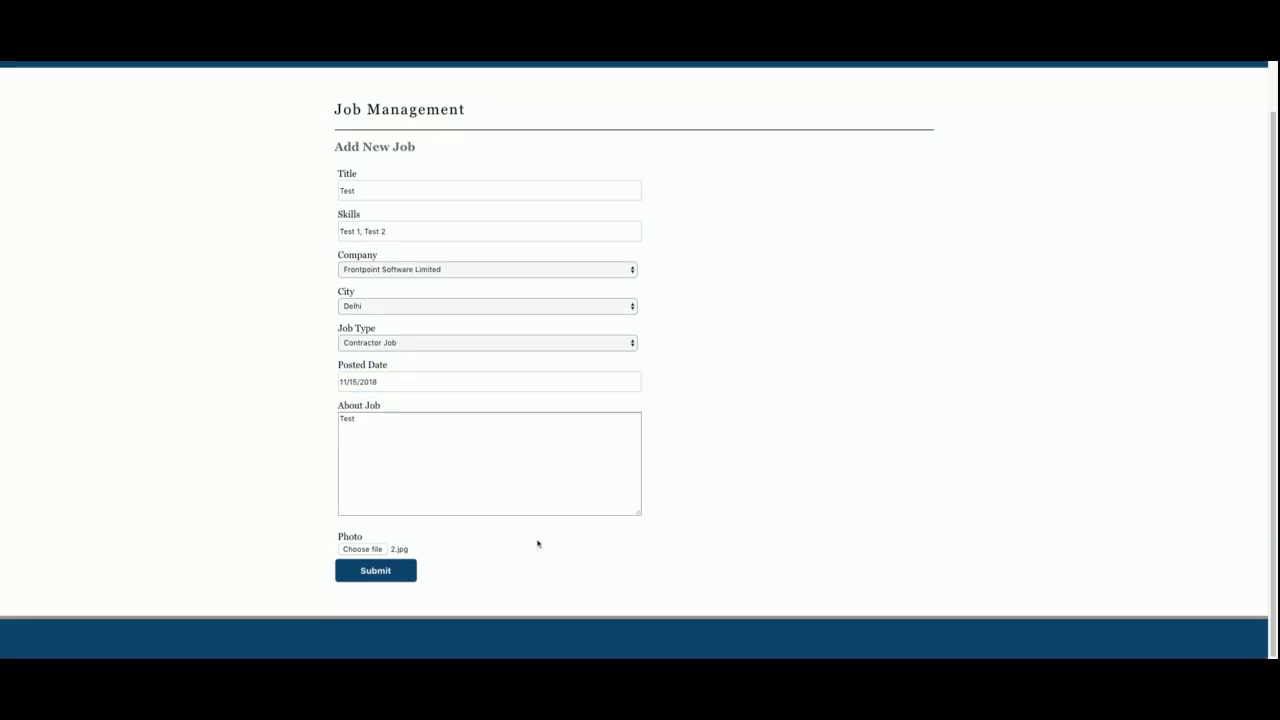
pyautogui.click(430, 512)
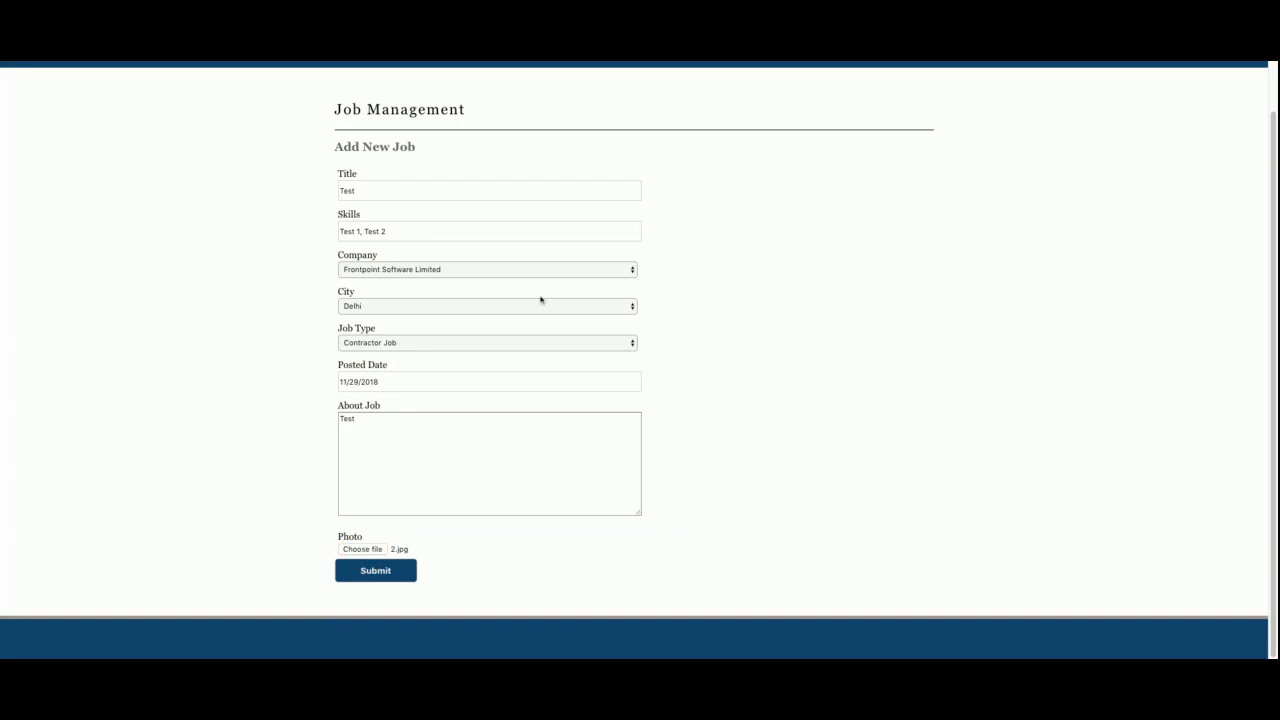
pyautogui.click(362, 548)
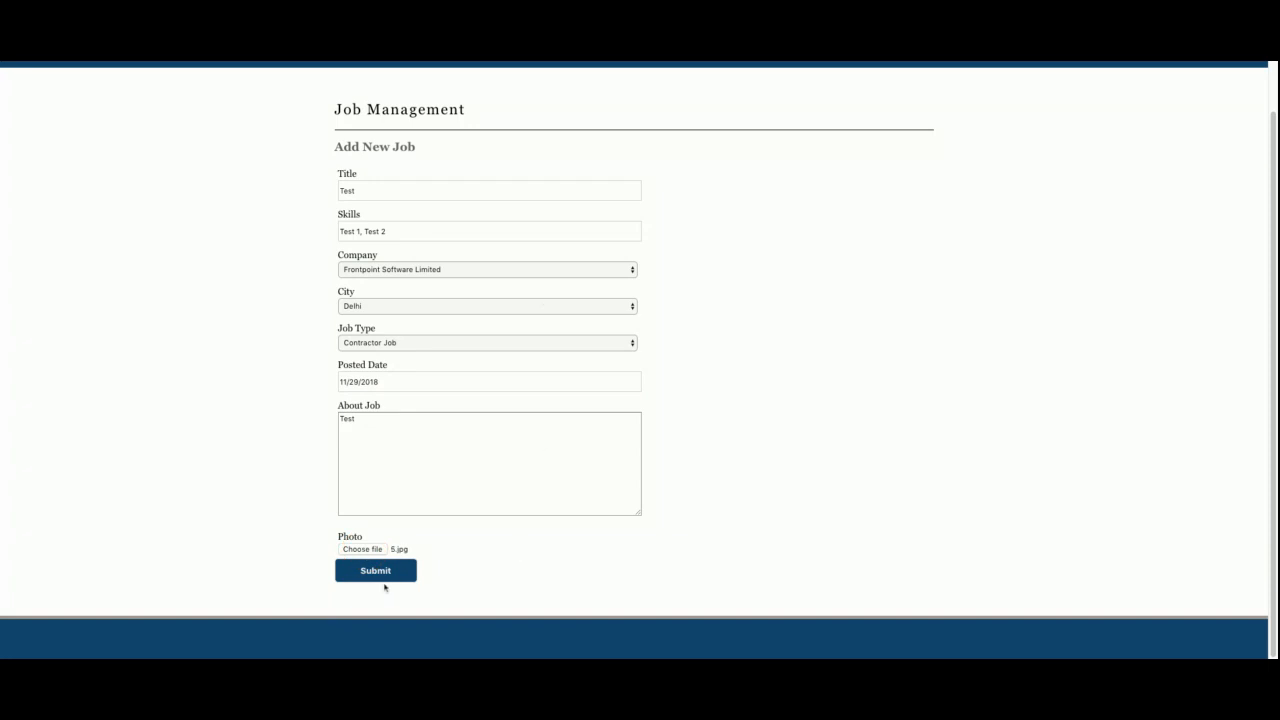
pyautogui.click(376, 570)
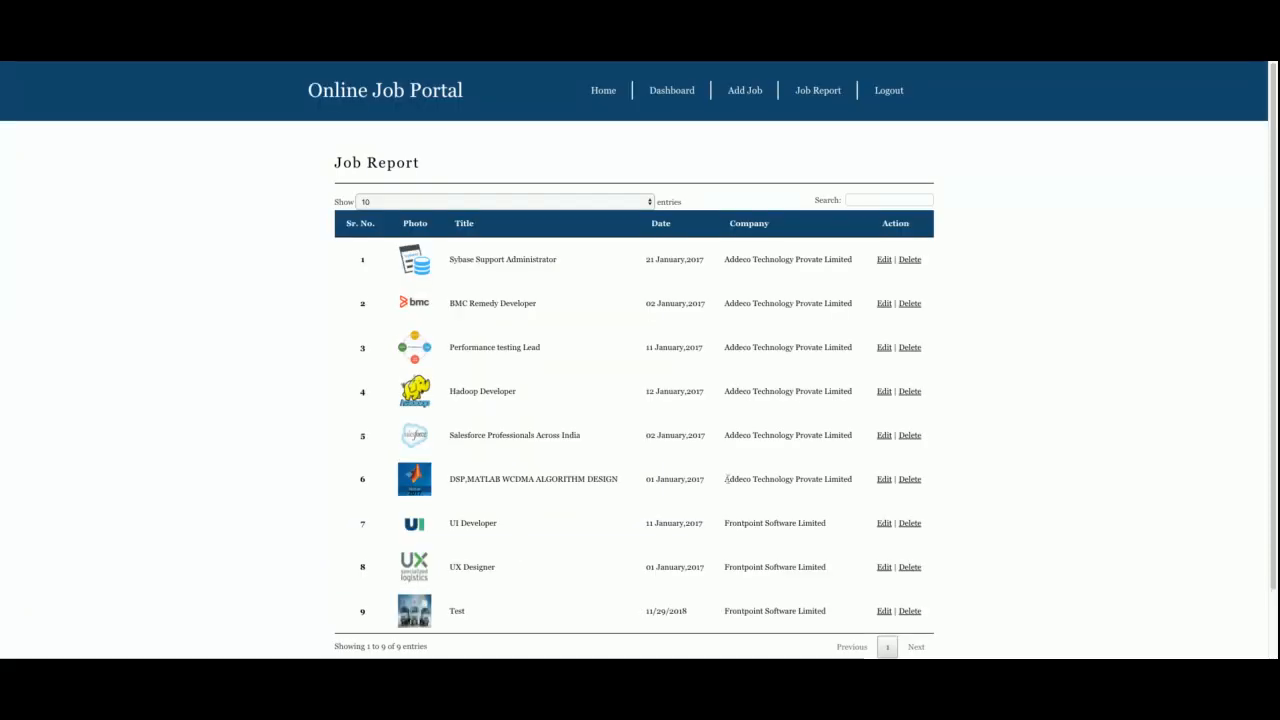
# Step: View the Test job's edit form, return to the report and delete the Test job, leaving eight entries
pyautogui.scroll(-3)
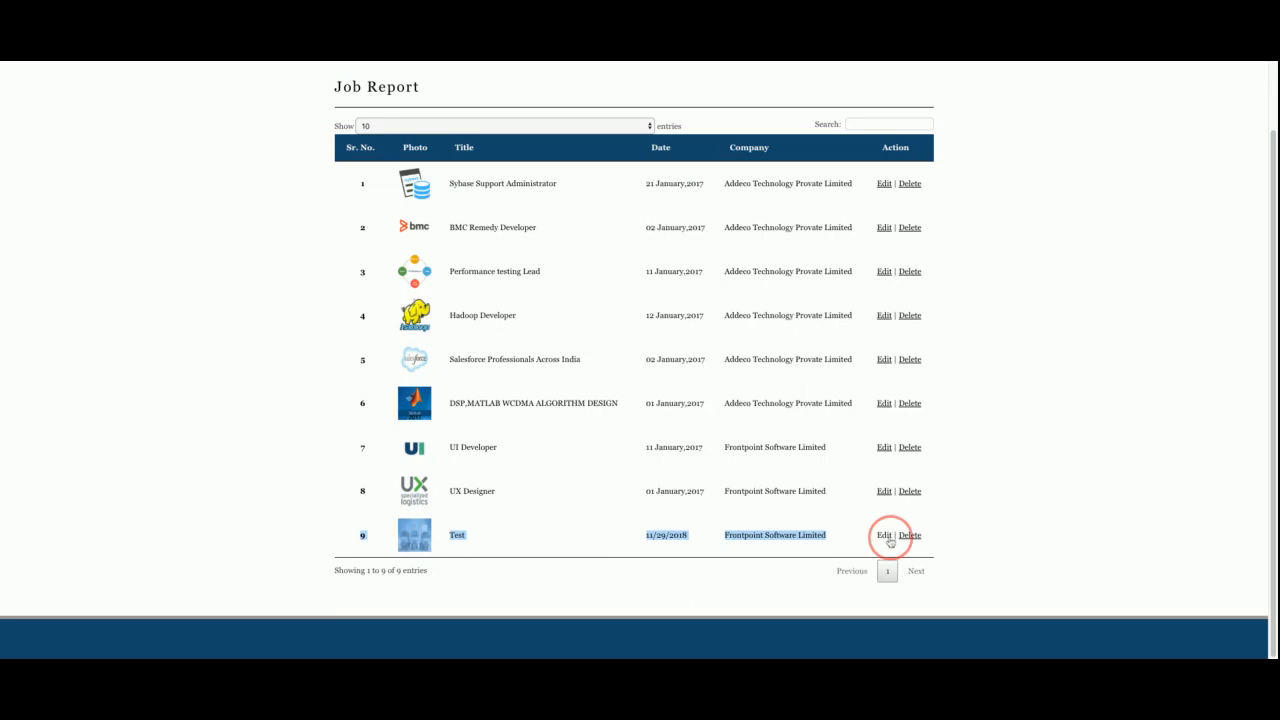
pyautogui.click(884, 536)
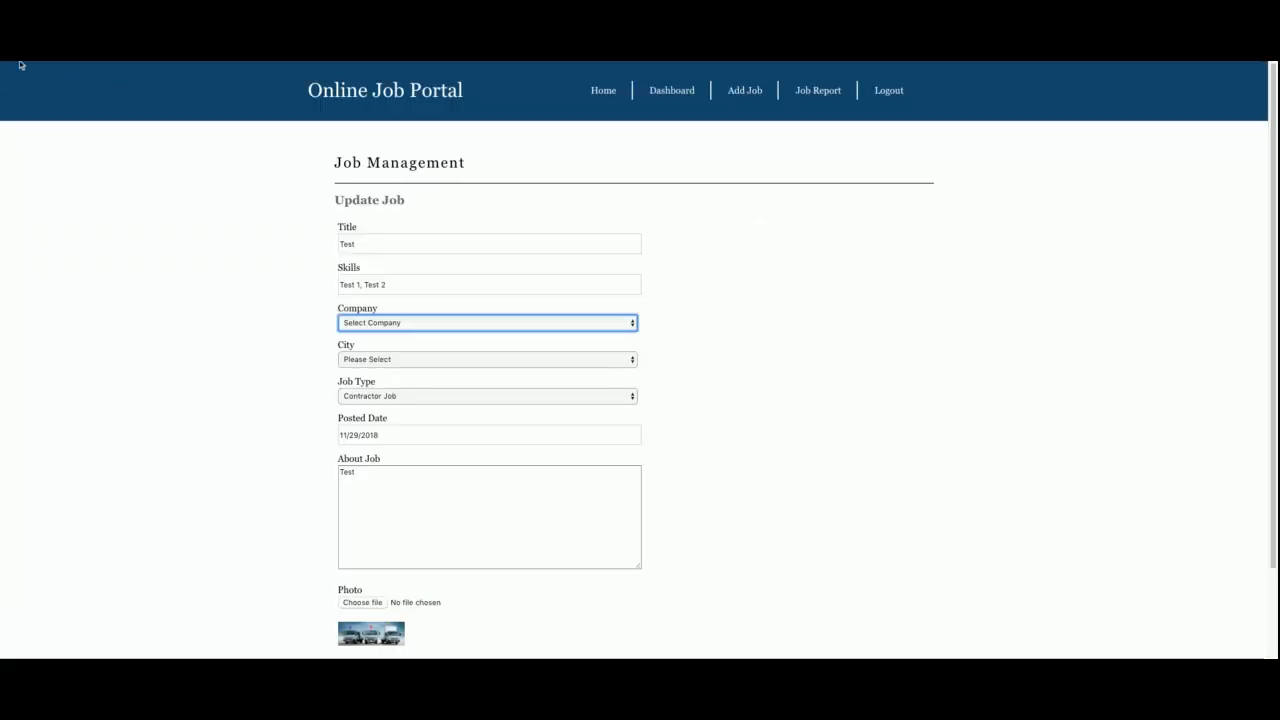
pyautogui.click(816, 90)
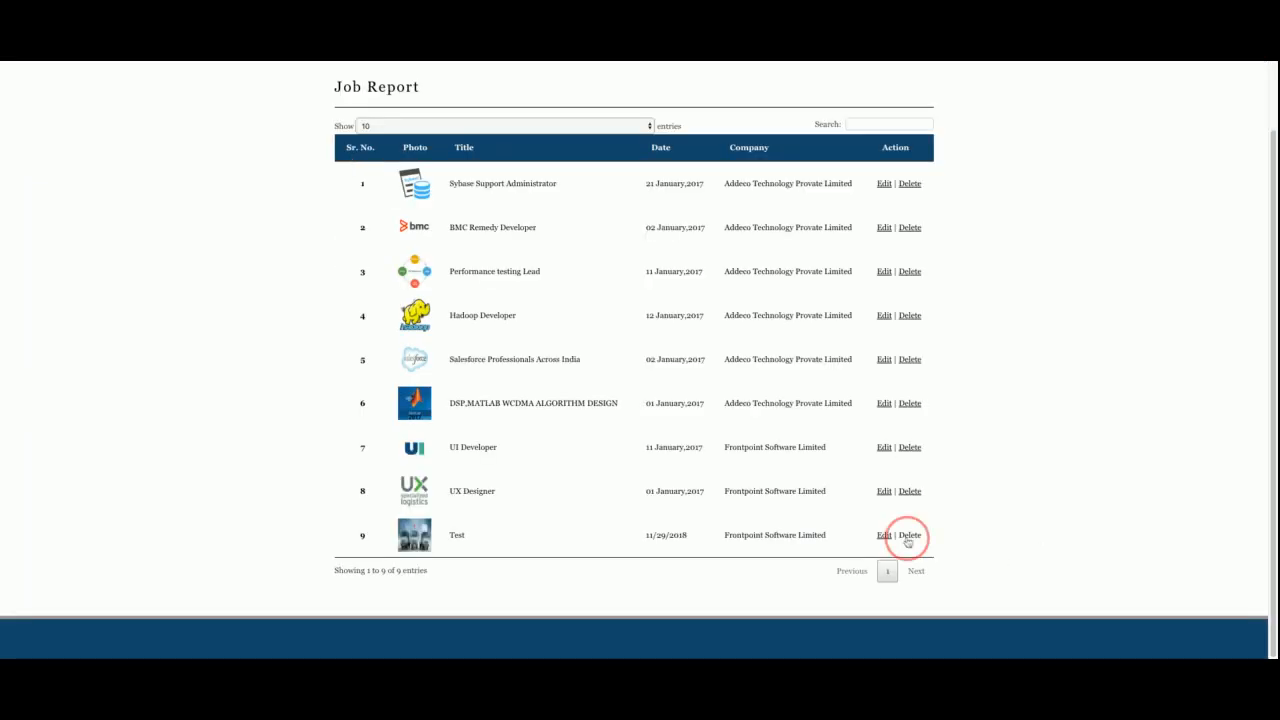
pyautogui.click(908, 536)
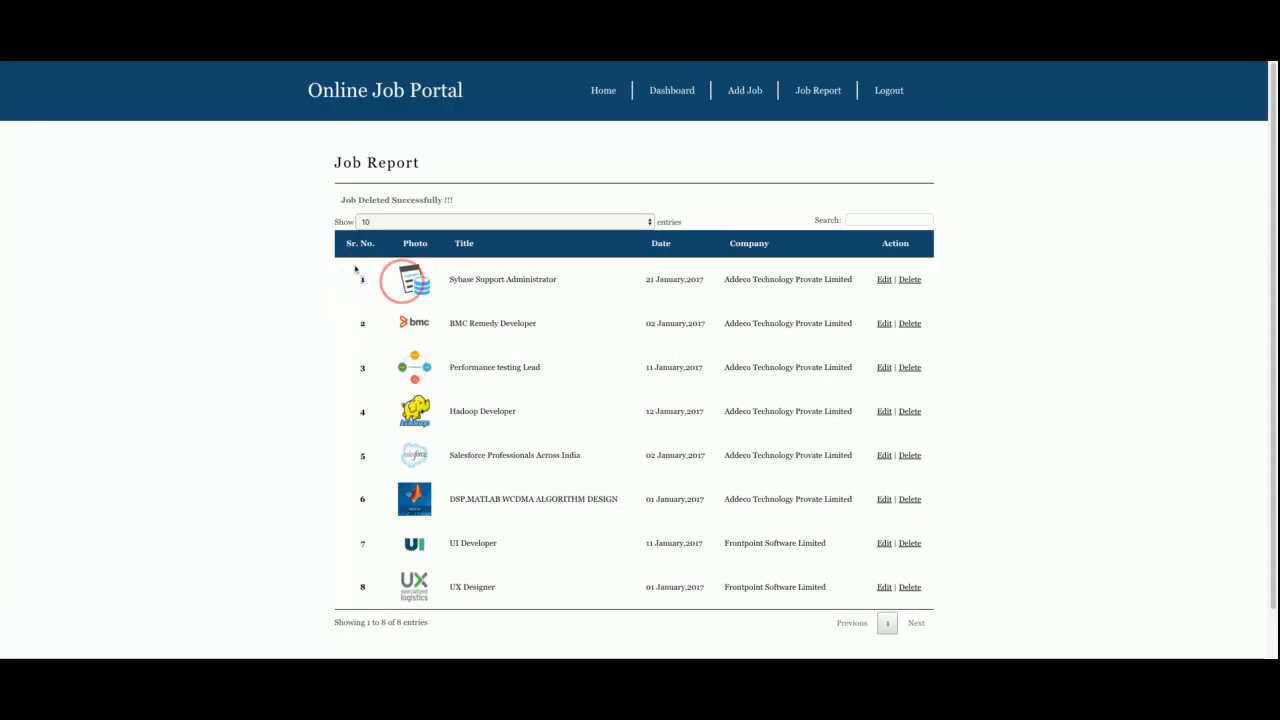
pyautogui.scroll(-3)
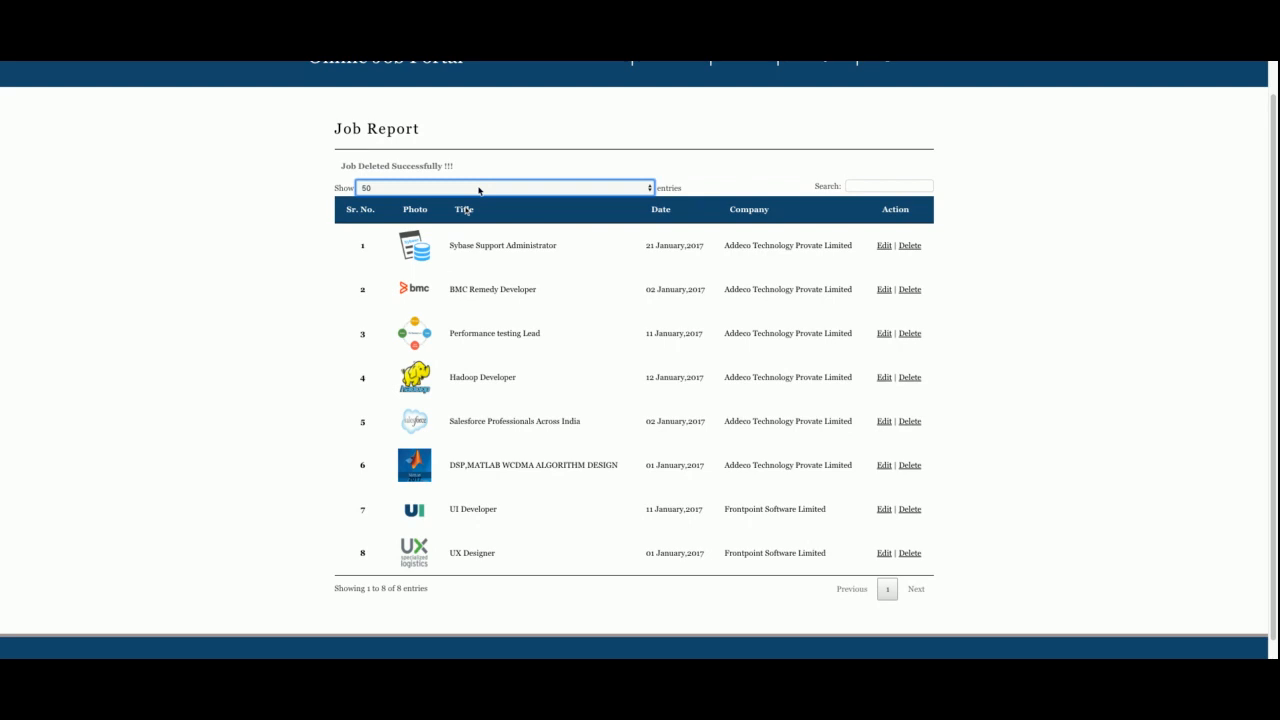
# Step: Filter the job report with search text 'sa' and change the number of entries shown
pyautogui.click(888, 186)
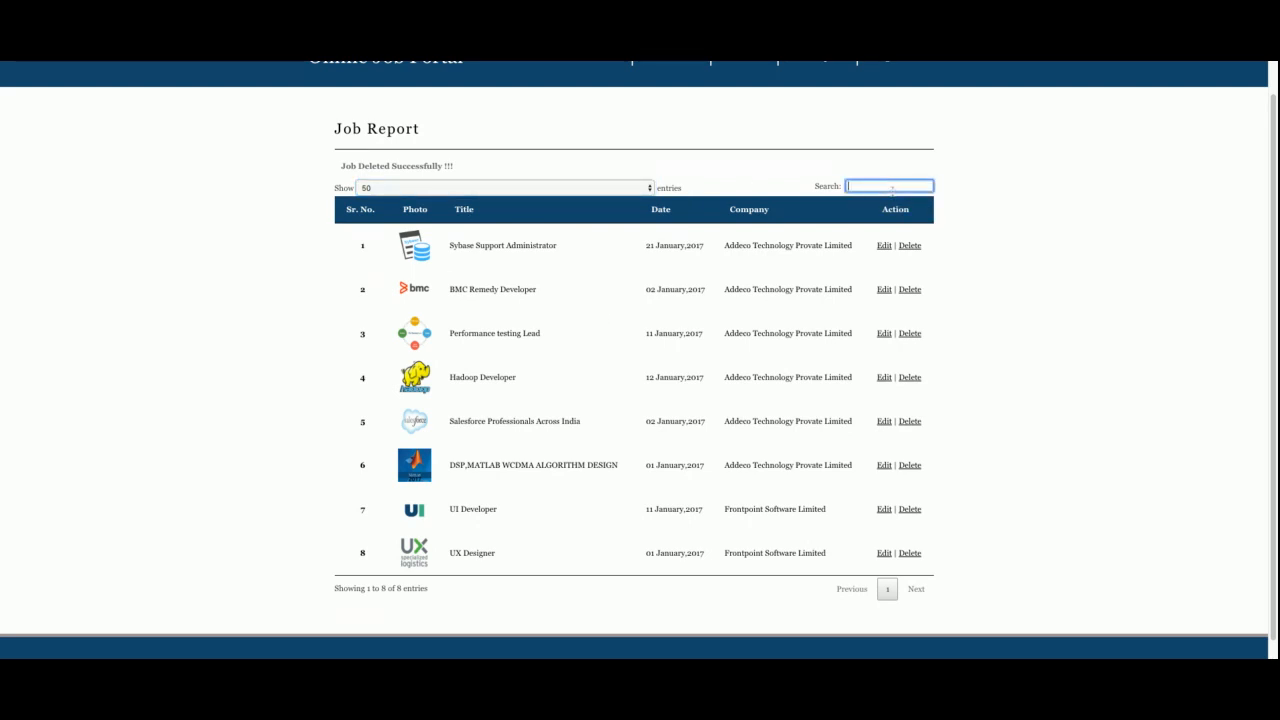
pyautogui.write('sa')
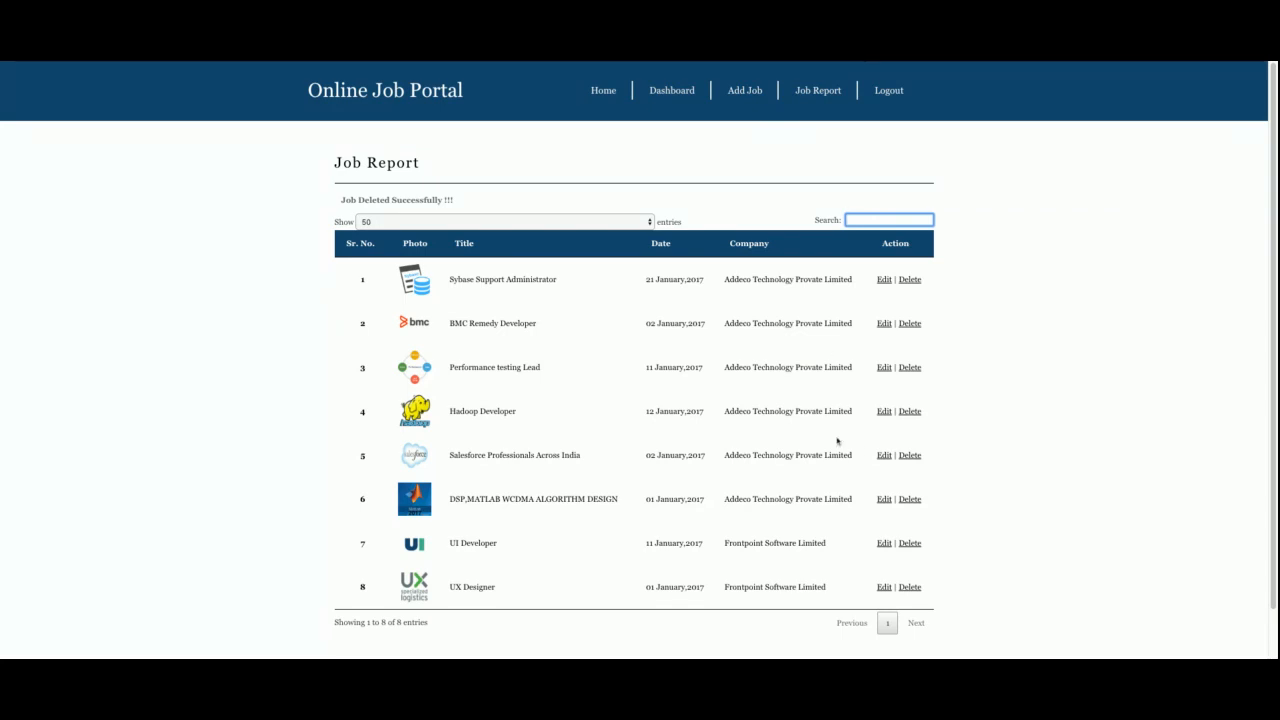
pyautogui.moveTo(416, 258)
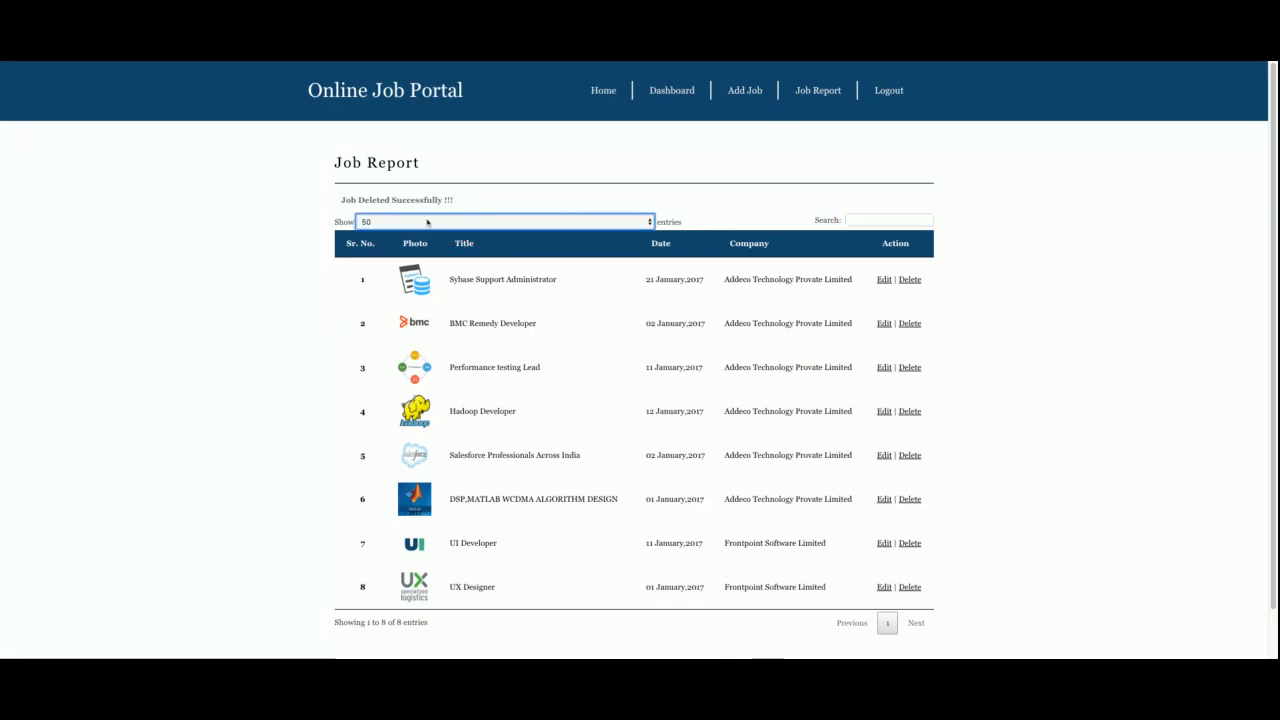
pyautogui.click(500, 220)
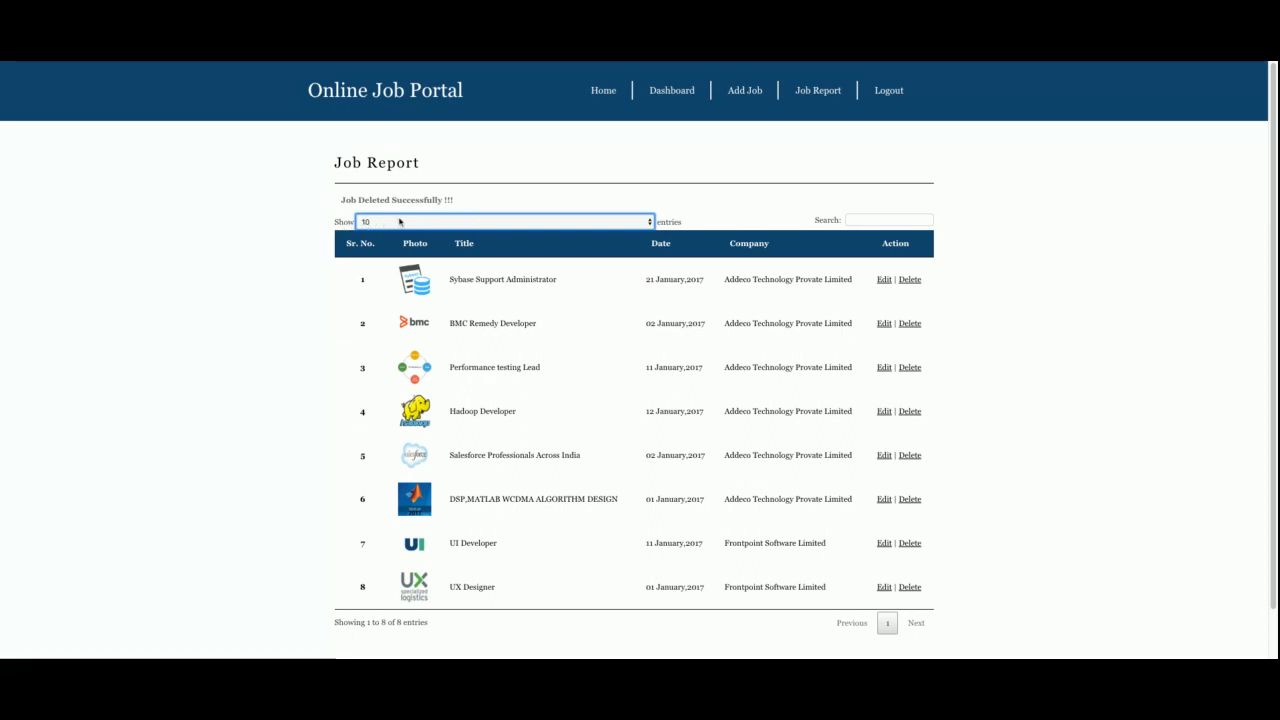
pyautogui.moveTo(480, 224)
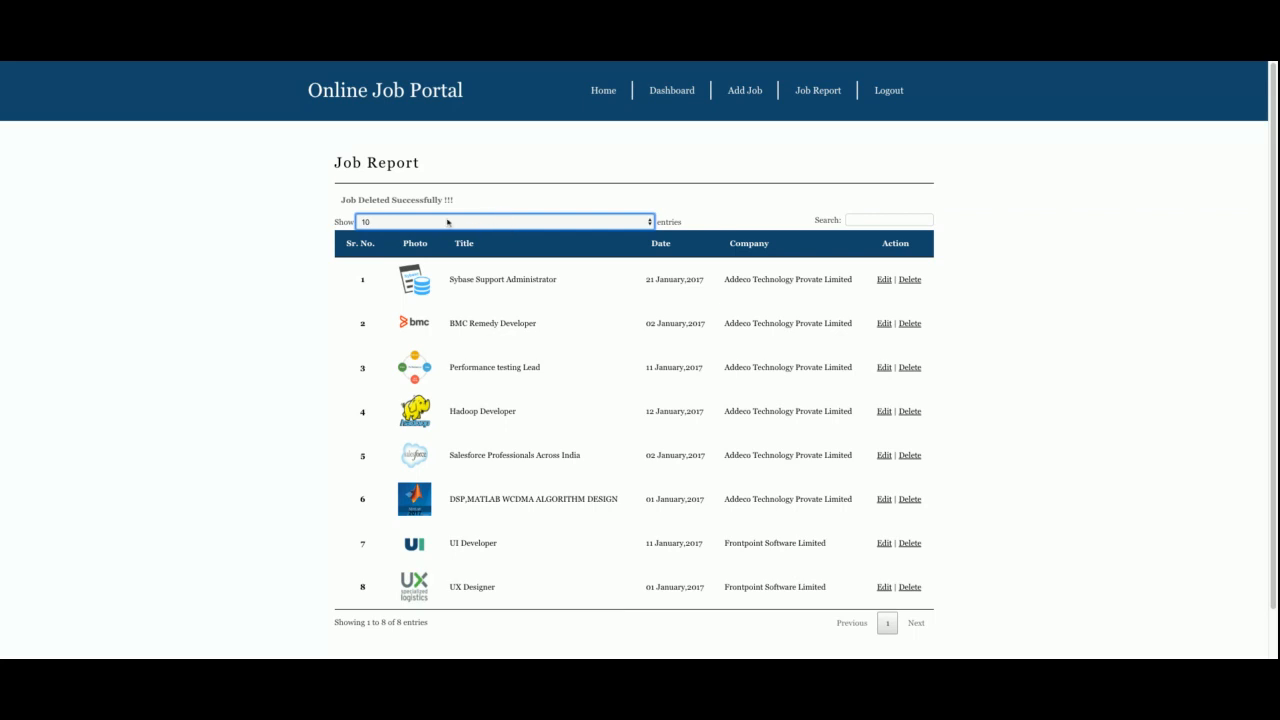
pyautogui.scroll(-3)
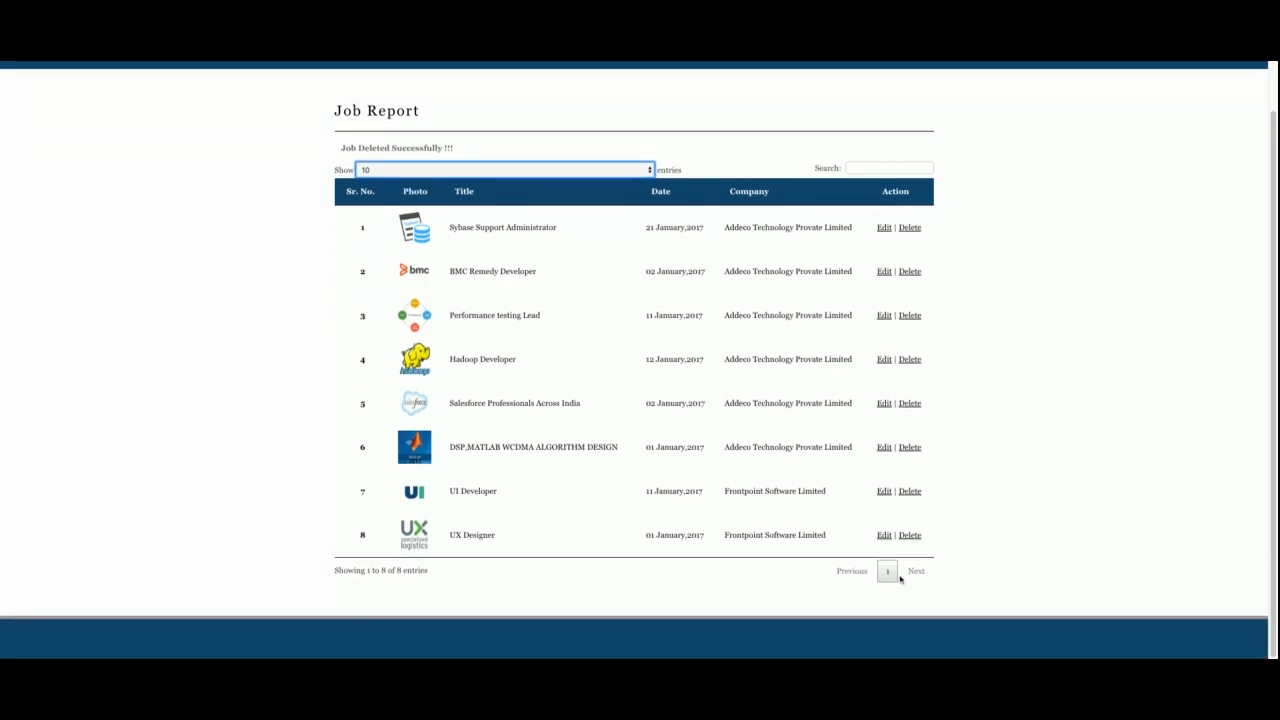
pyautogui.moveTo(284, 580)
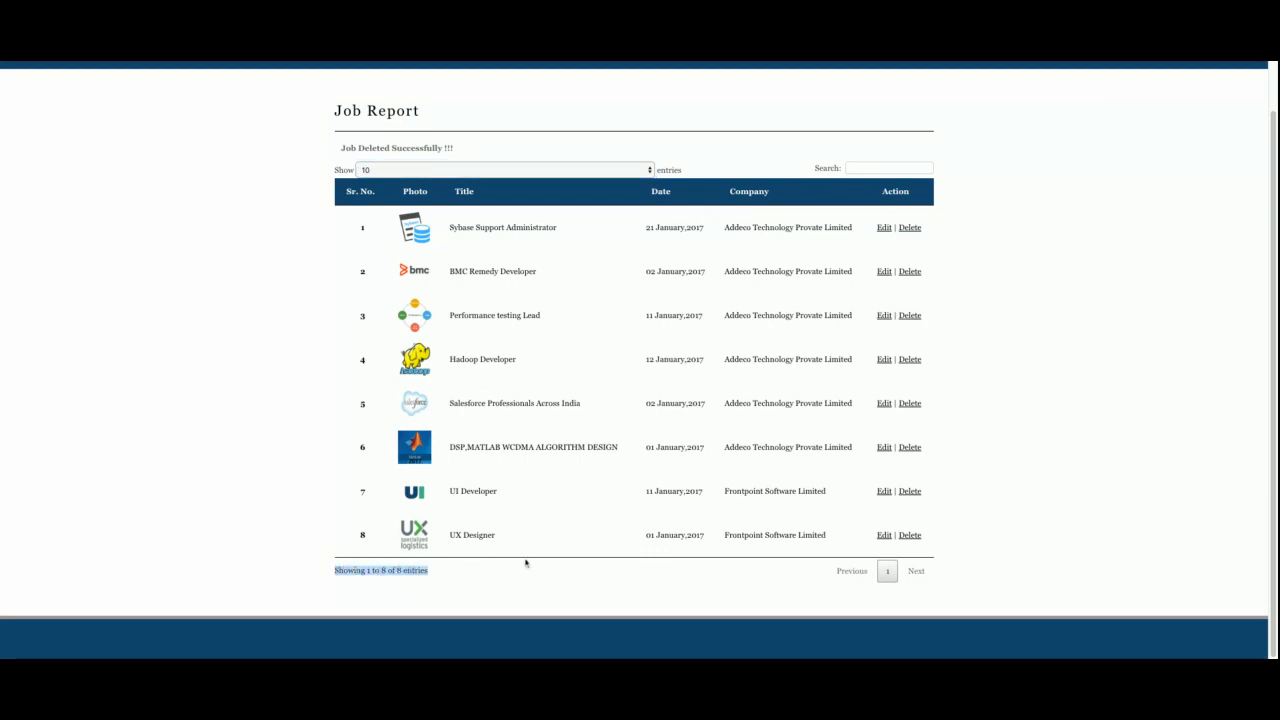
pyautogui.moveTo(886, 572)
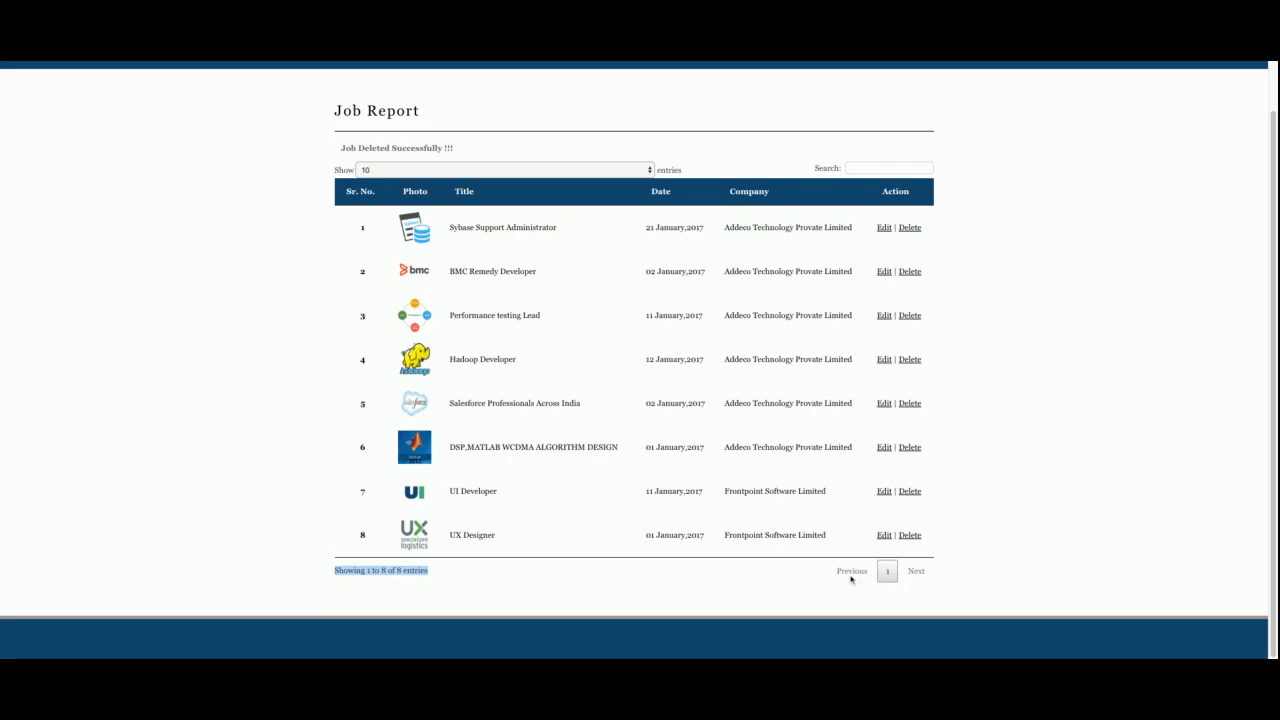
pyautogui.moveTo(856, 576)
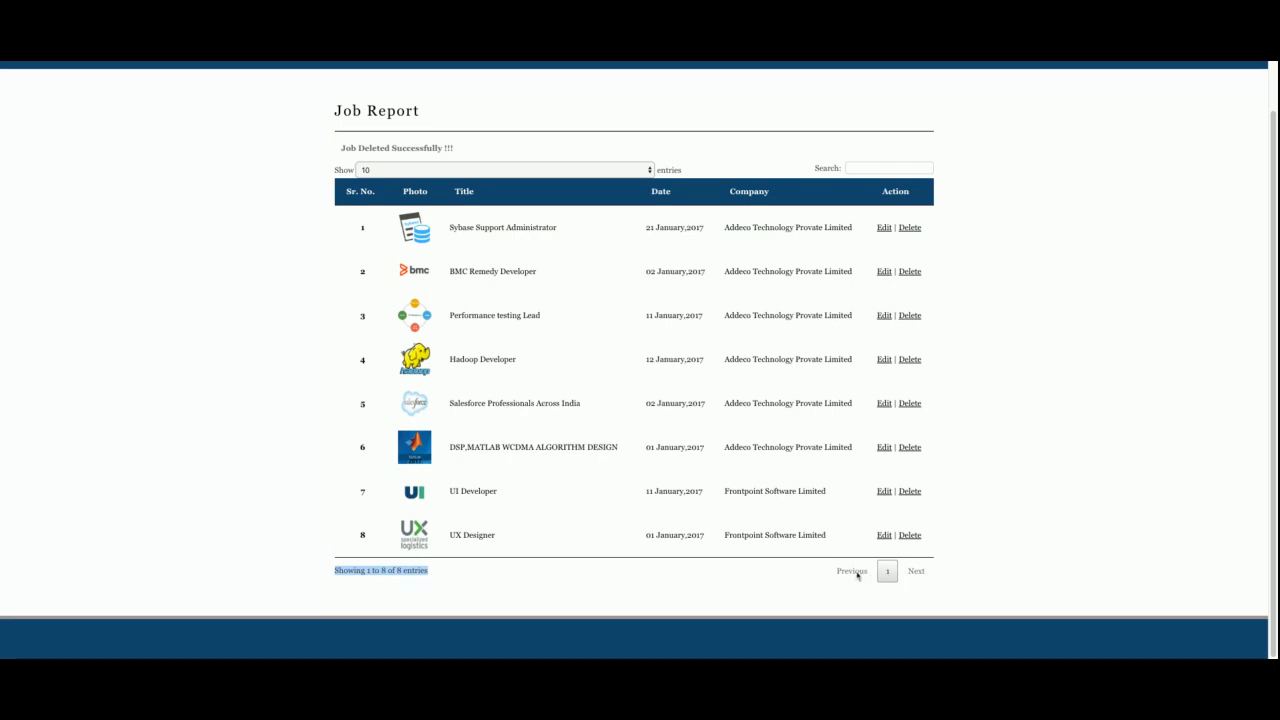
pyautogui.scroll(3)
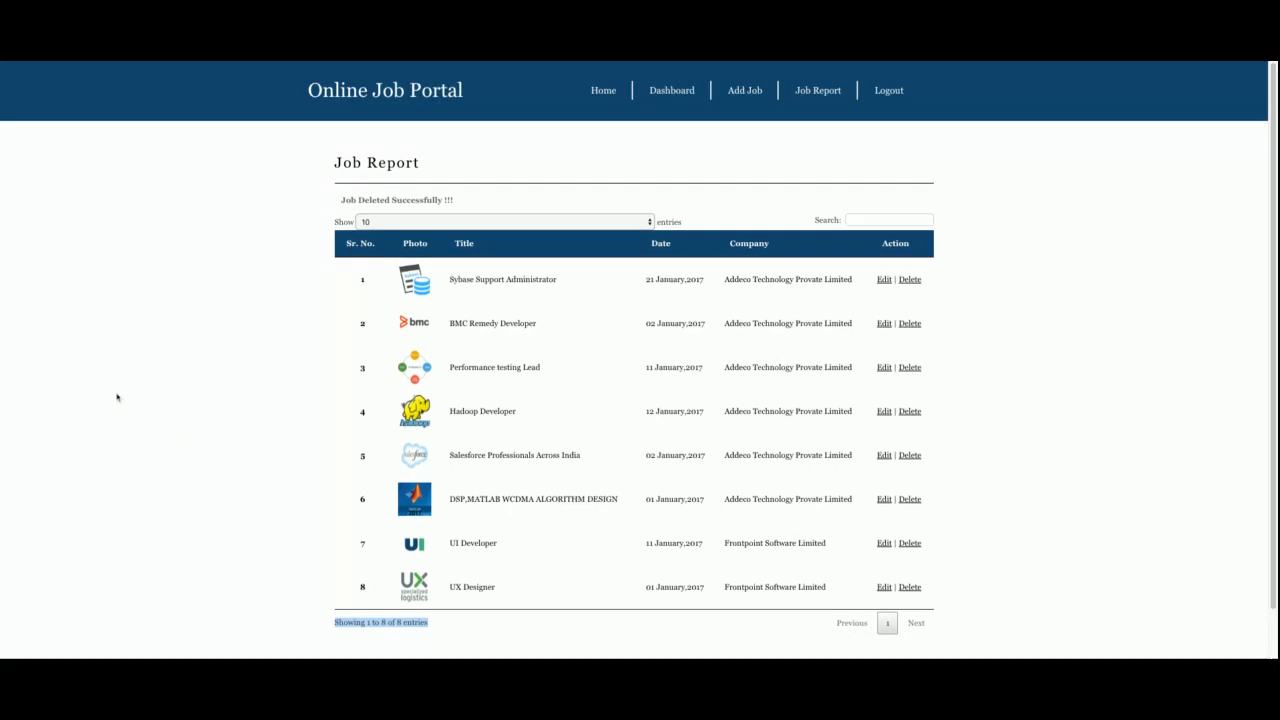
pyautogui.click(816, 90)
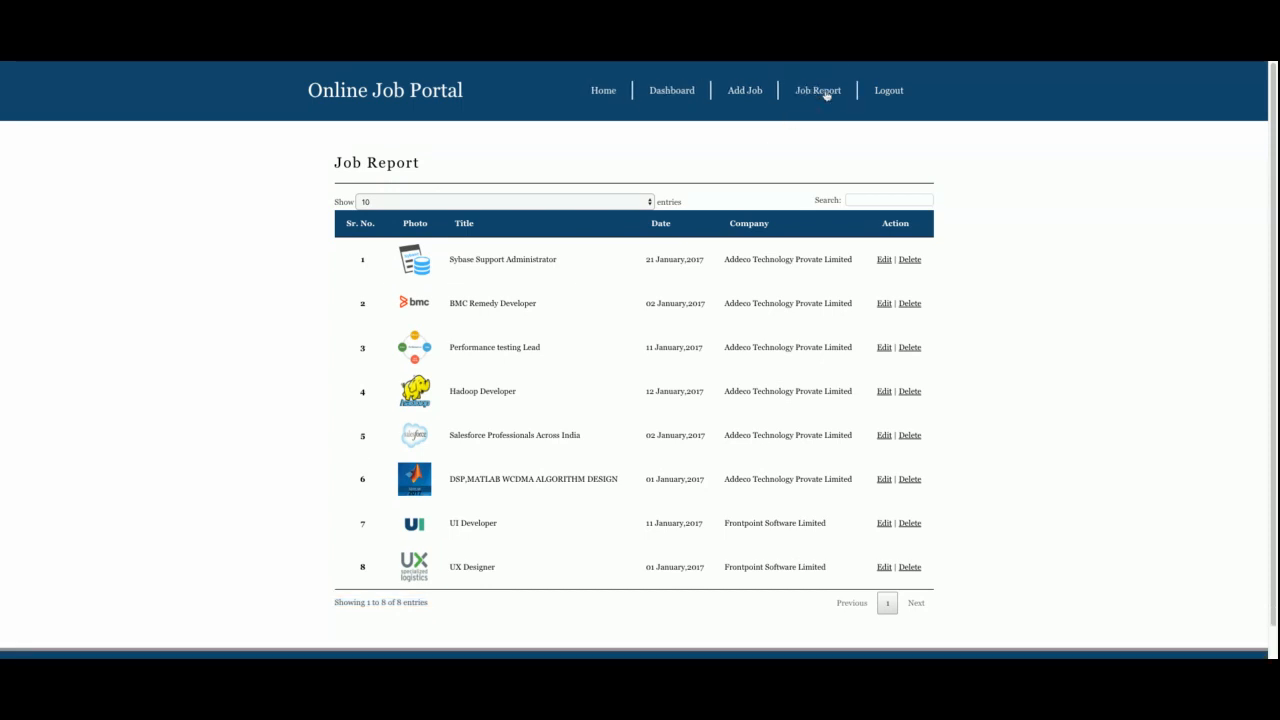
pyautogui.moveTo(840, 264)
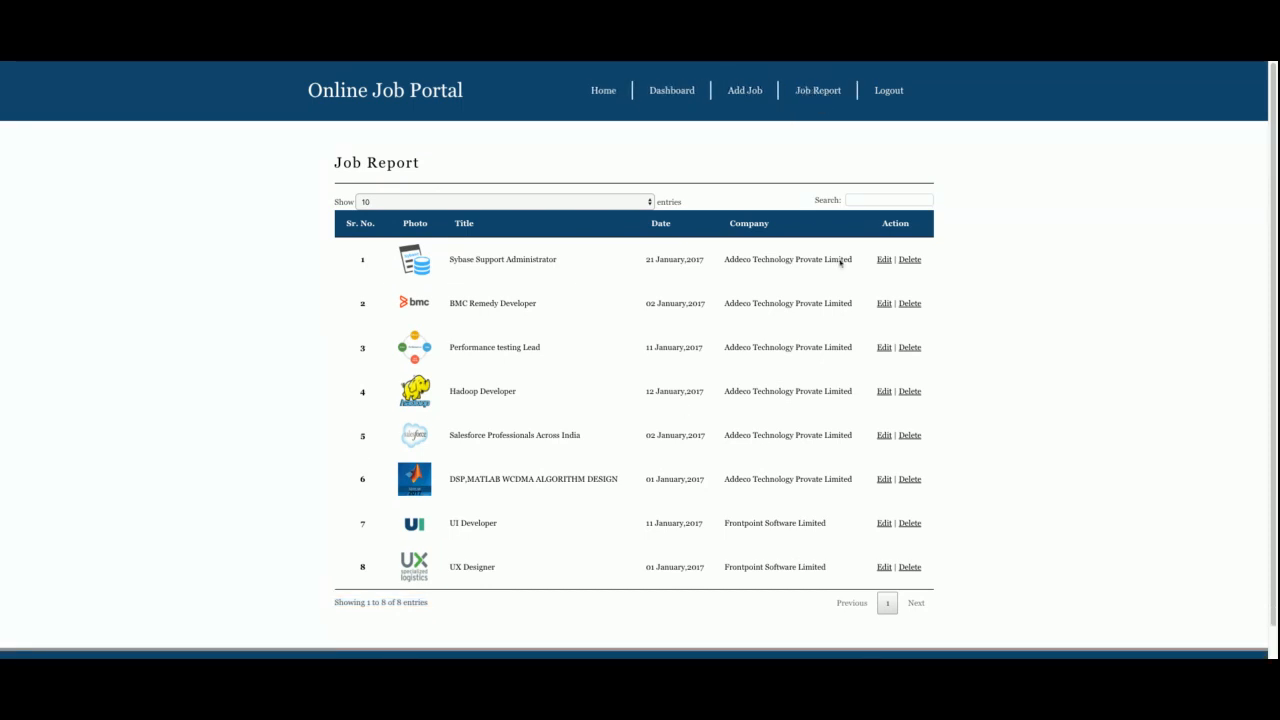
pyautogui.moveTo(1036, 440)
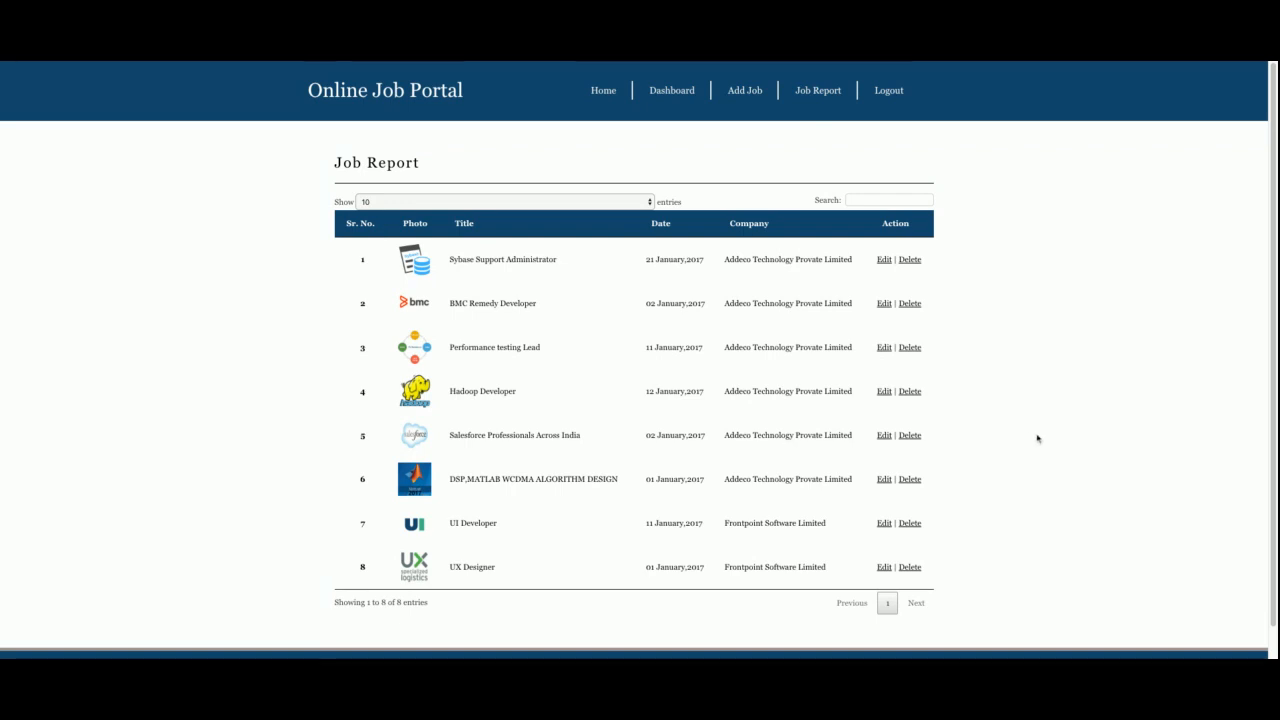
pyautogui.scroll(3)
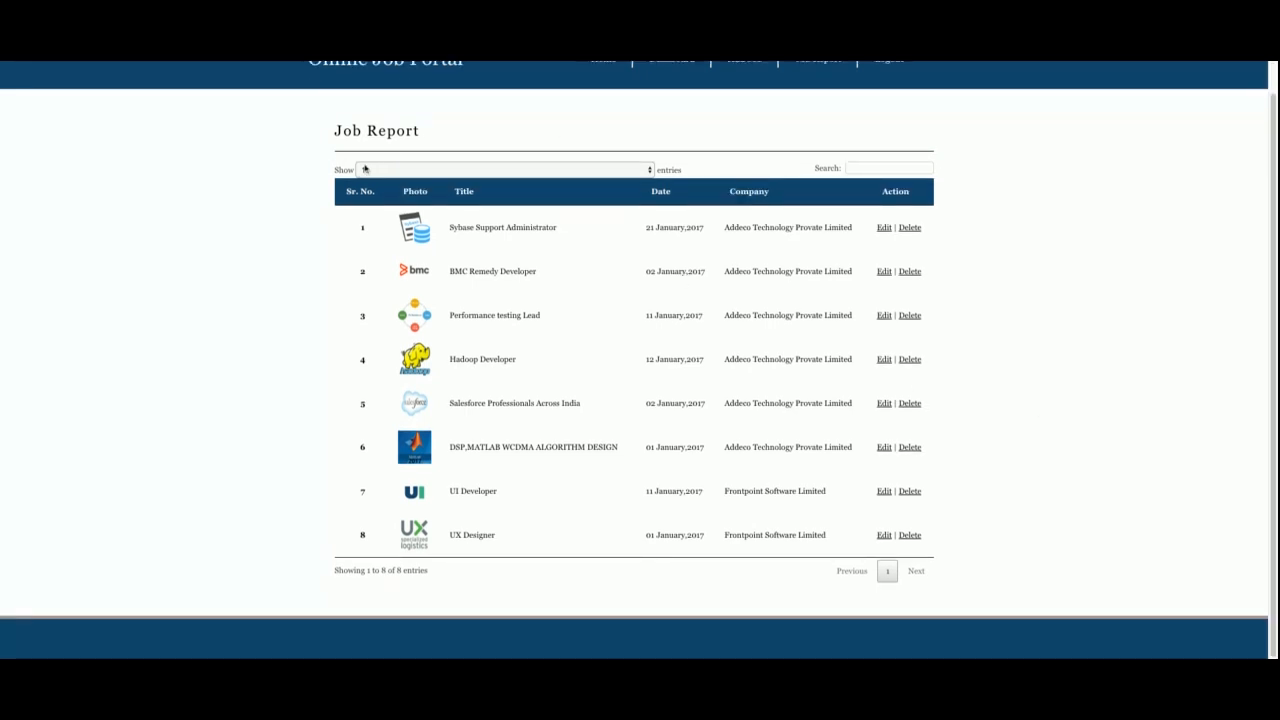
pyautogui.click(500, 168)
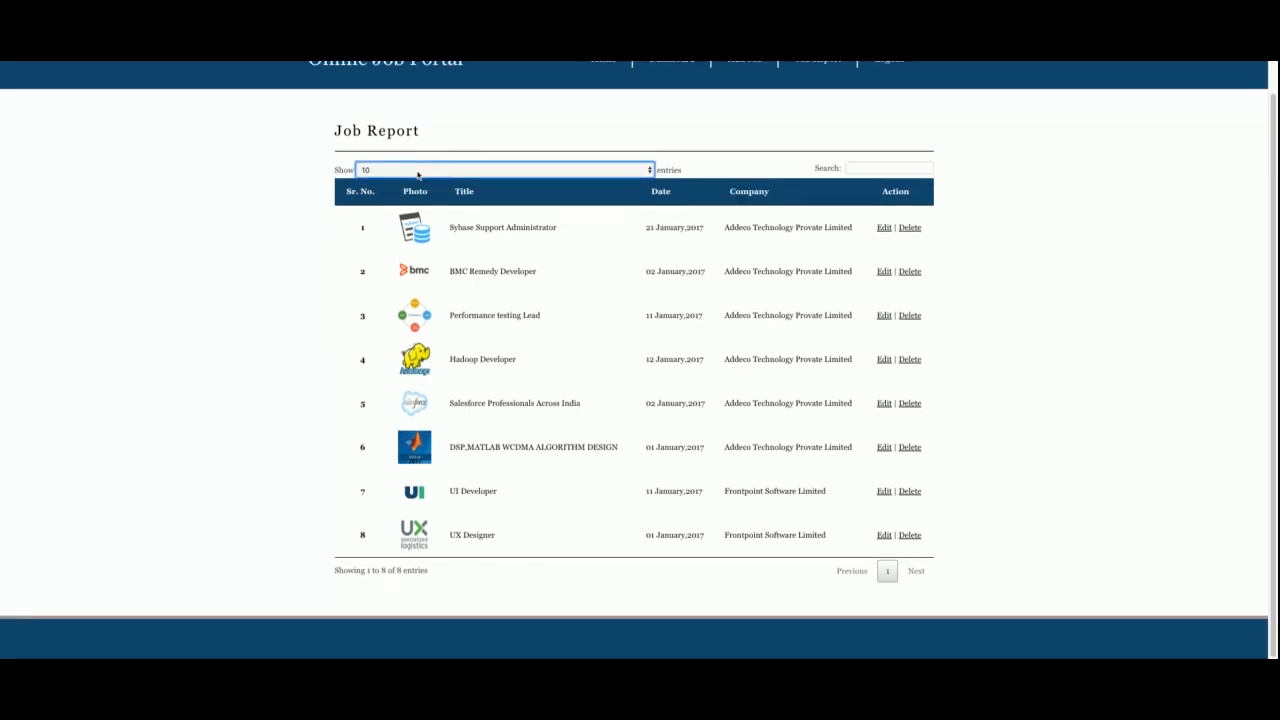
pyautogui.click(888, 168)
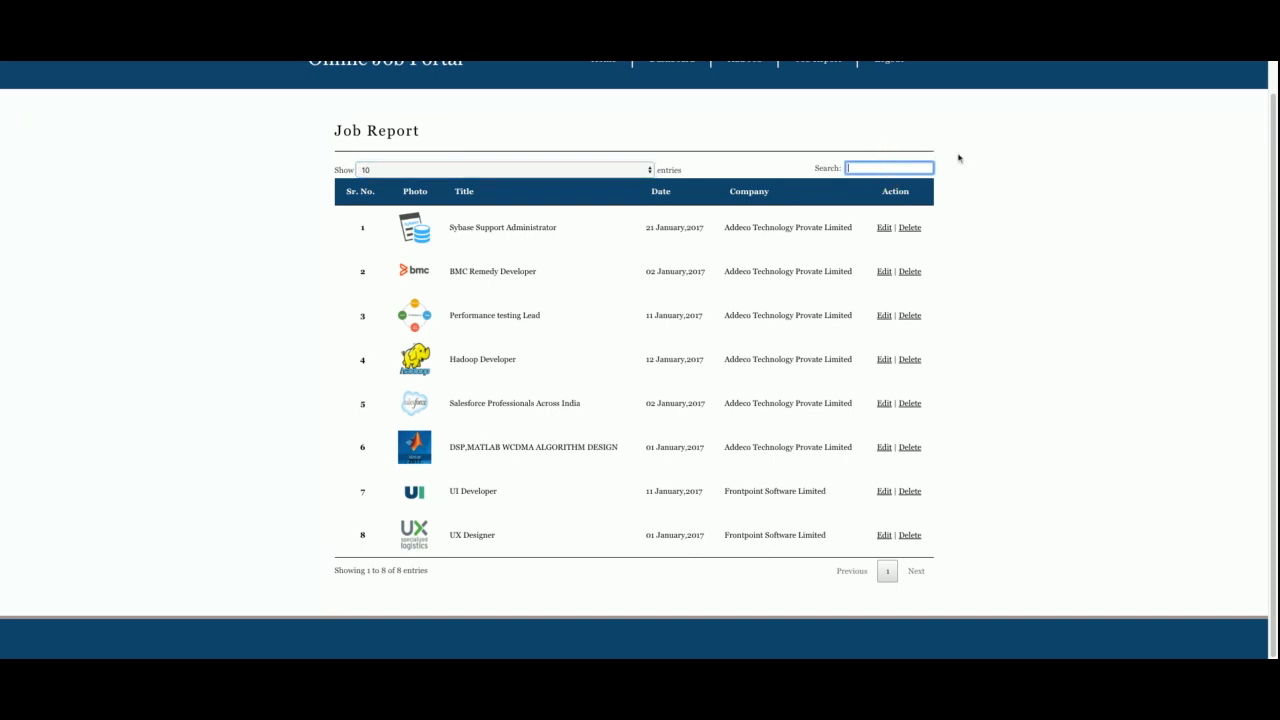
pyautogui.write('ui')
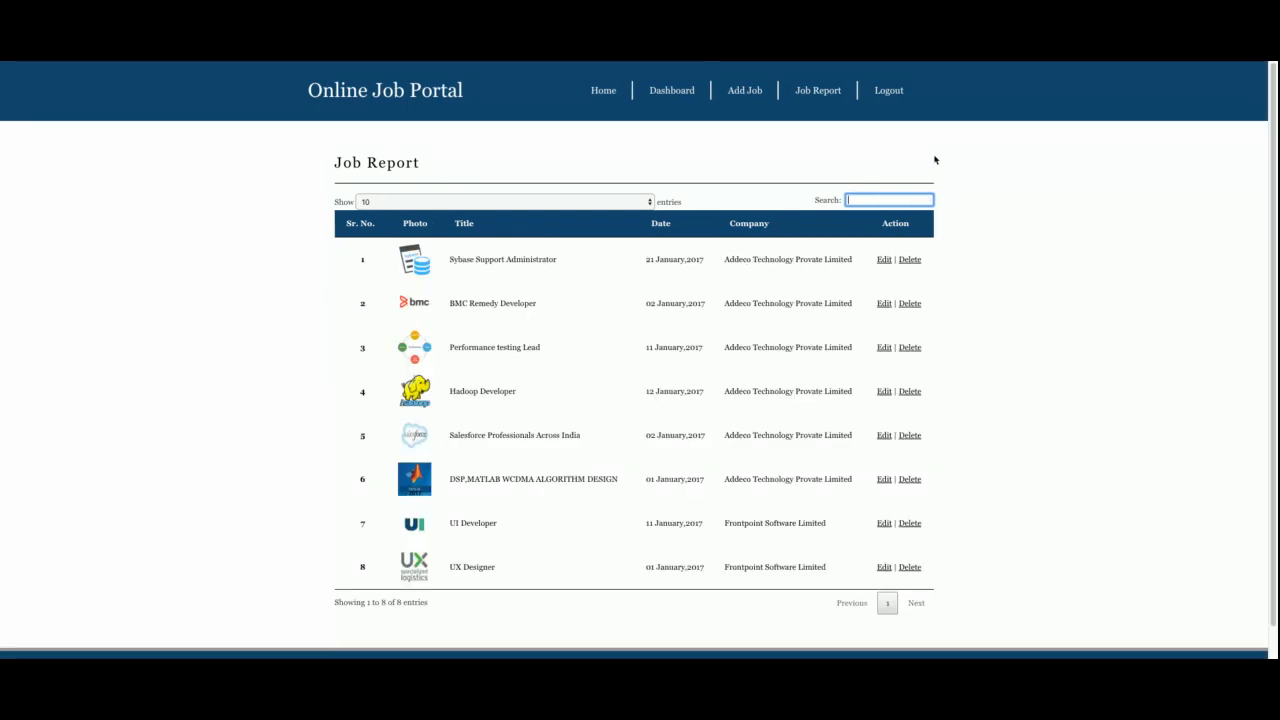
pyautogui.moveTo(1112, 320)
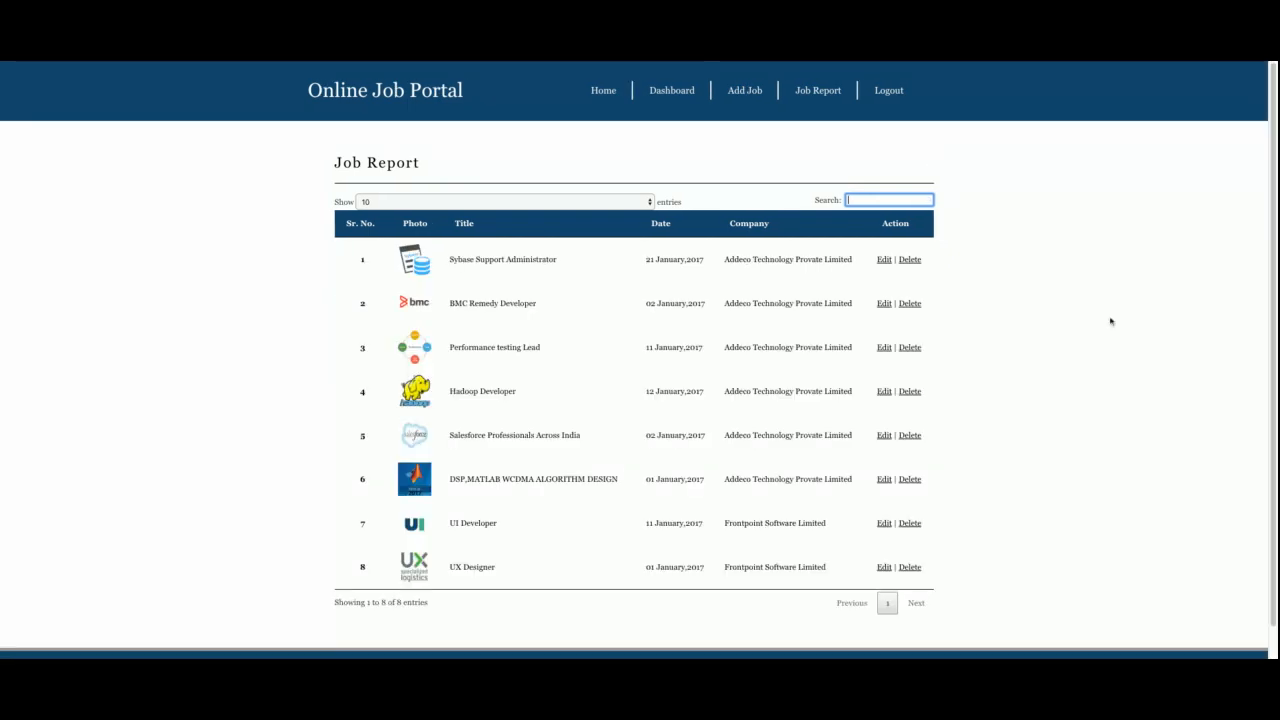
pyautogui.moveTo(900, 240)
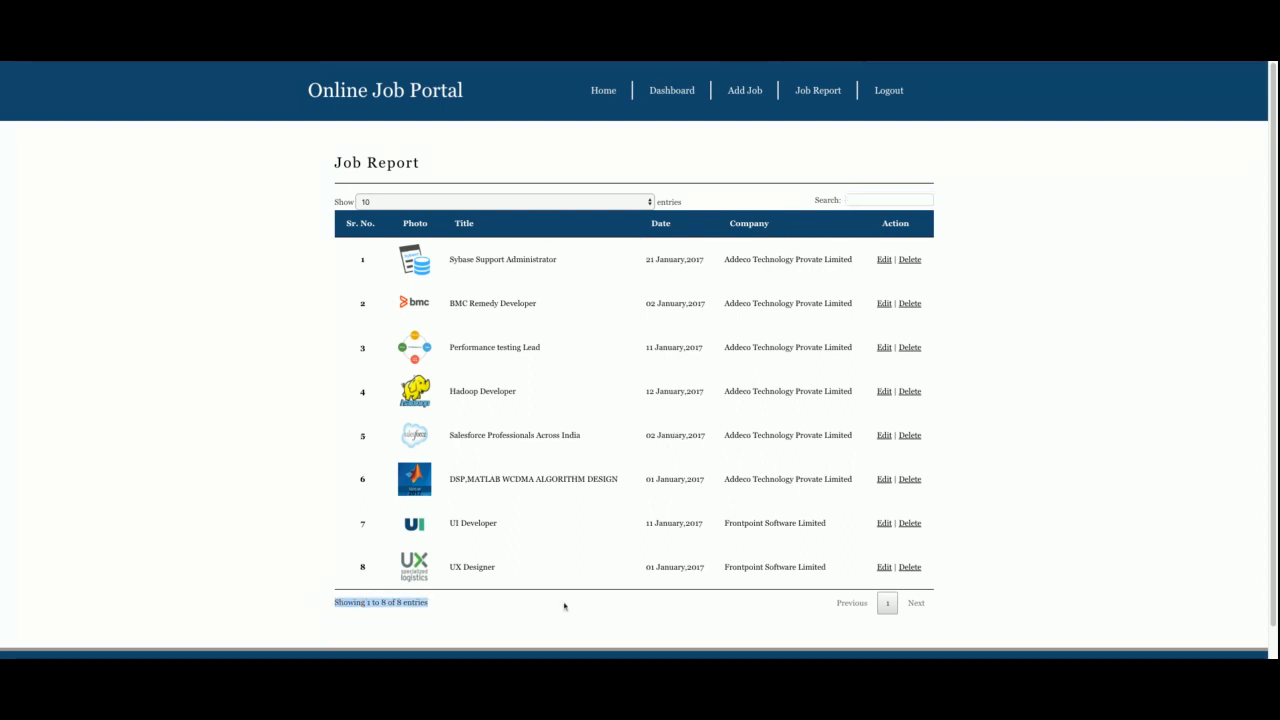
pyautogui.moveTo(488, 600)
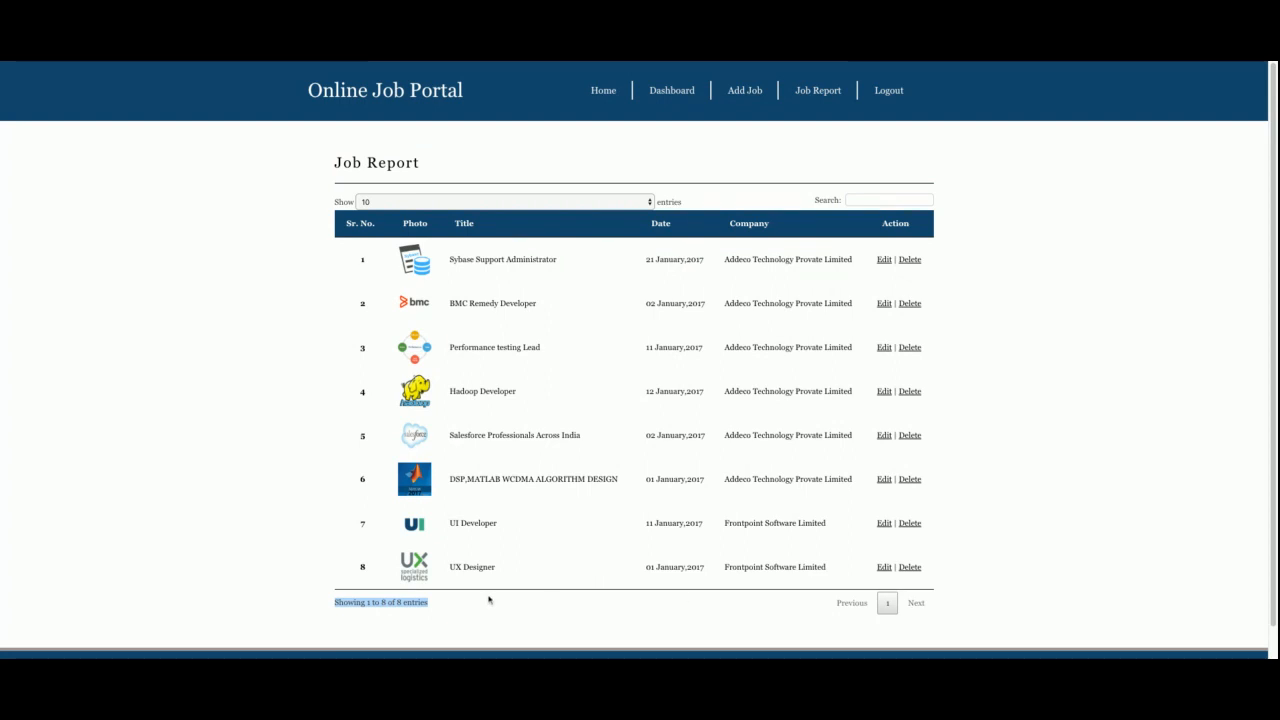
pyautogui.moveTo(620, 288)
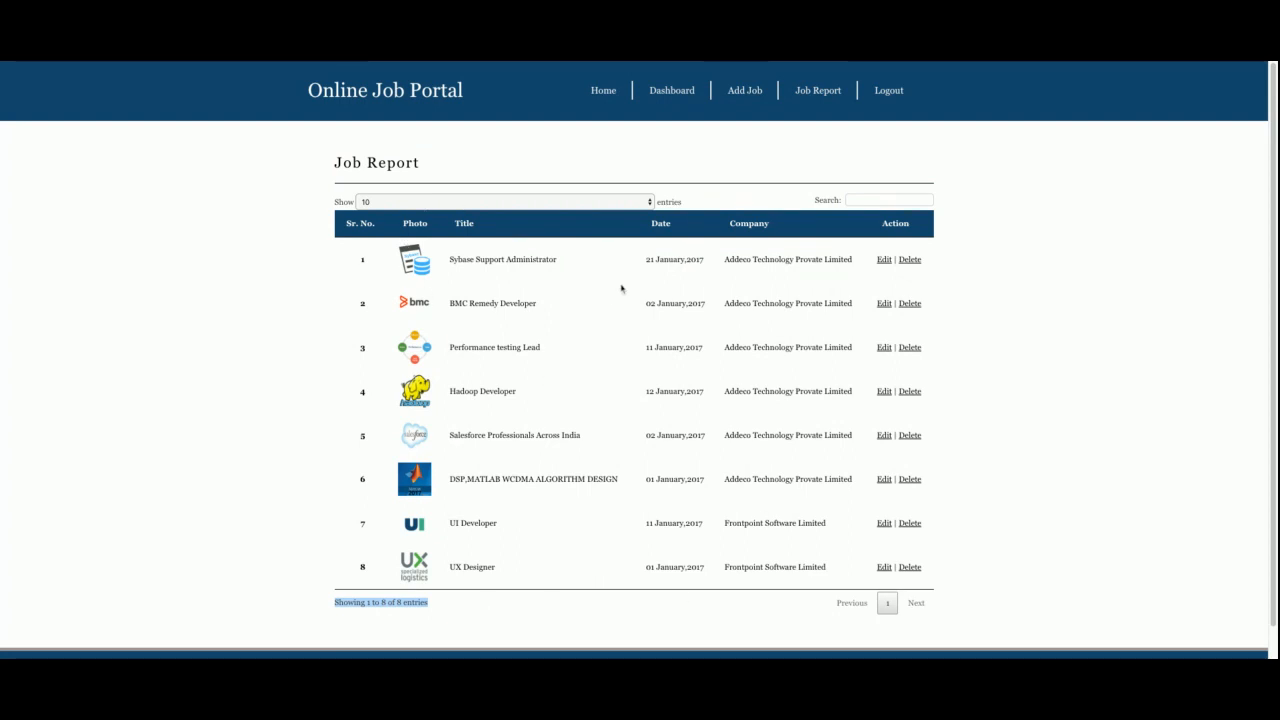
pyautogui.moveTo(860, 608)
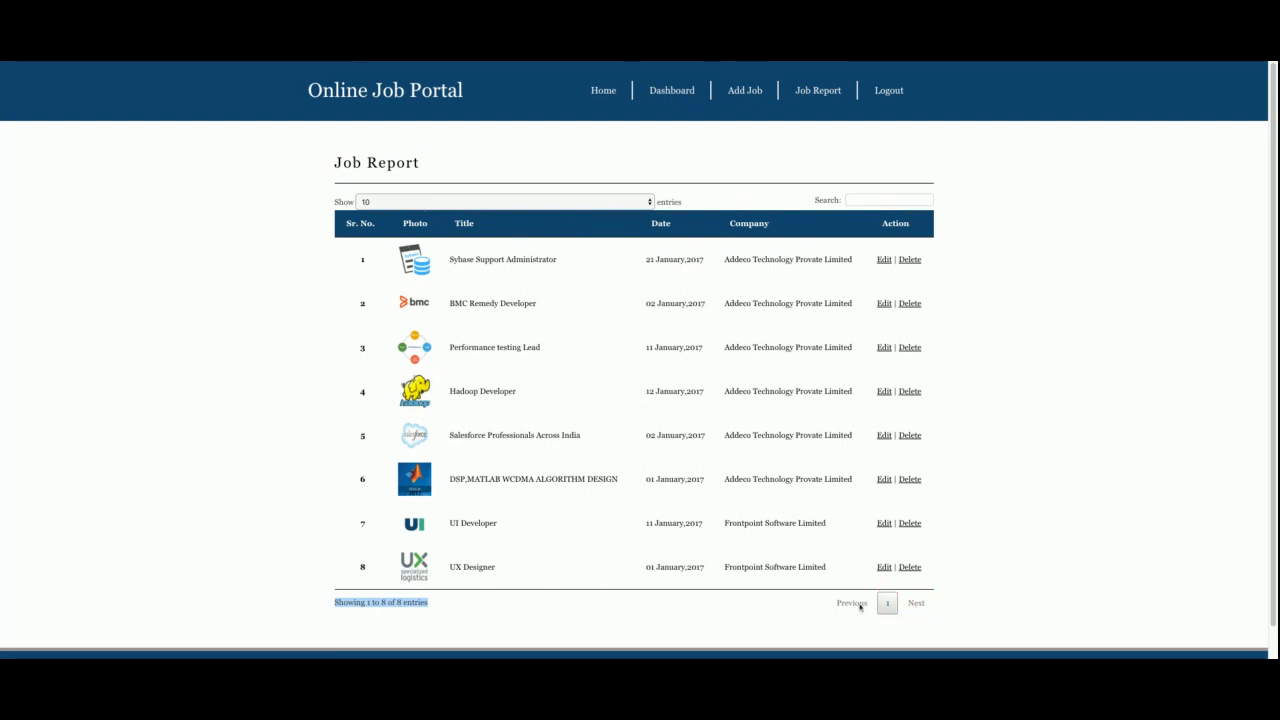
pyautogui.moveTo(884, 408)
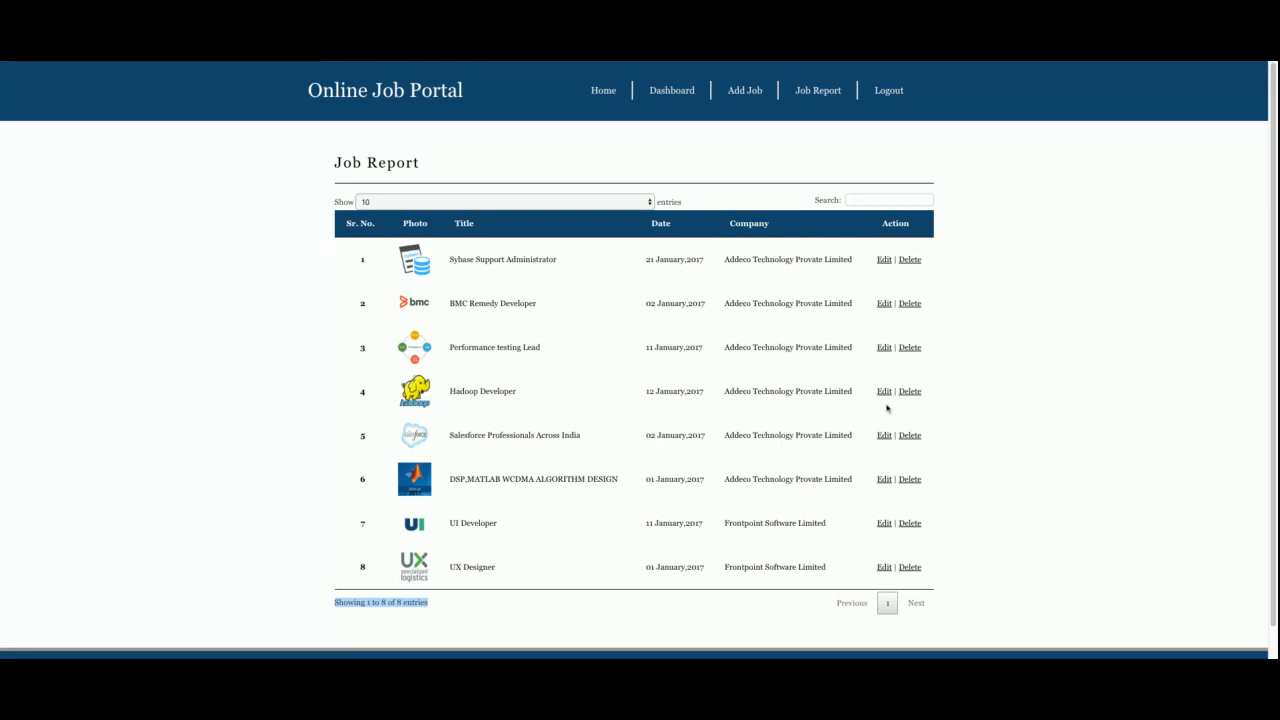
pyautogui.moveTo(348, 214)
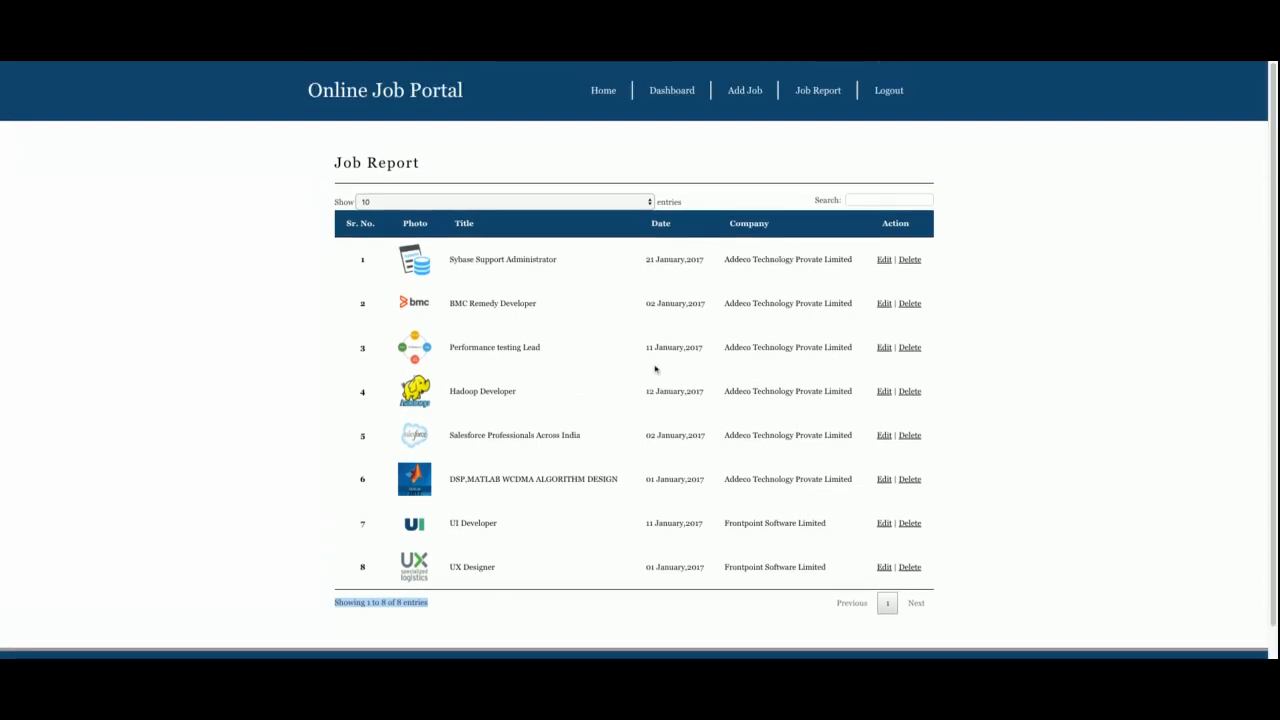
pyautogui.moveTo(656, 370)
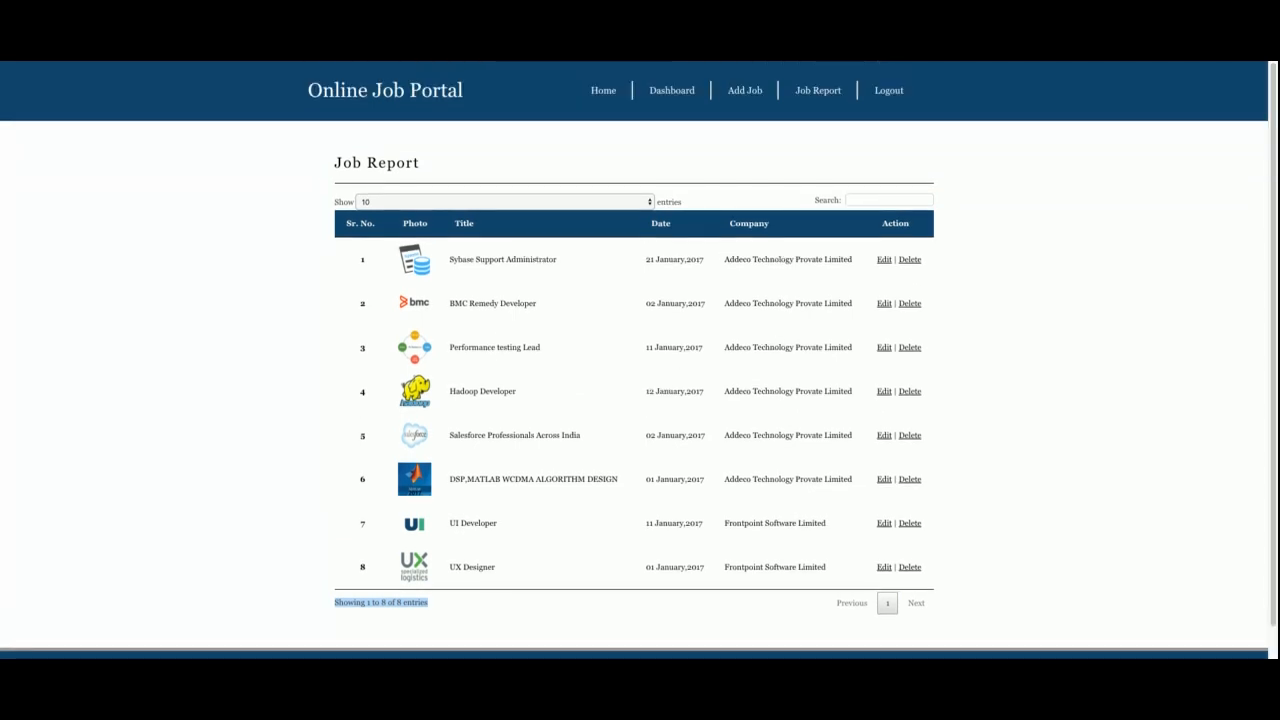
pyautogui.moveTo(814, 90)
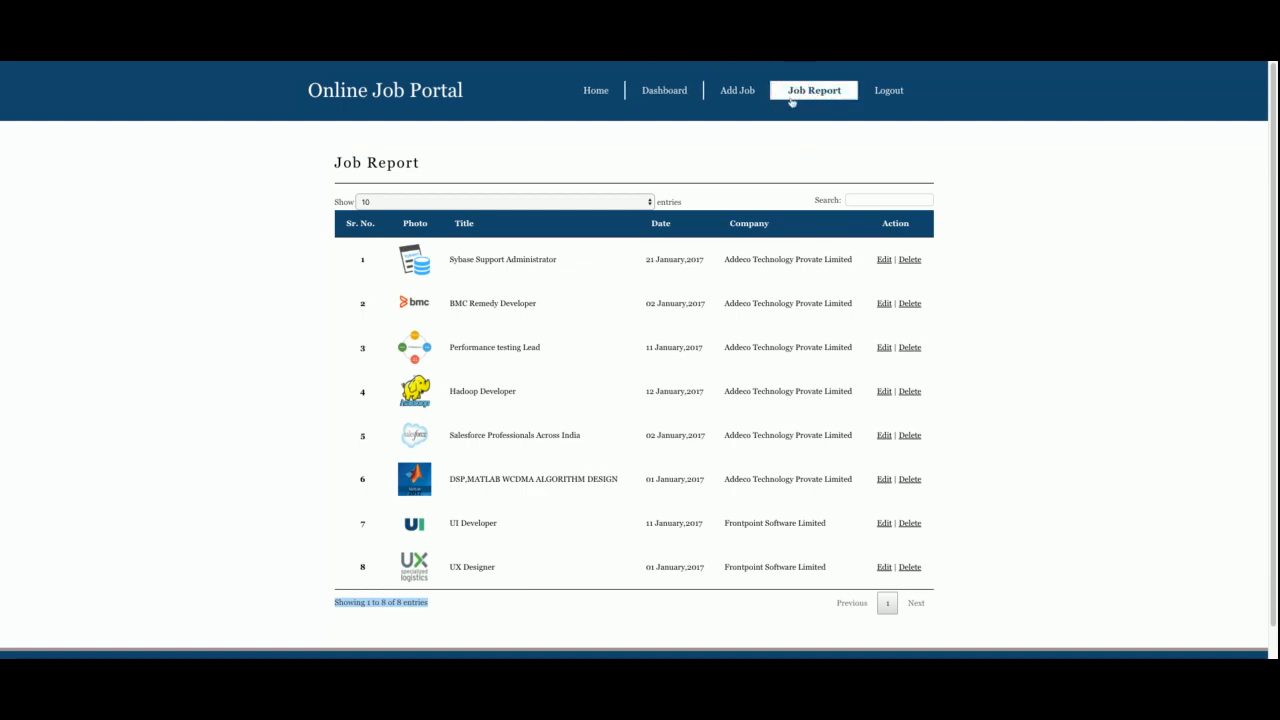
# Step: View the admin job report, then sign in again as admin from the Admin Login page to reach the dashboard
pyautogui.click(604, 90)
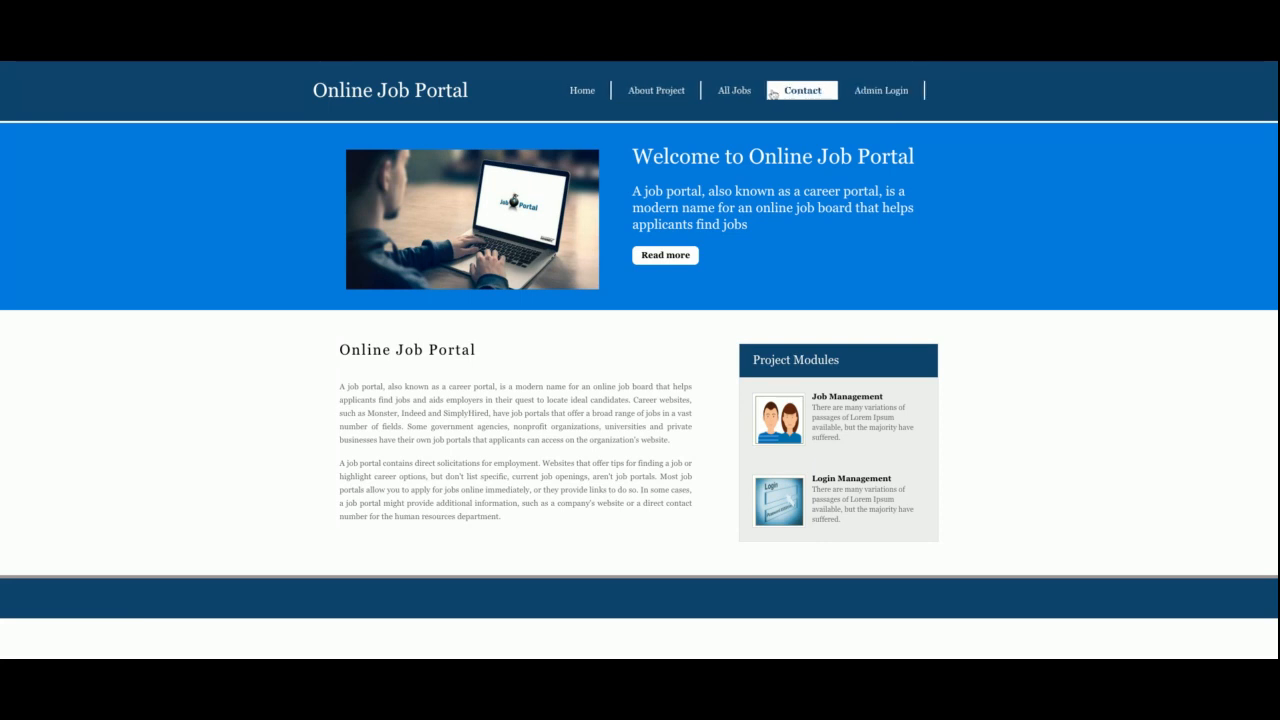
pyautogui.moveTo(884, 132)
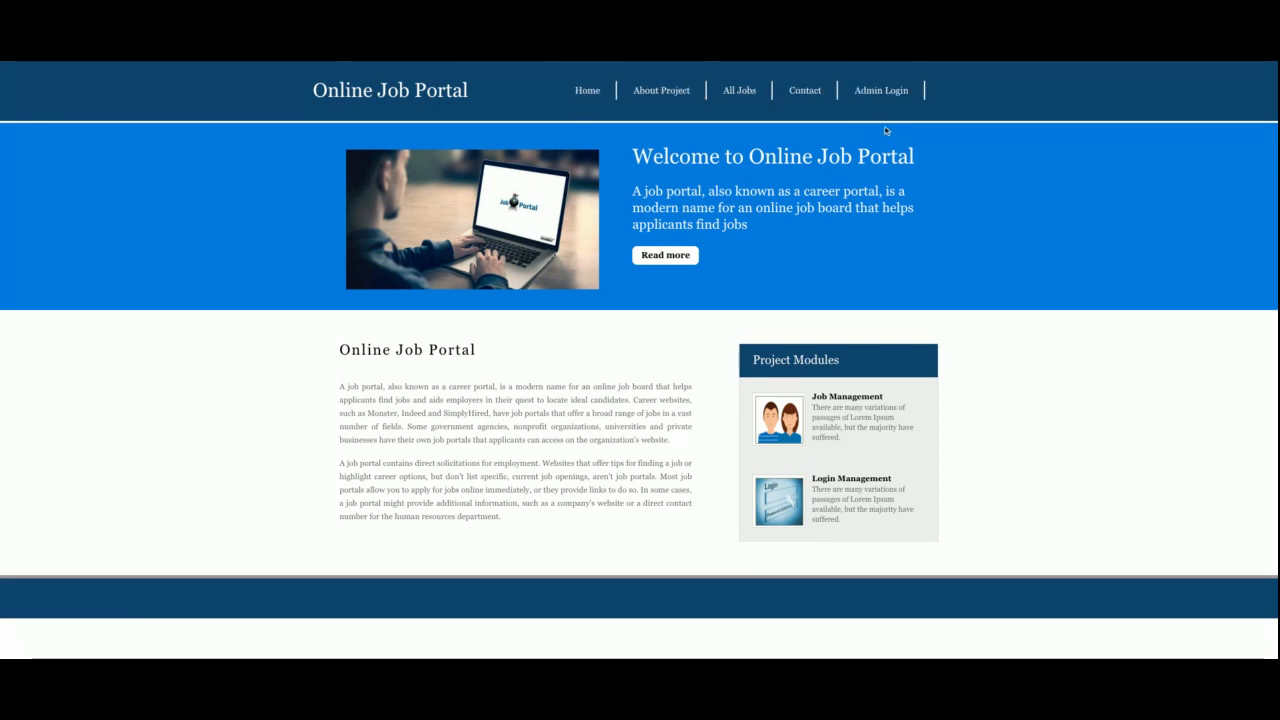
pyautogui.moveTo(610, 104)
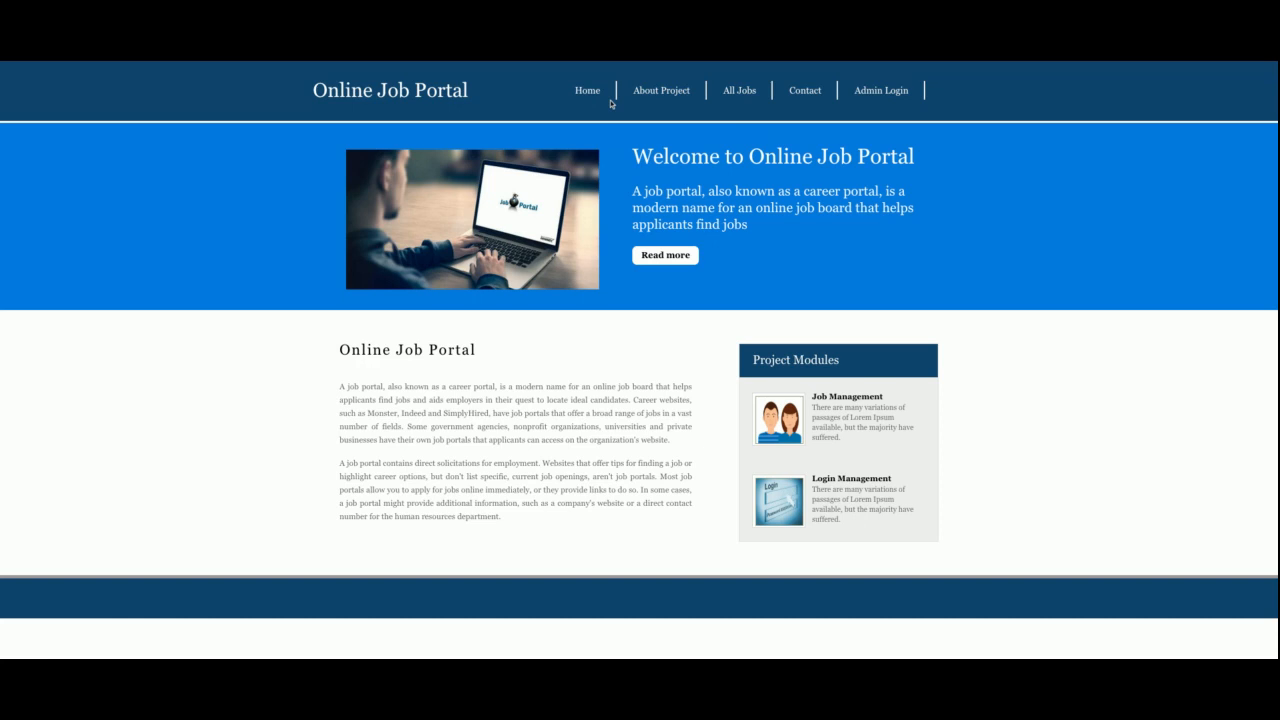
pyautogui.moveTo(876, 90)
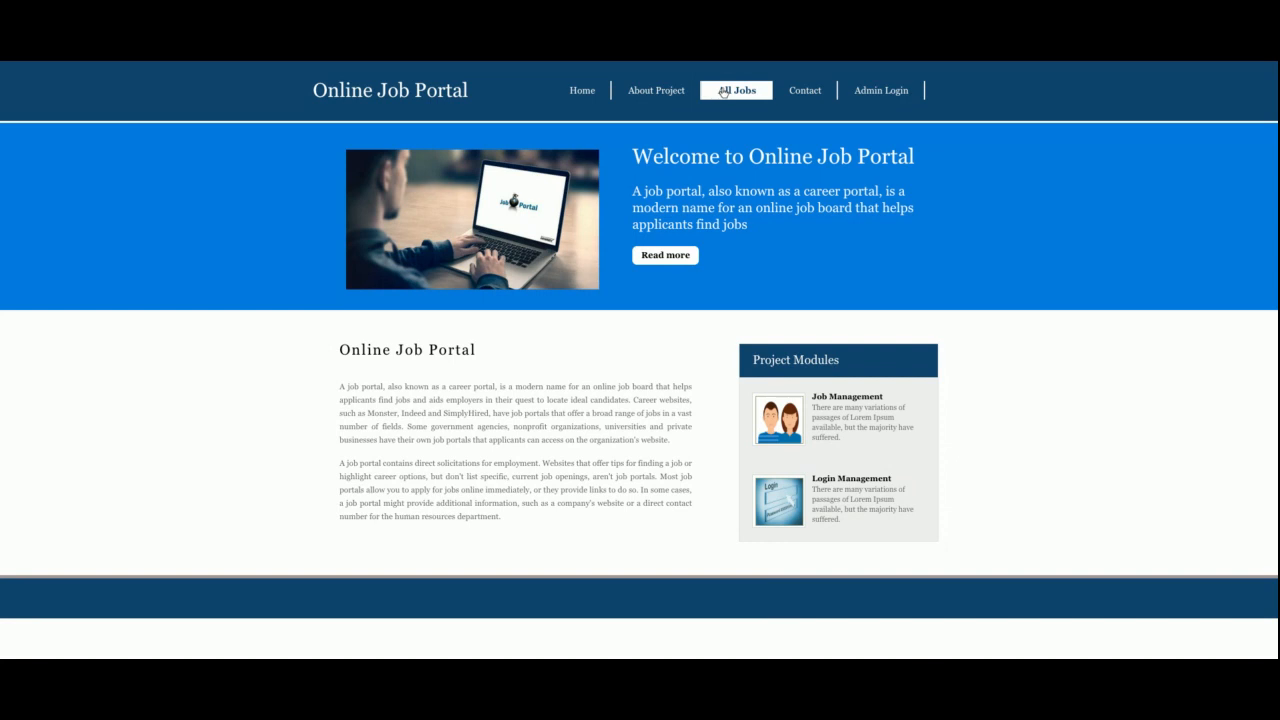
pyautogui.click(880, 90)
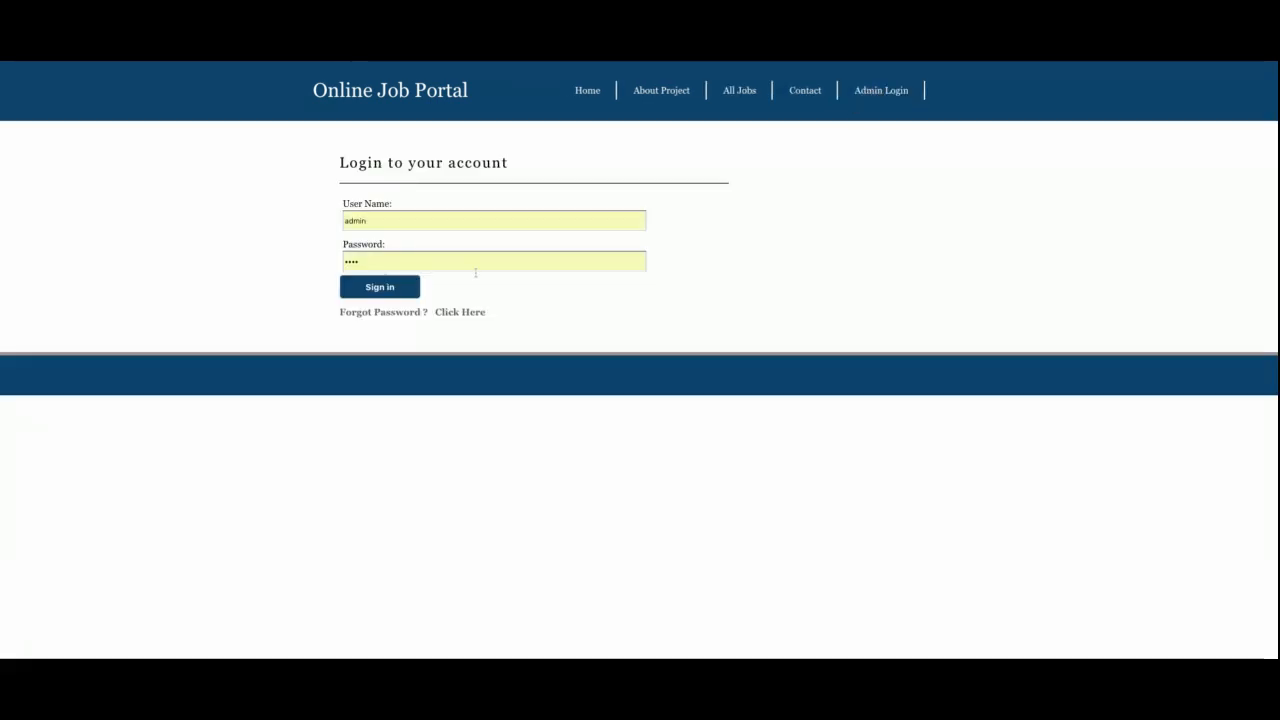
pyautogui.moveTo(780, 84)
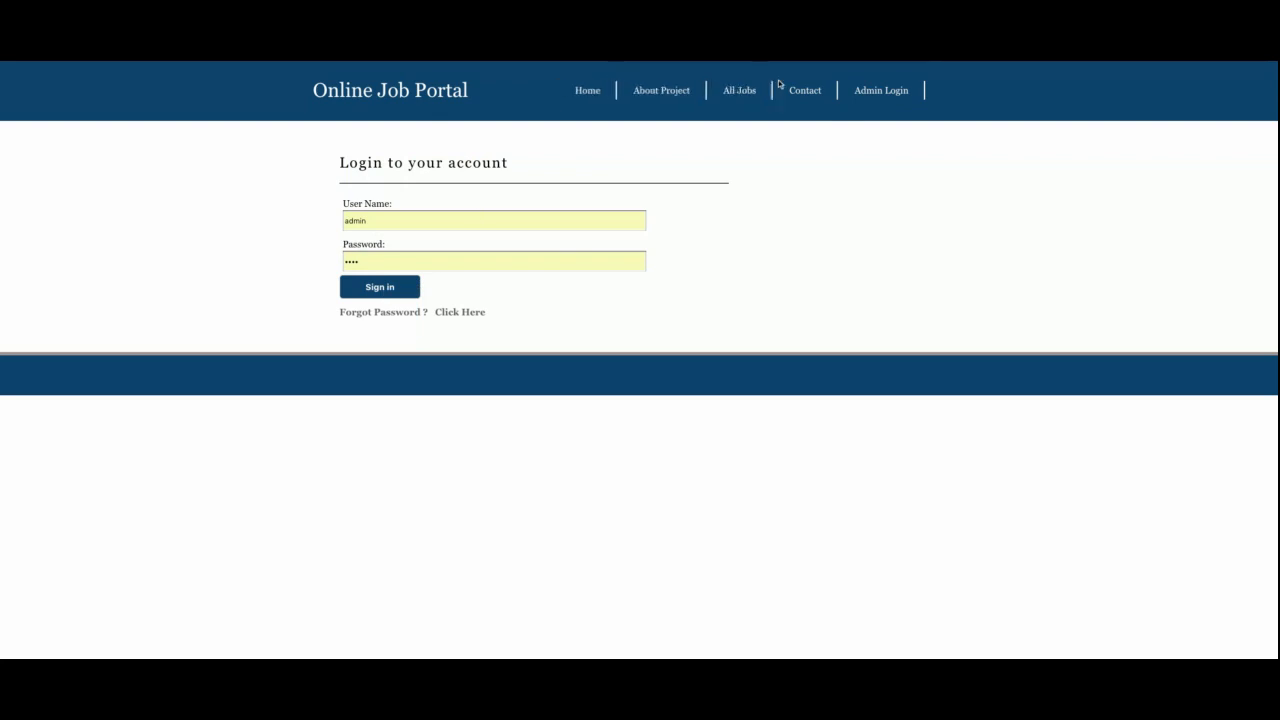
pyautogui.click(380, 288)
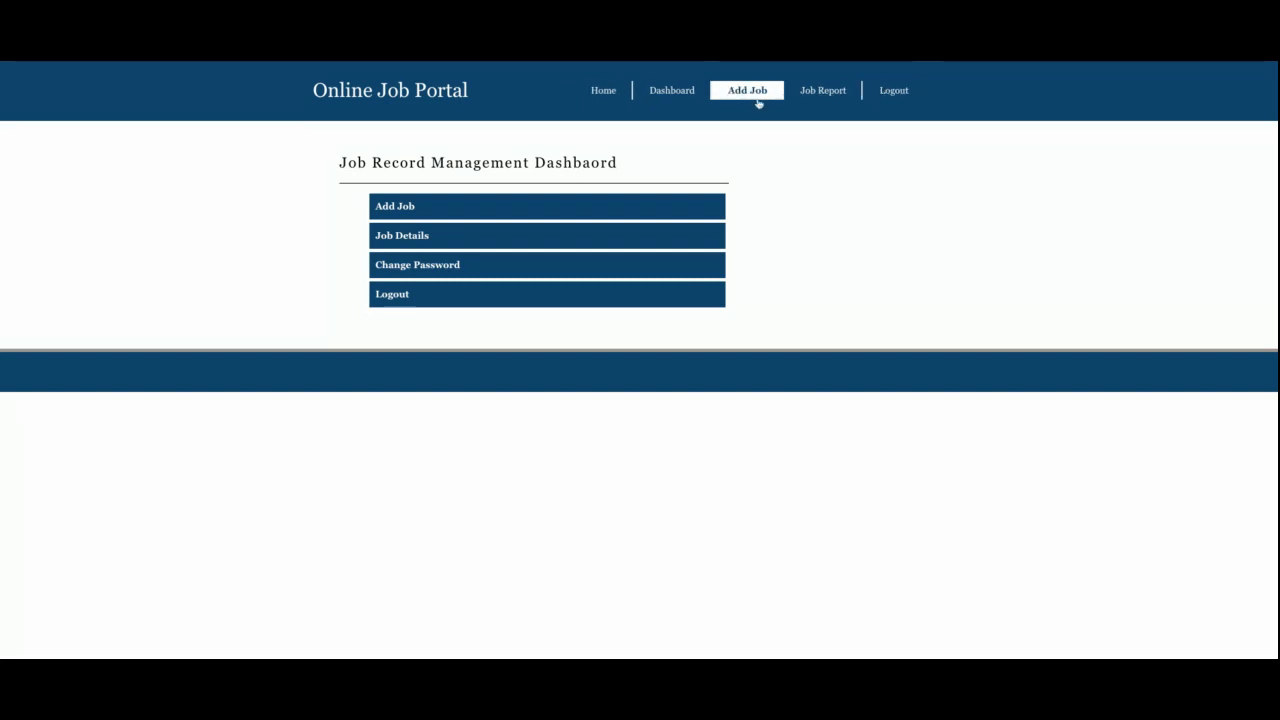
pyautogui.moveTo(890, 90)
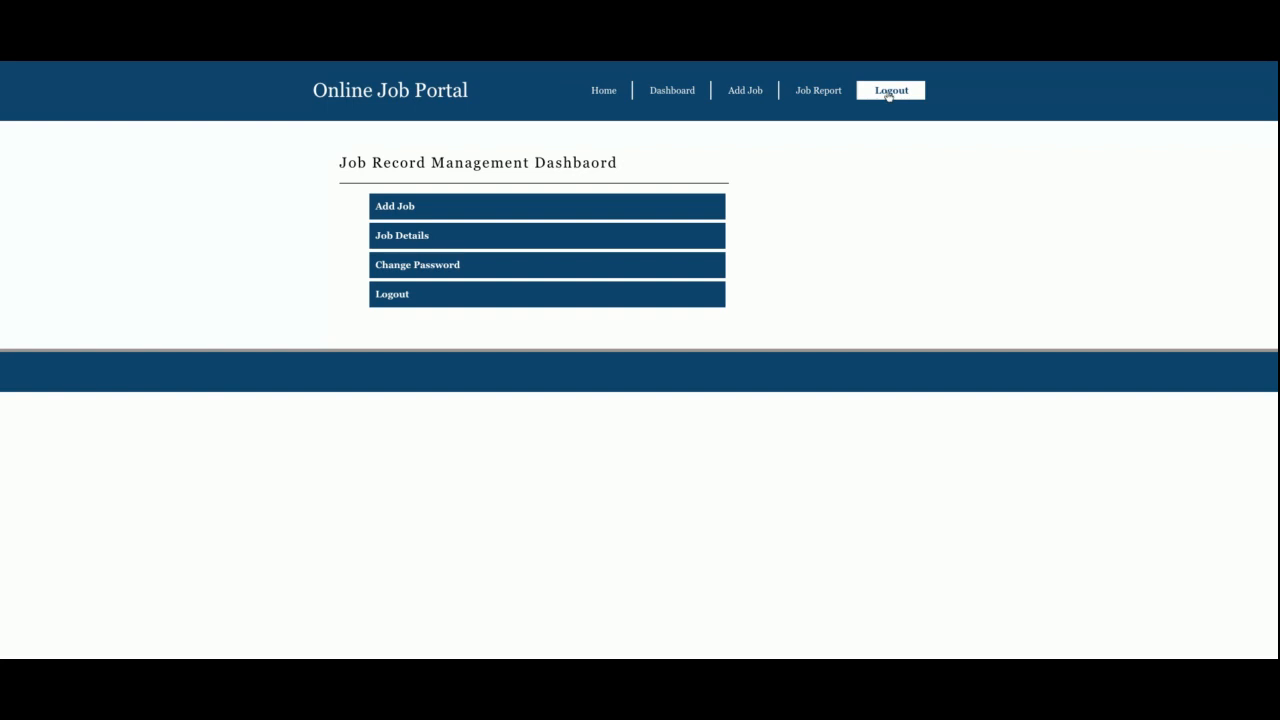
pyautogui.moveTo(818, 90)
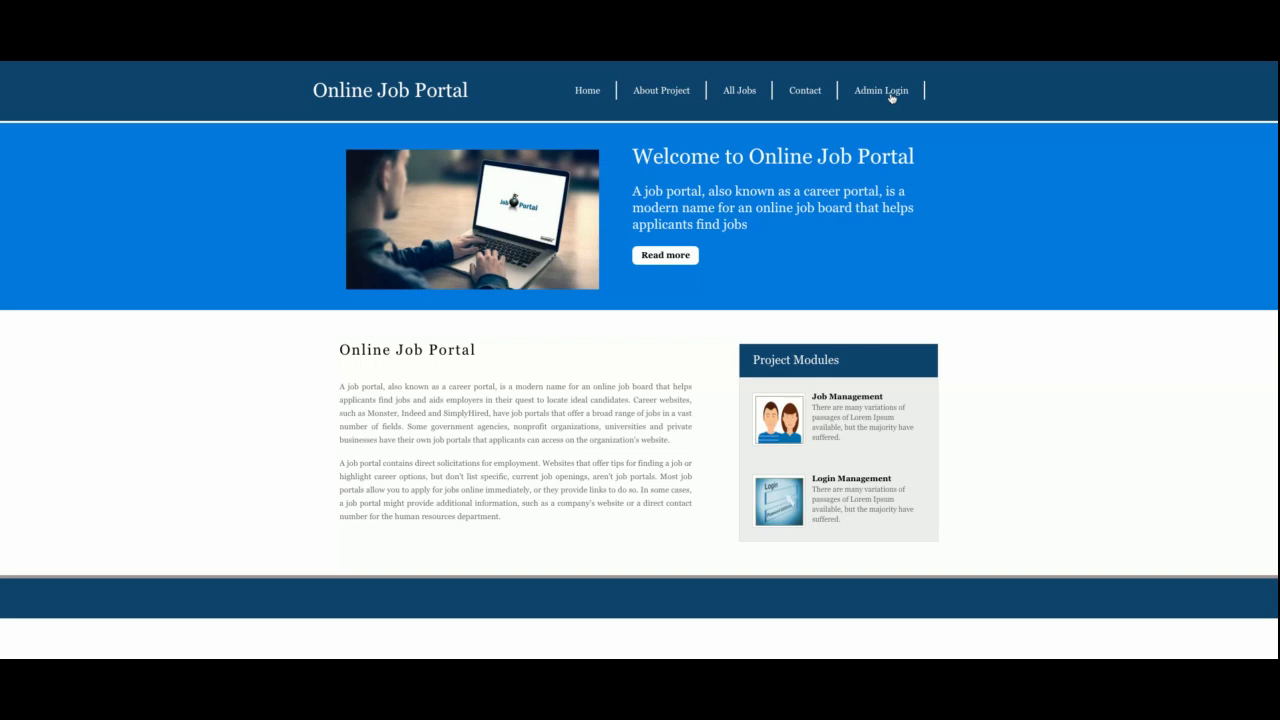
pyautogui.moveTo(738, 90)
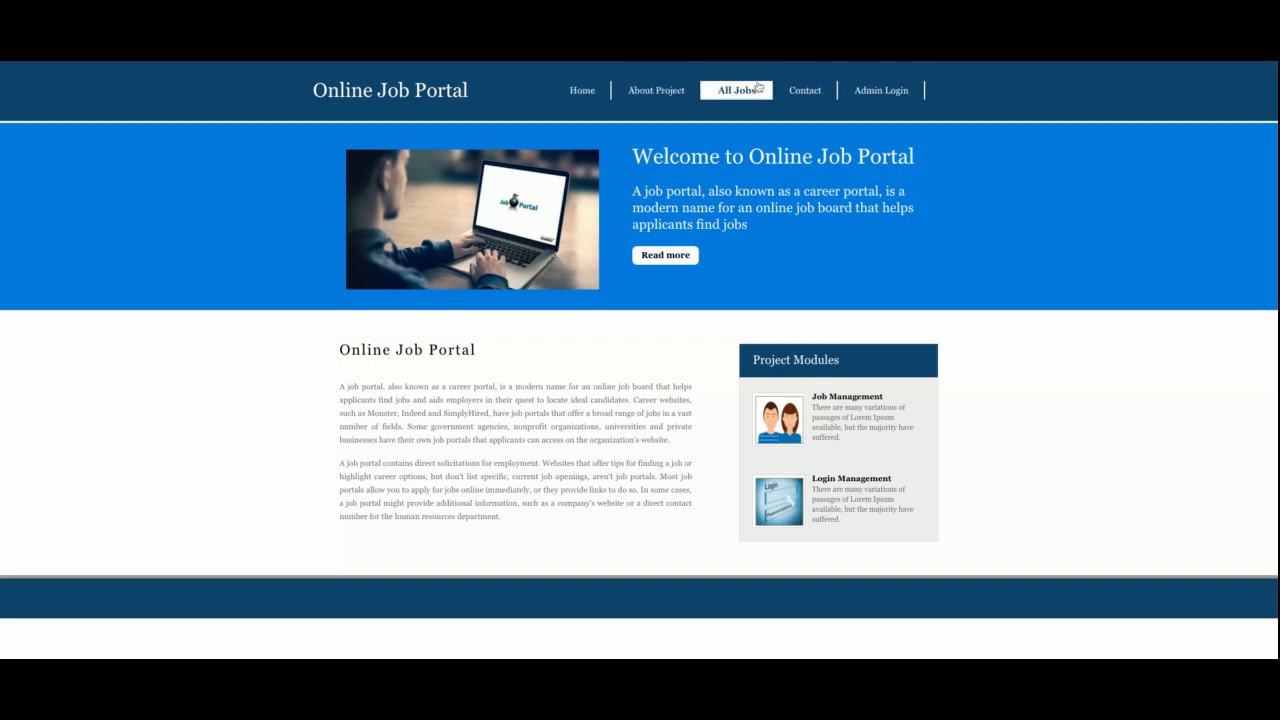
pyautogui.moveTo(938, 88)
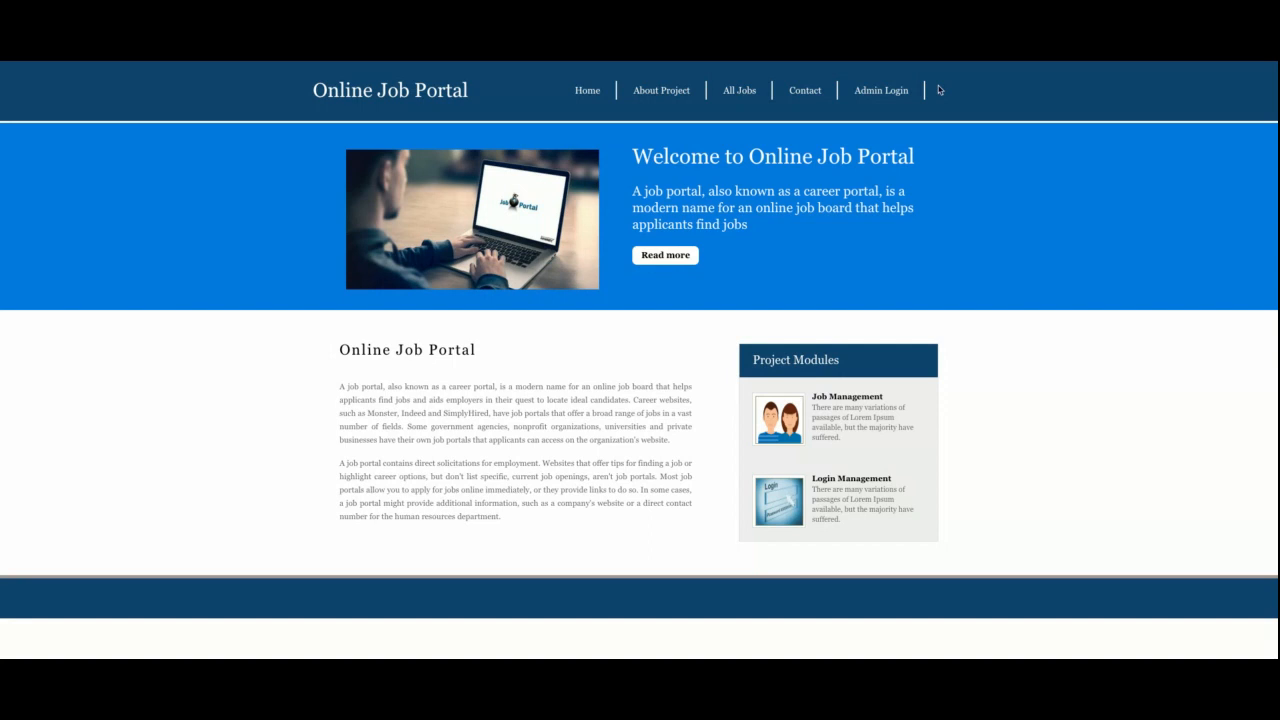
pyautogui.moveTo(704, 336)
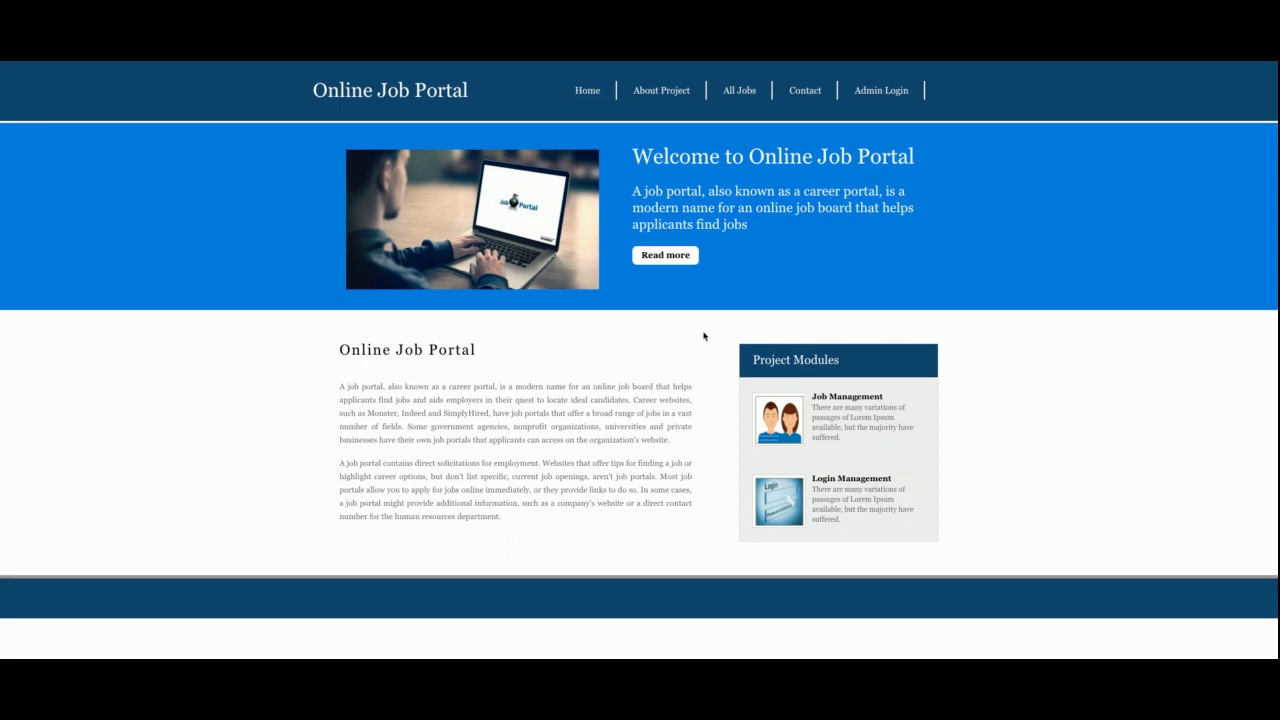
pyautogui.moveTo(994, 200)
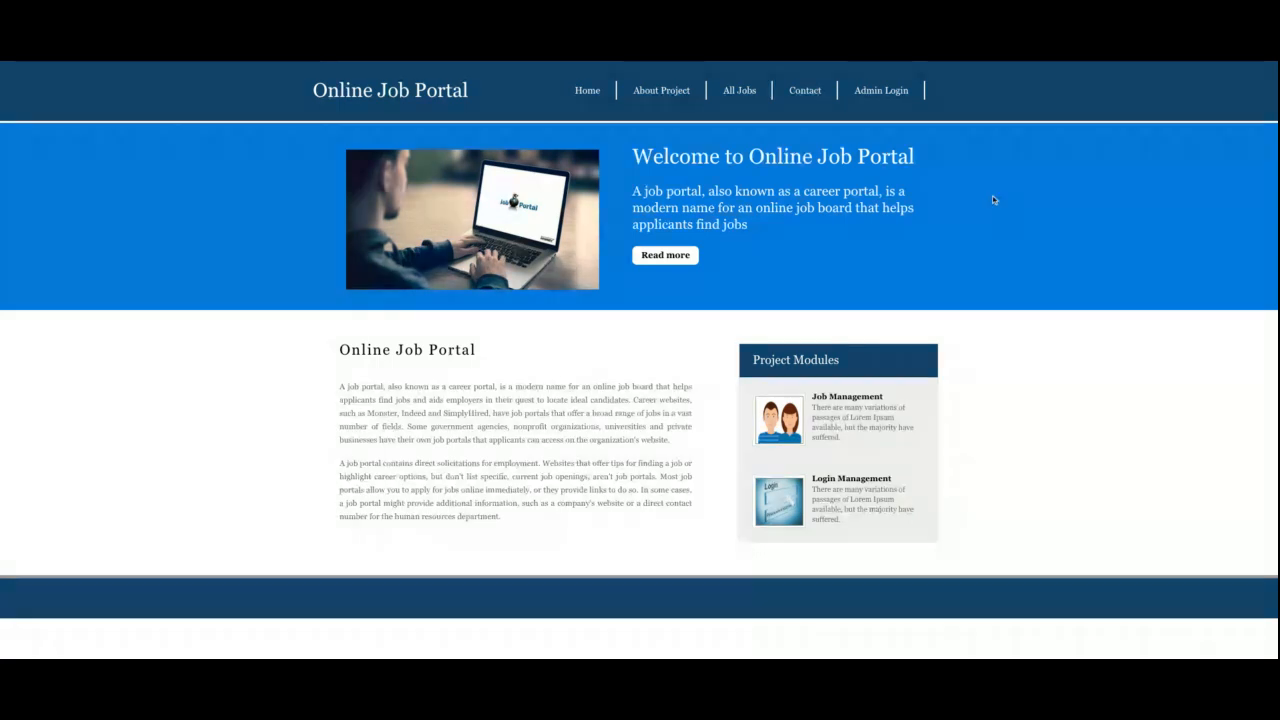